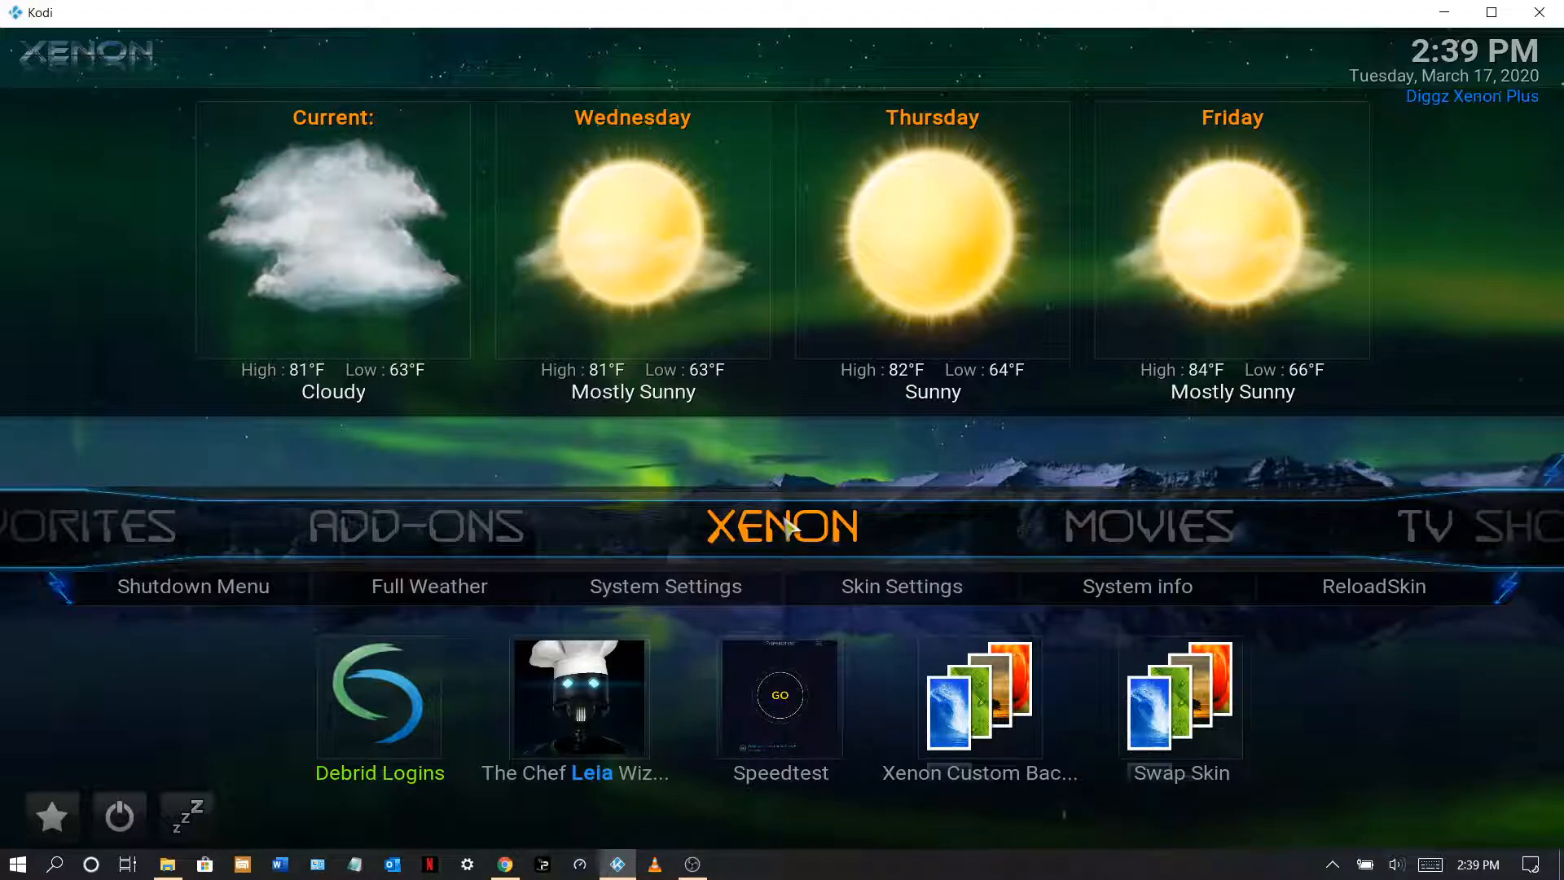
mouse_move(379, 695)
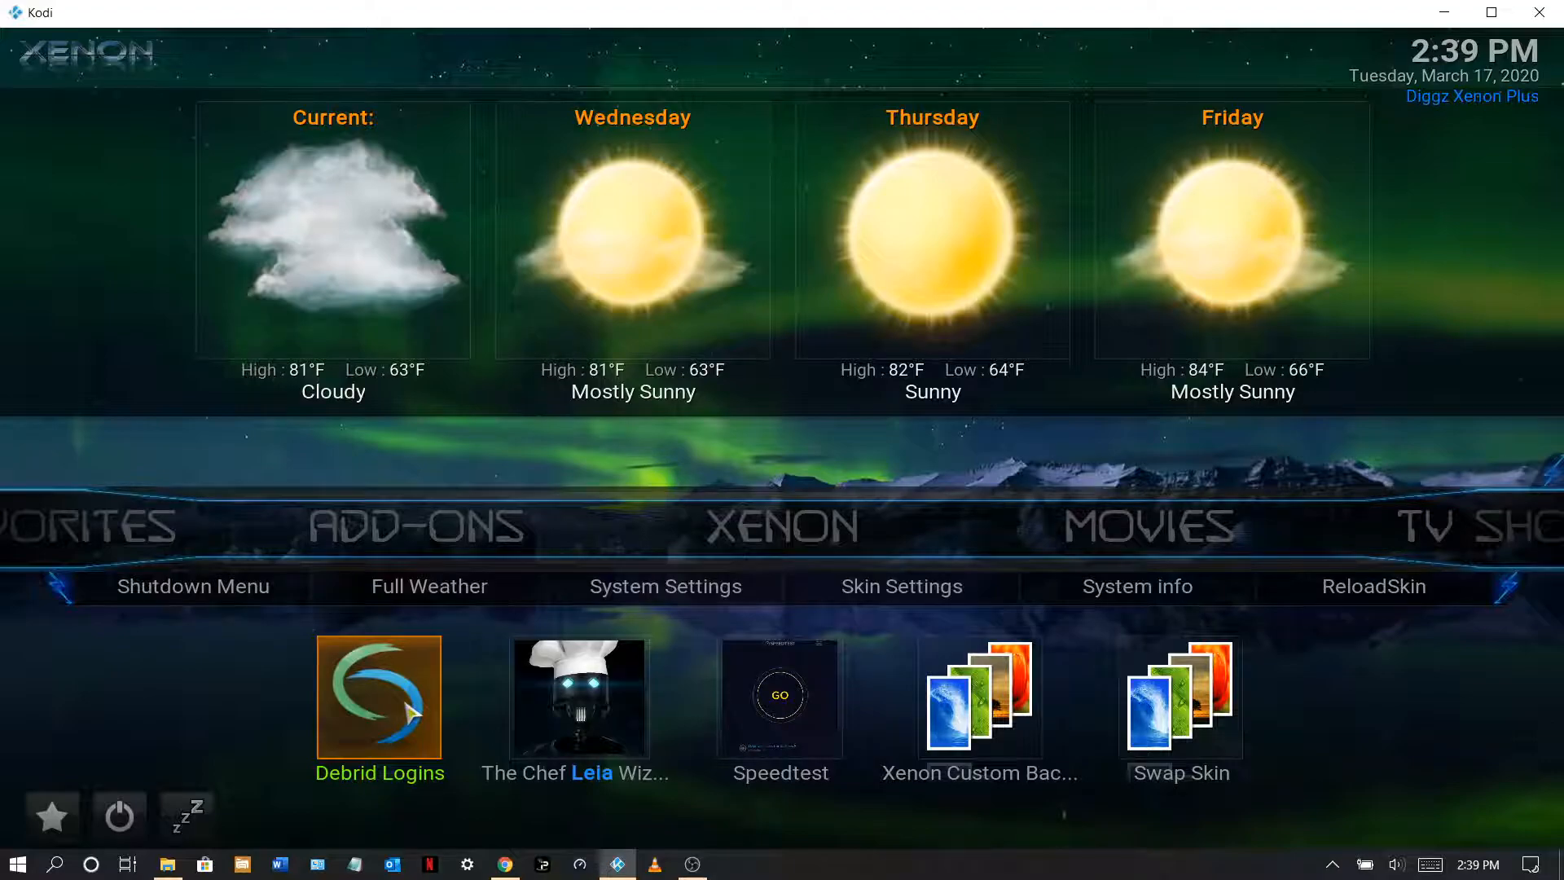
Step: Launch FEN's Real Debrid login from Debrid Logins to display the device authorization code
left_click(379, 699)
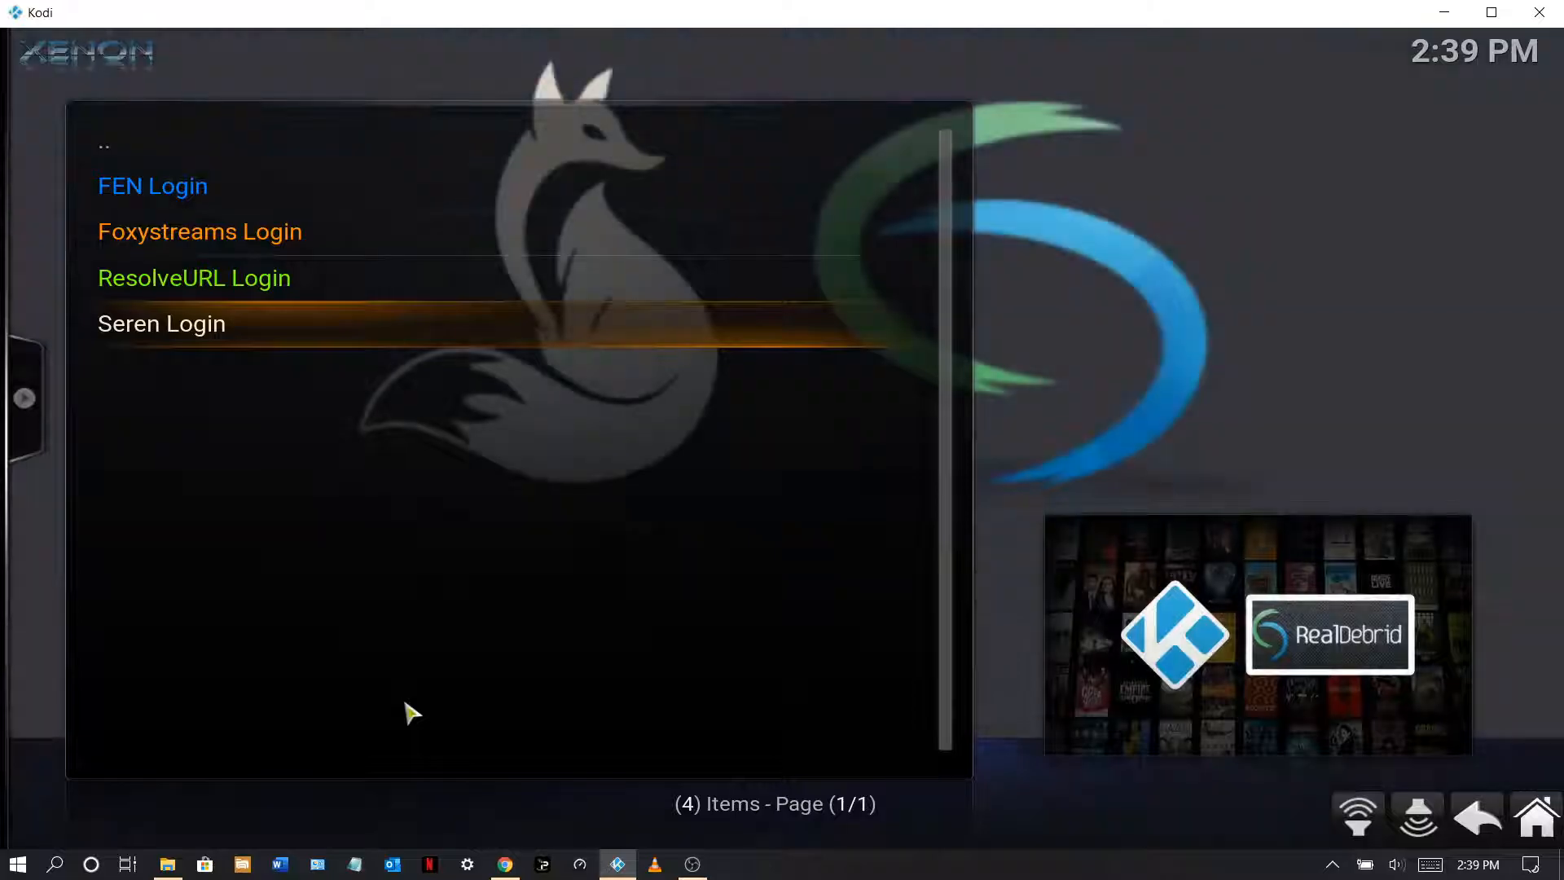
mouse_move(359, 400)
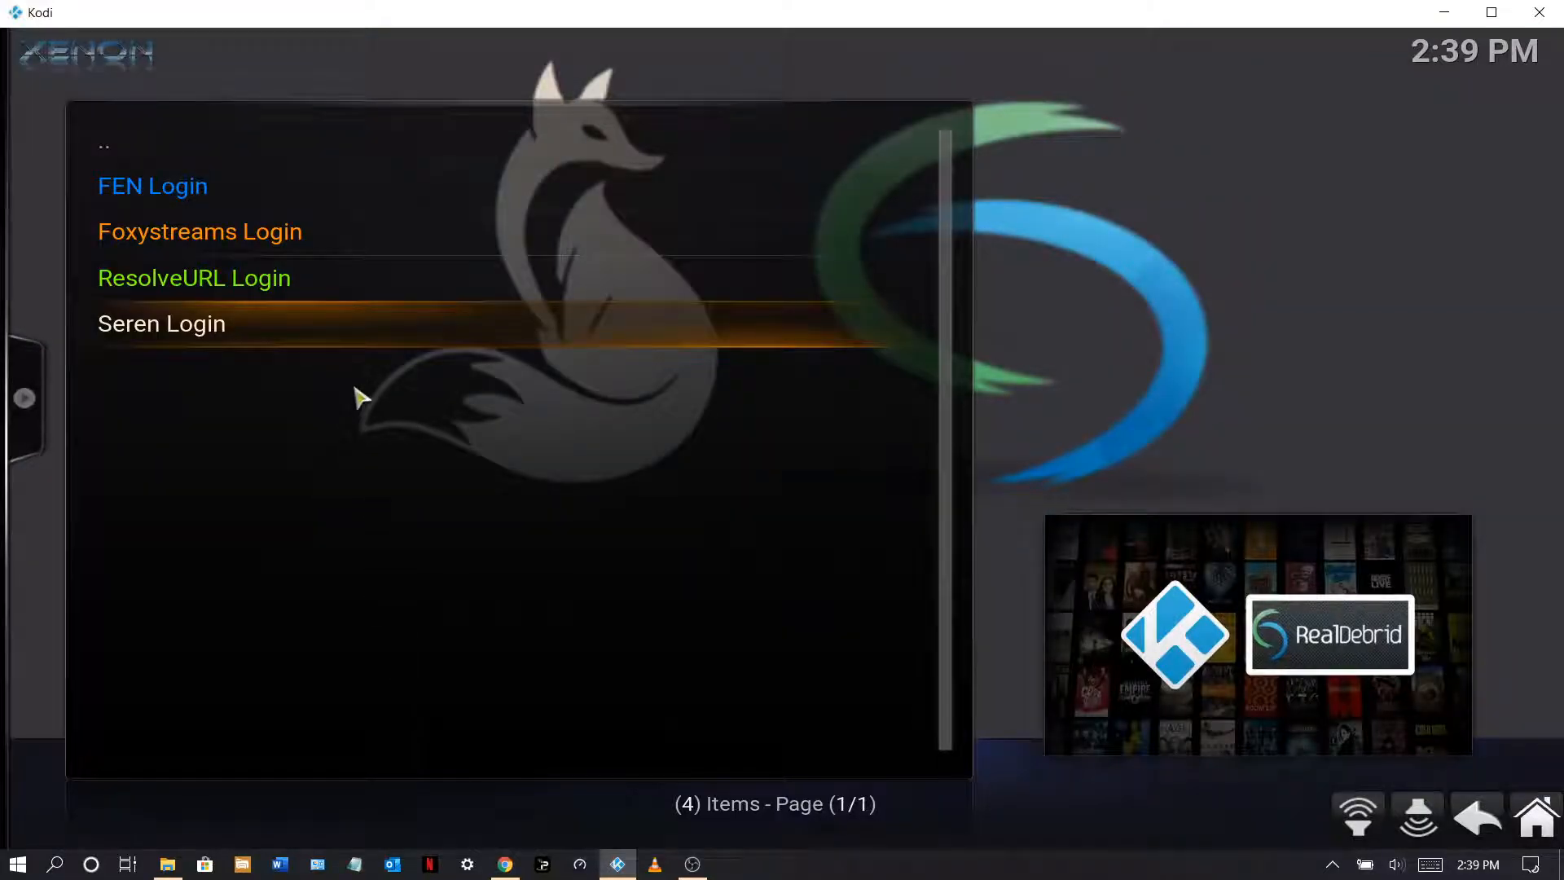
mouse_move(249, 199)
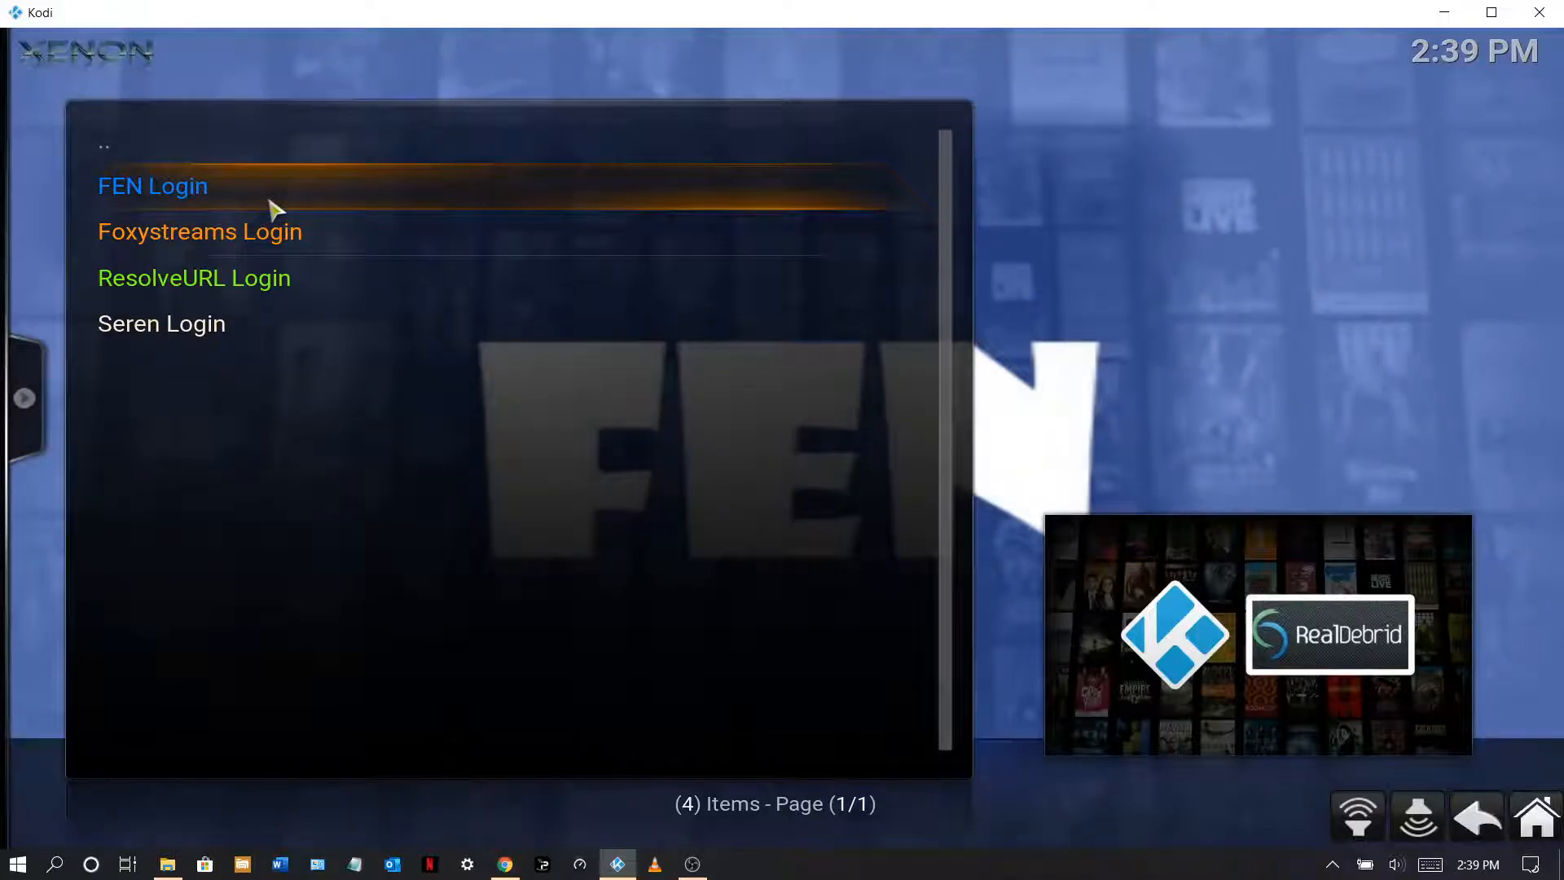
left_click(153, 186)
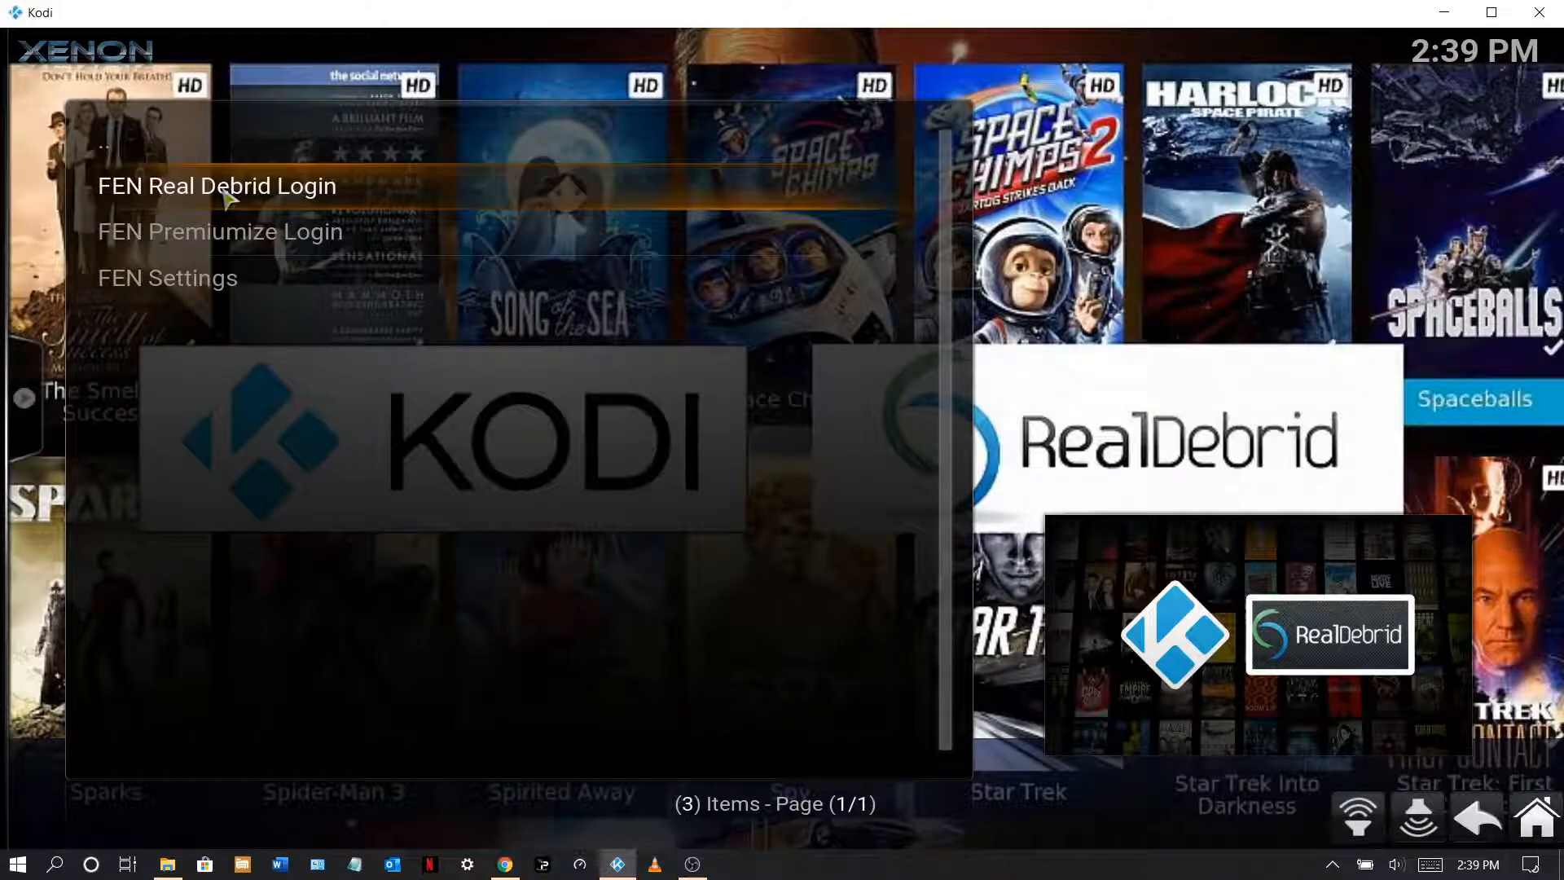
left_click(216, 185)
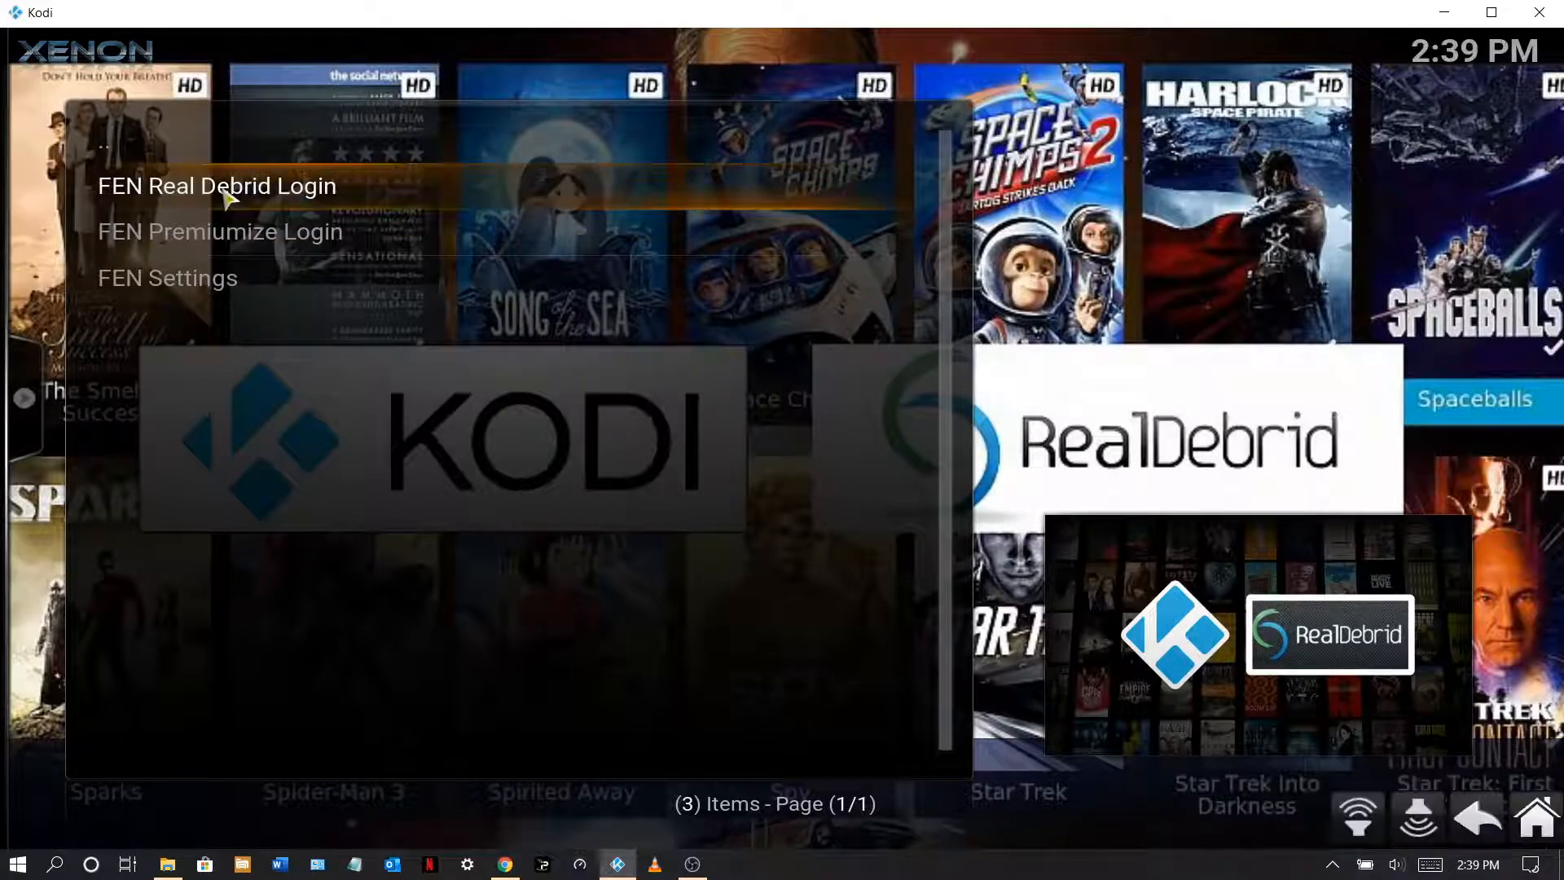
left_click(217, 186)
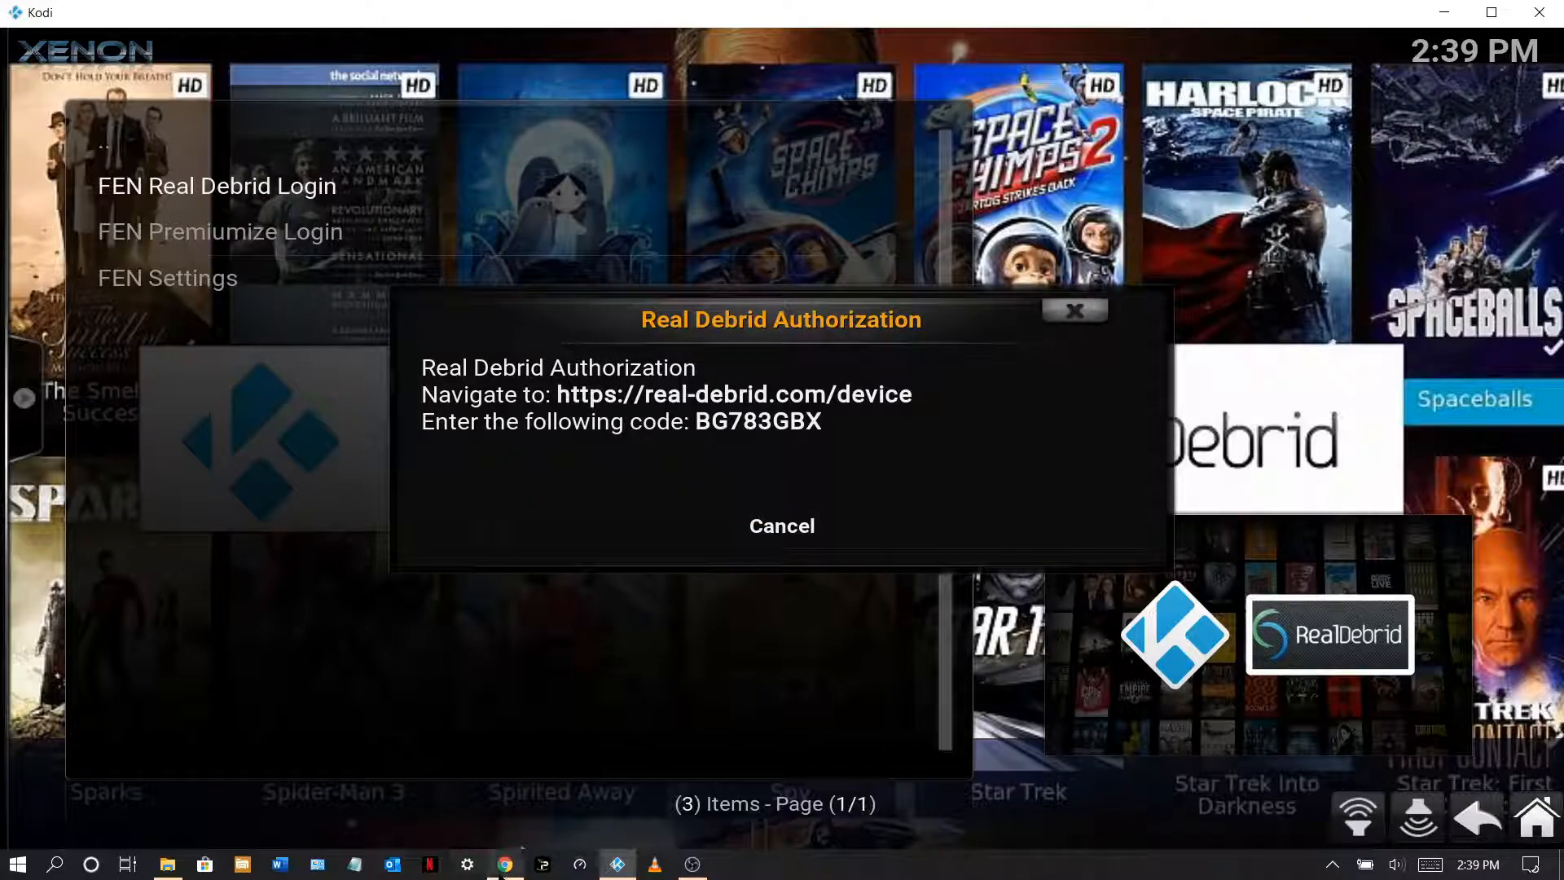
left_click(506, 864)
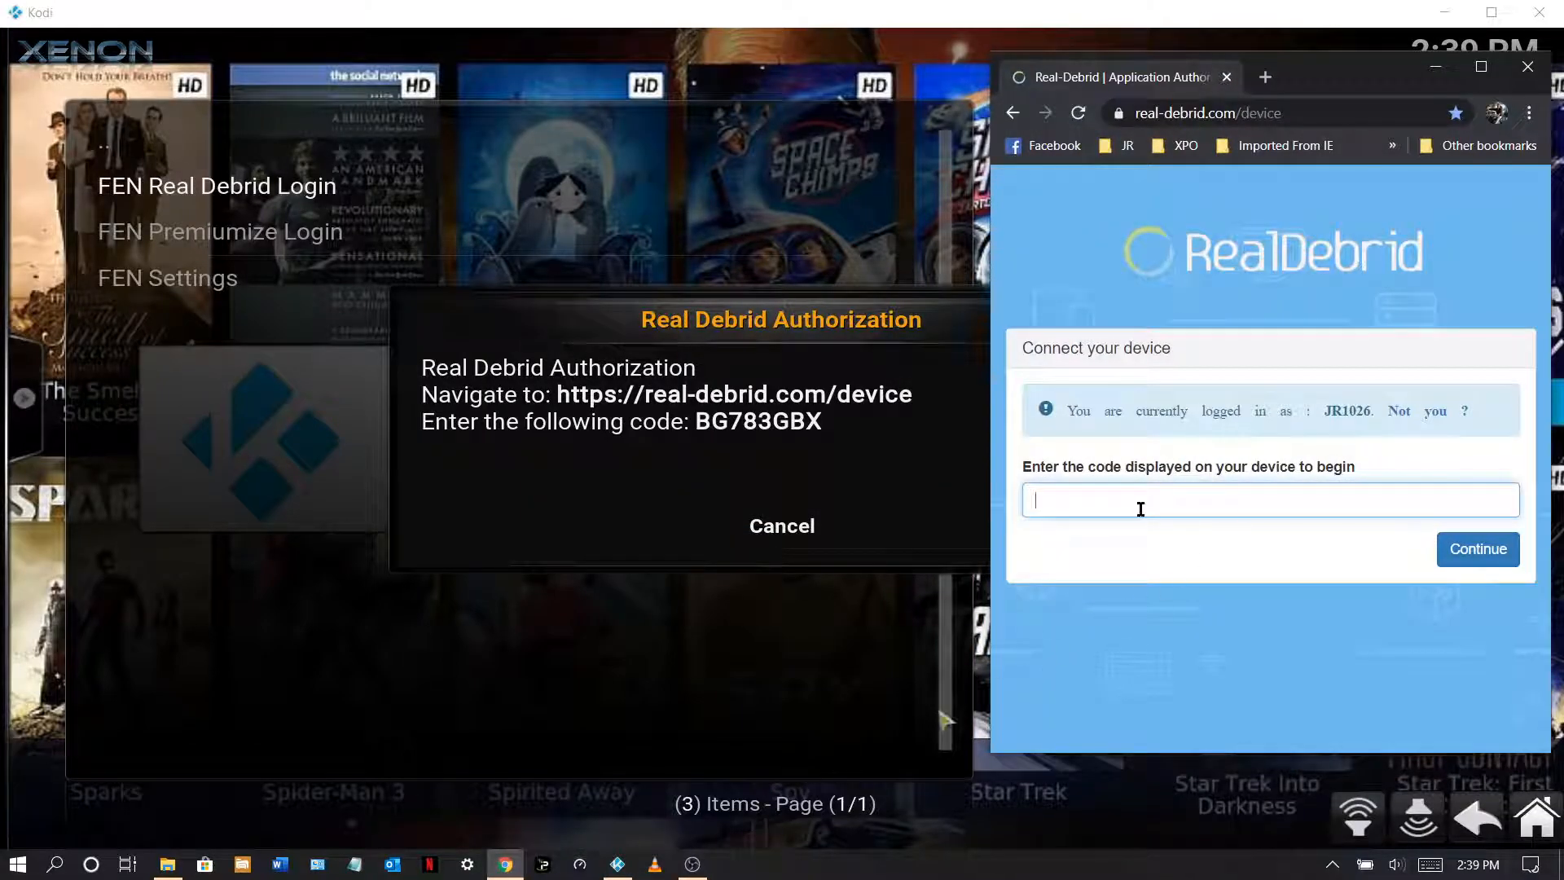
left_click(1477, 548)
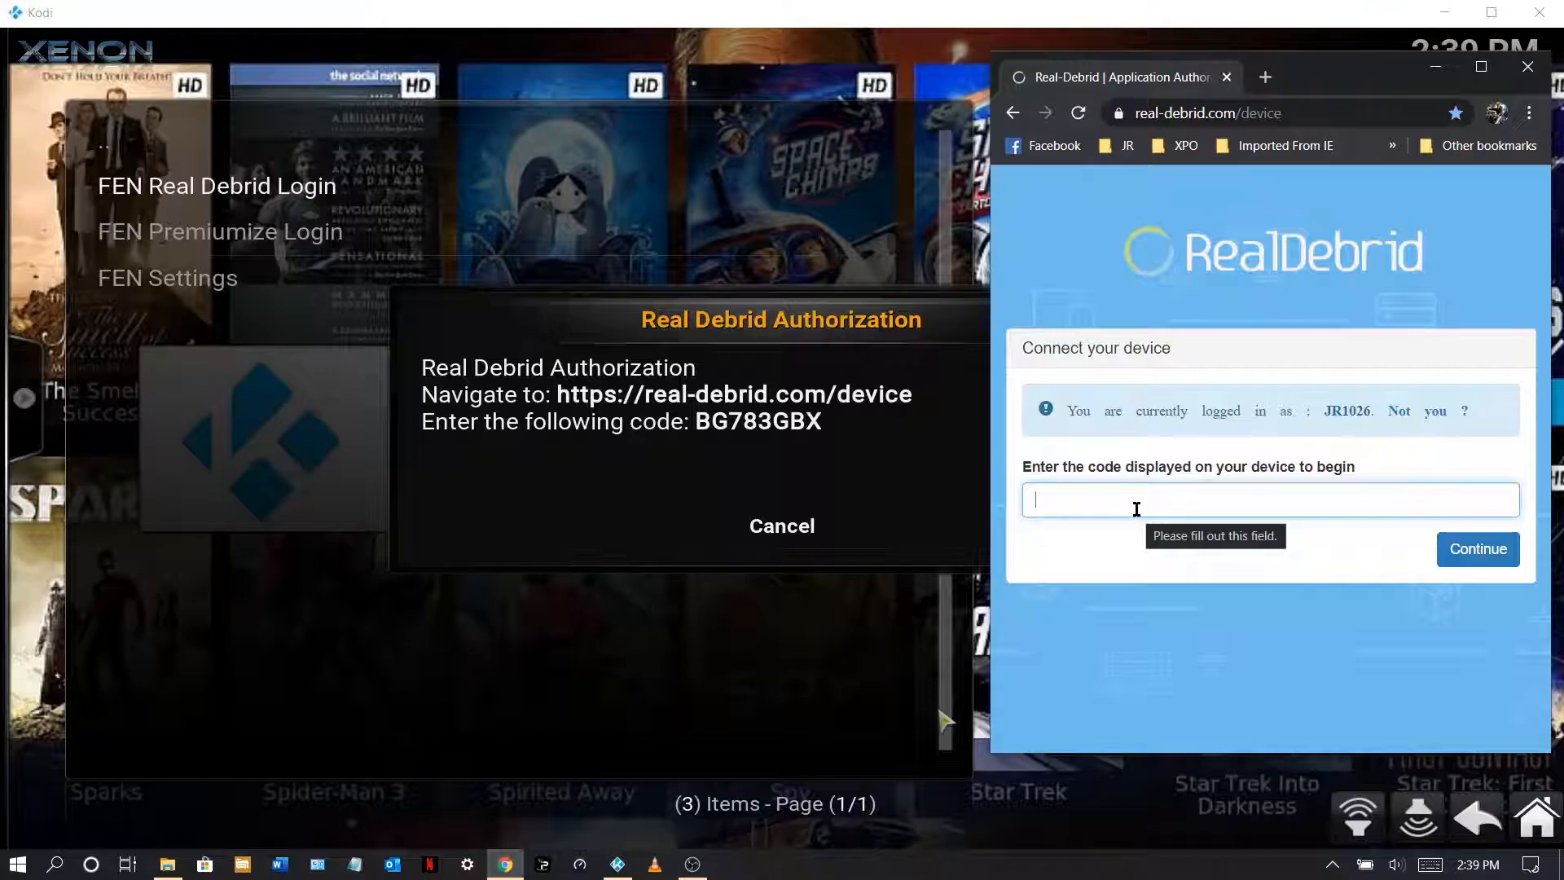
type("b")
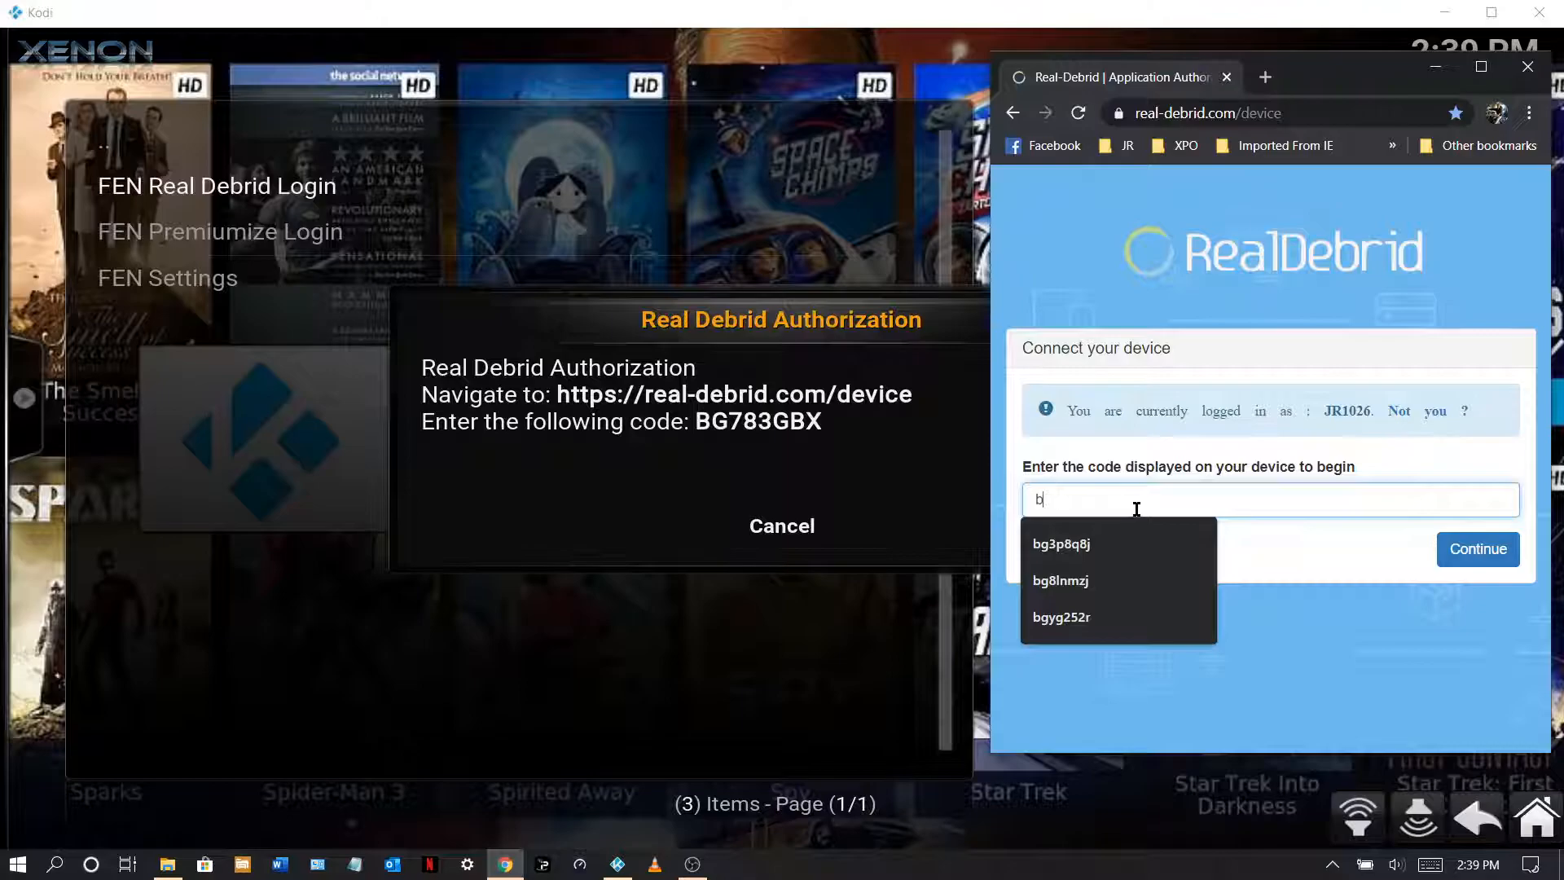
type("g7")
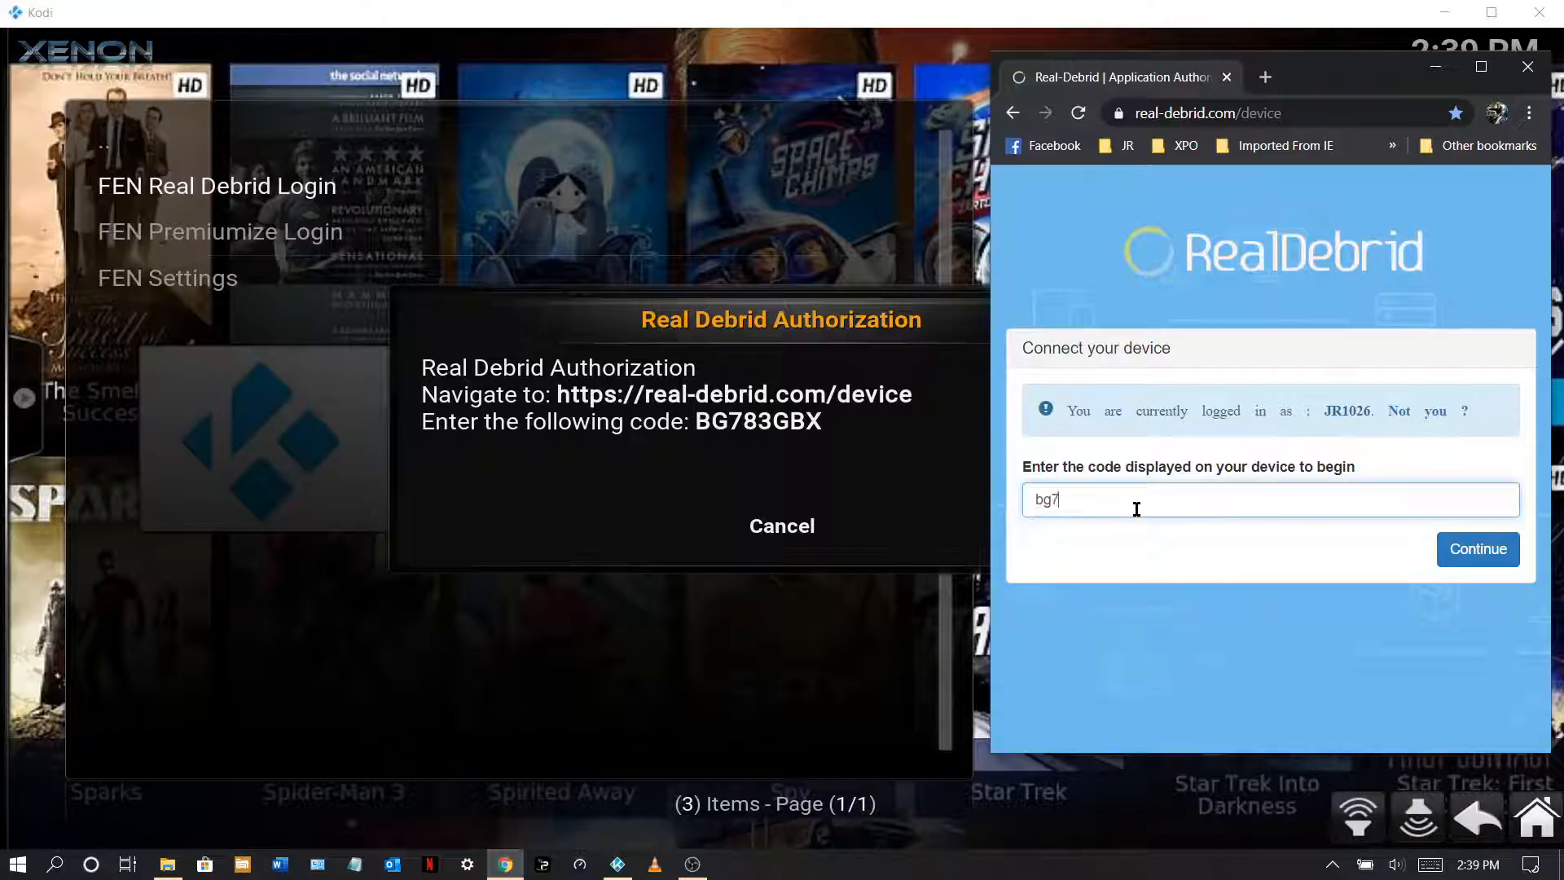
type("83")
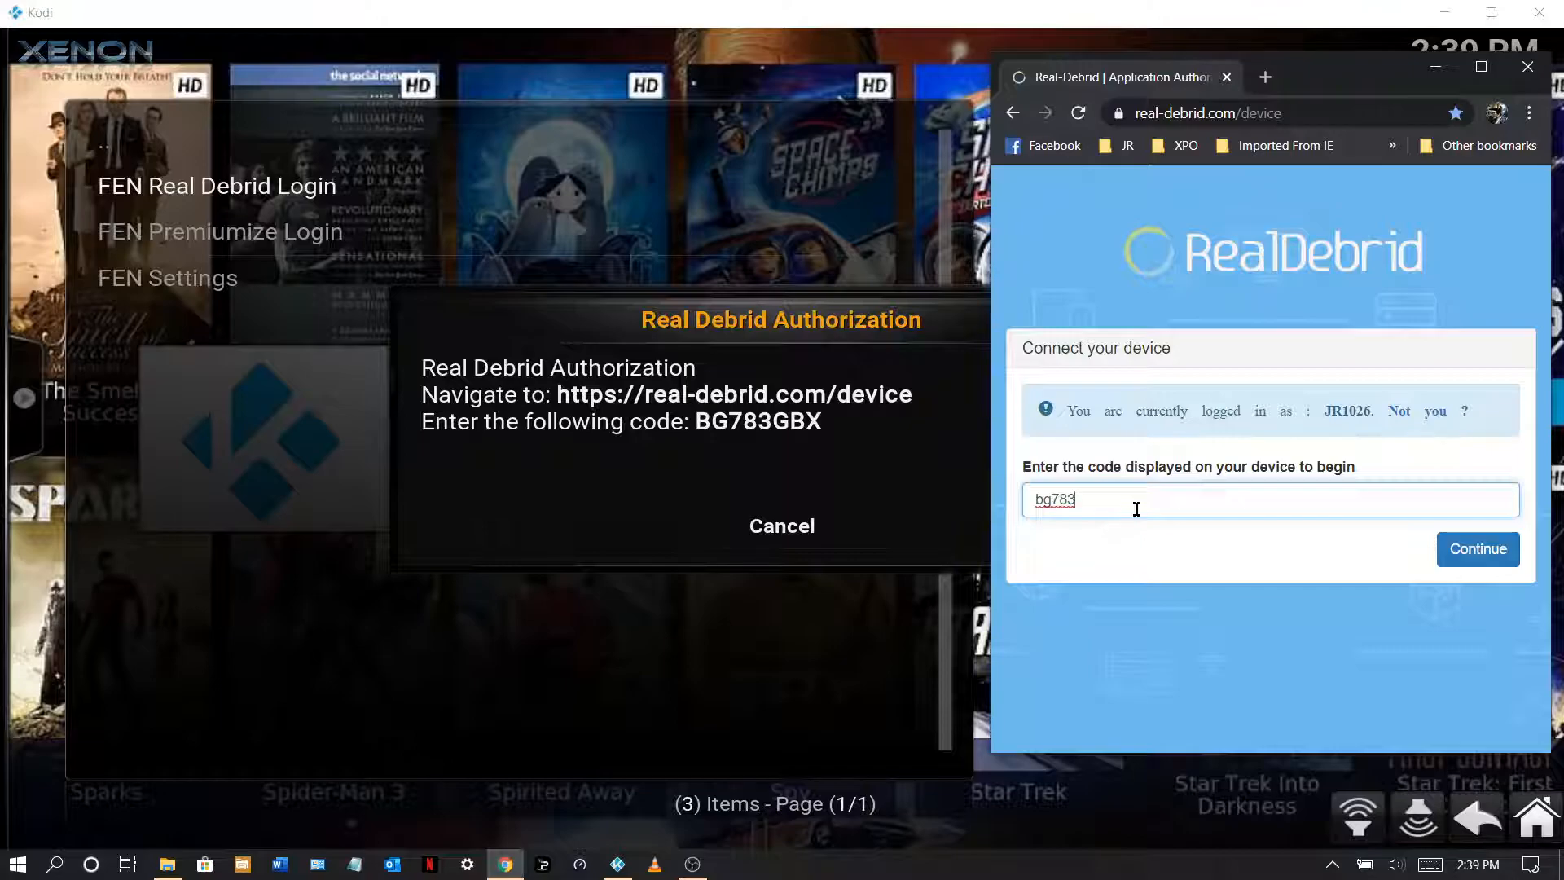
type("gbx")
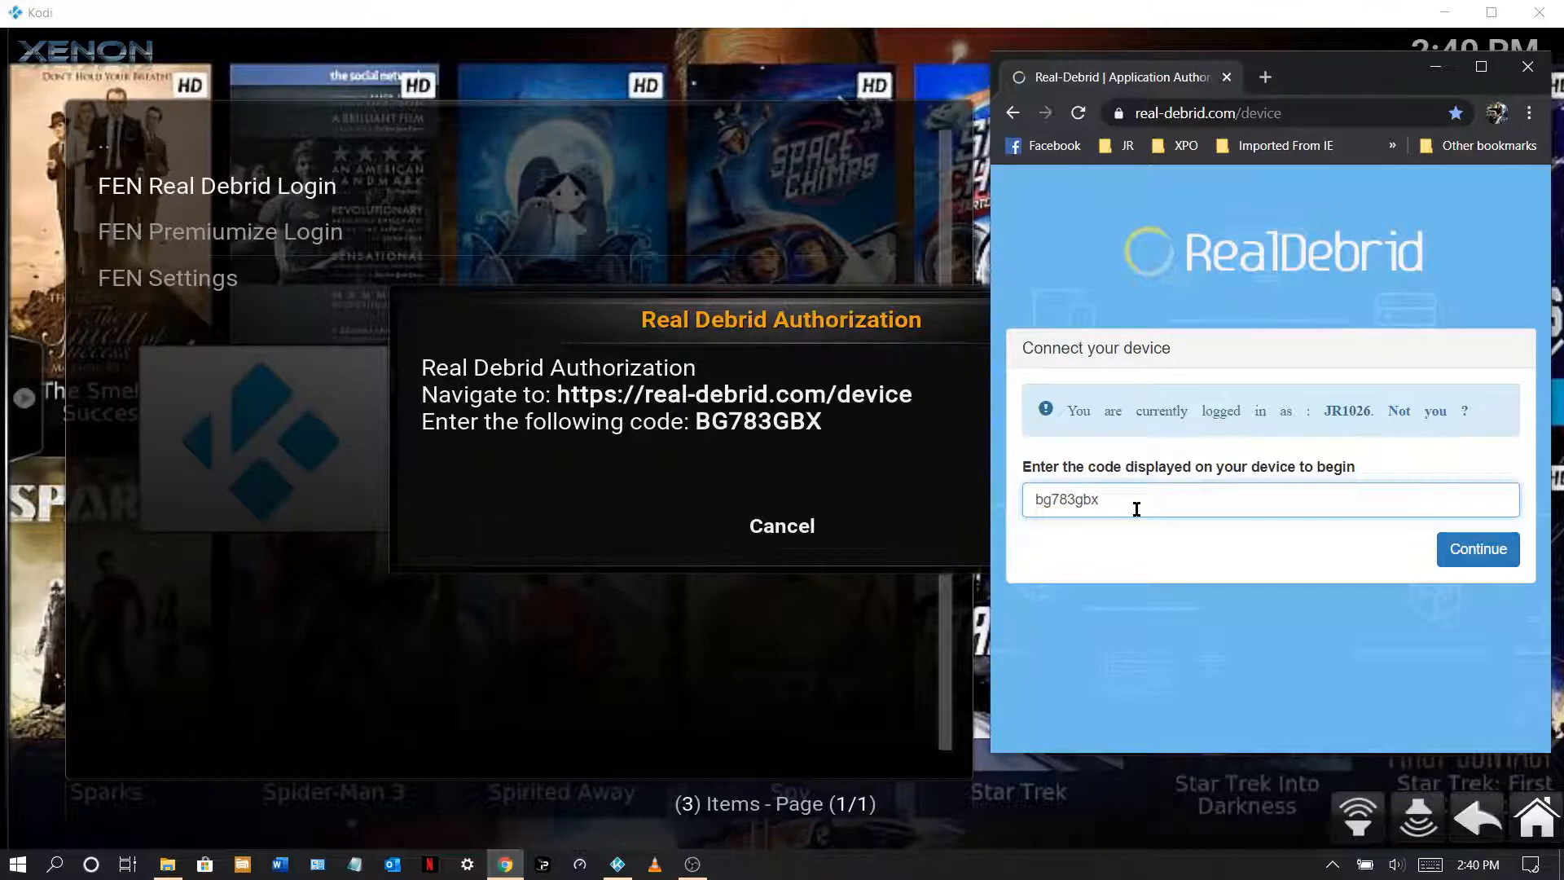
left_click(1477, 549)
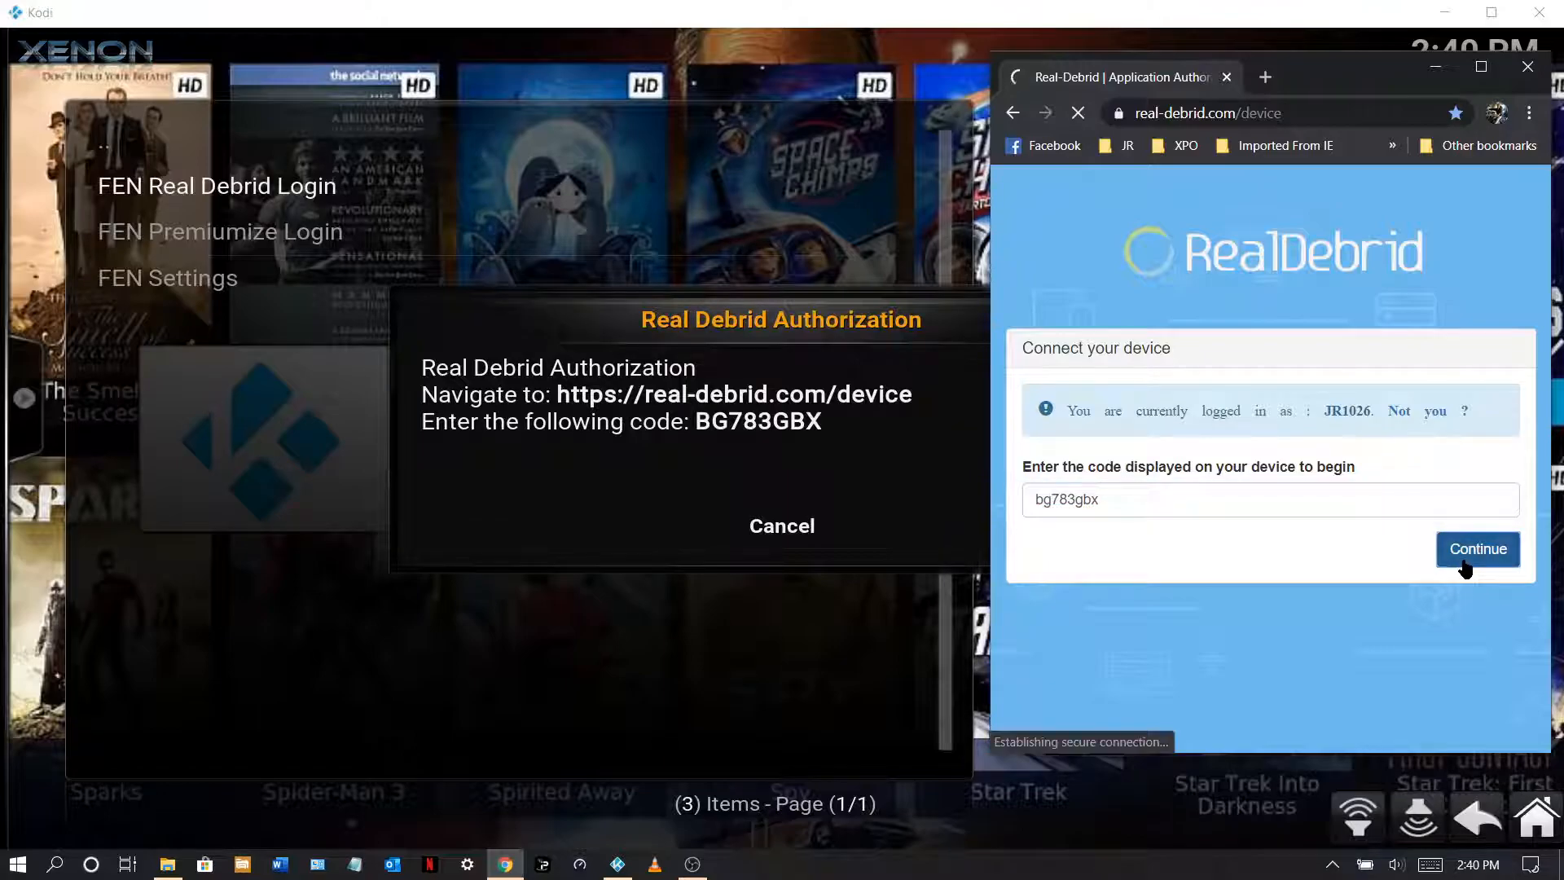
Step: Name the authorized device 'laptop' and return to Kodi
left_click(1477, 549)
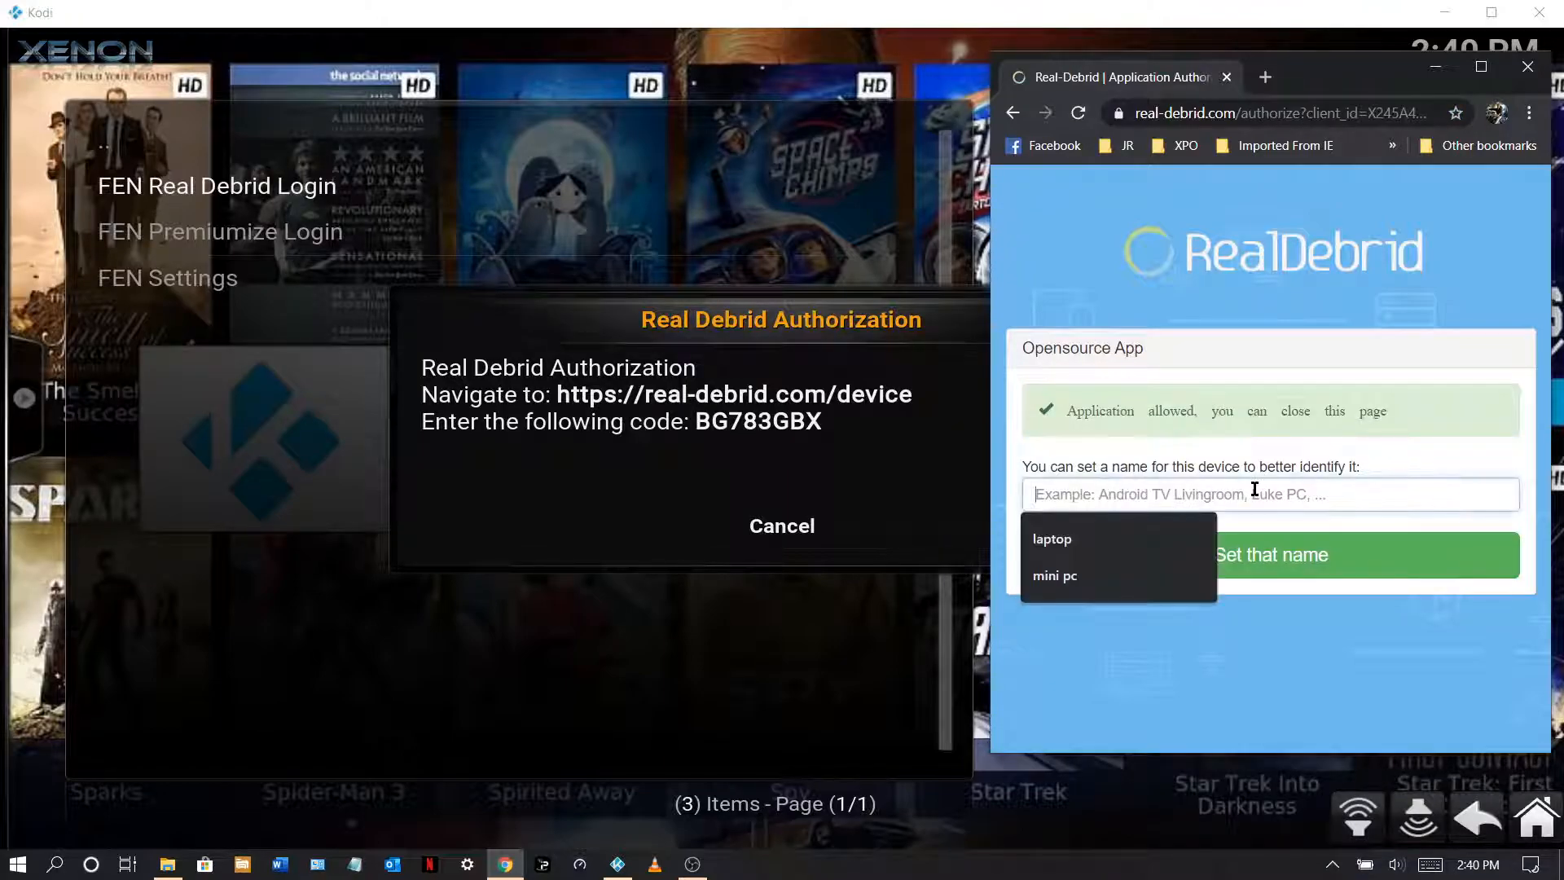
left_click(1053, 538)
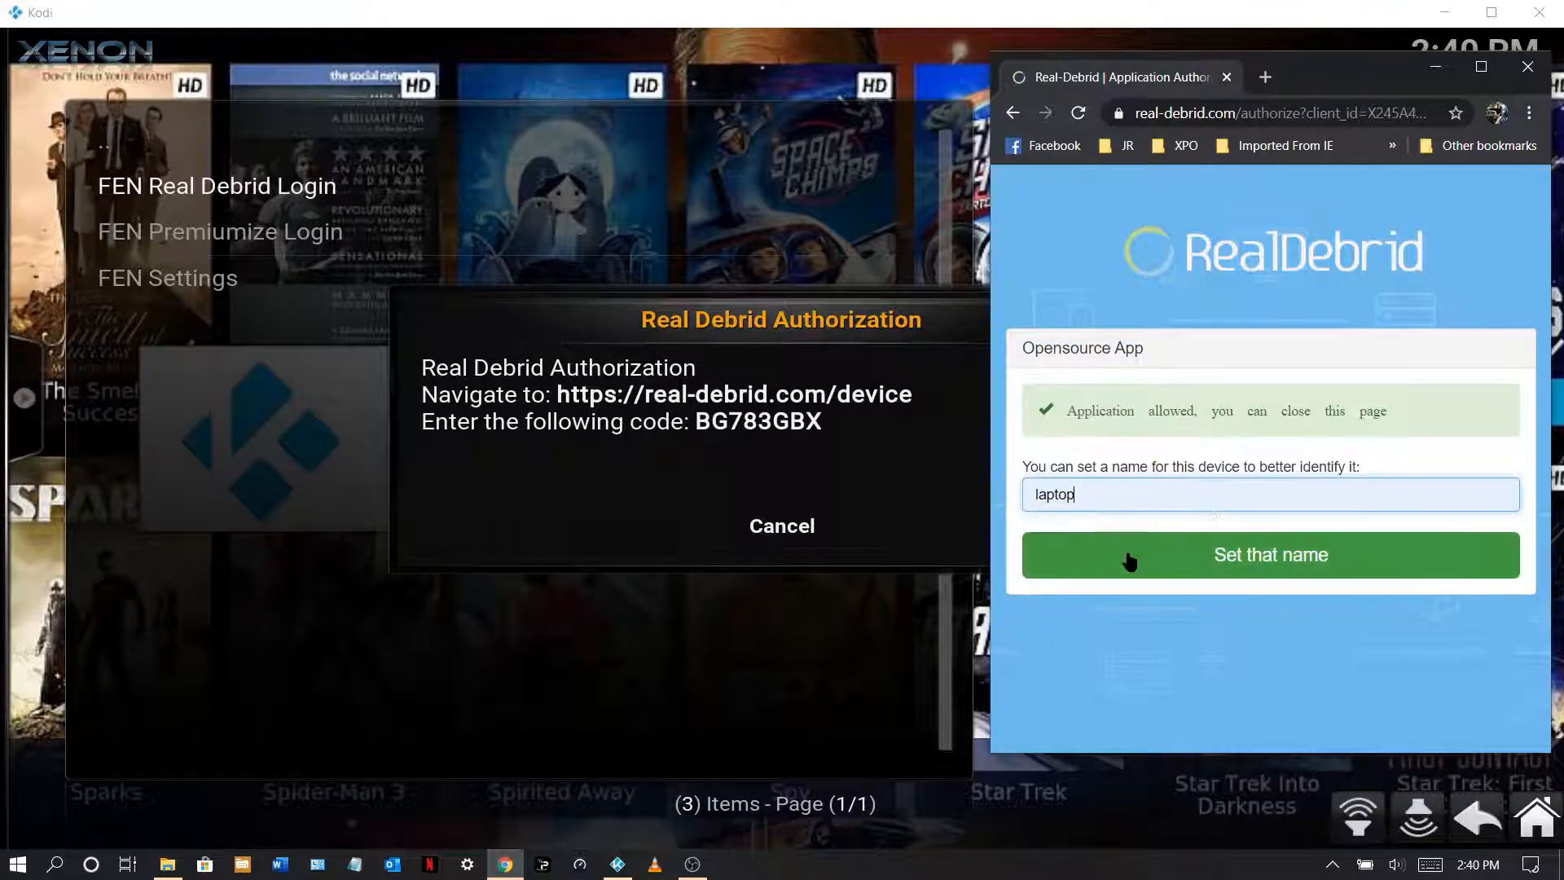
left_click(1271, 555)
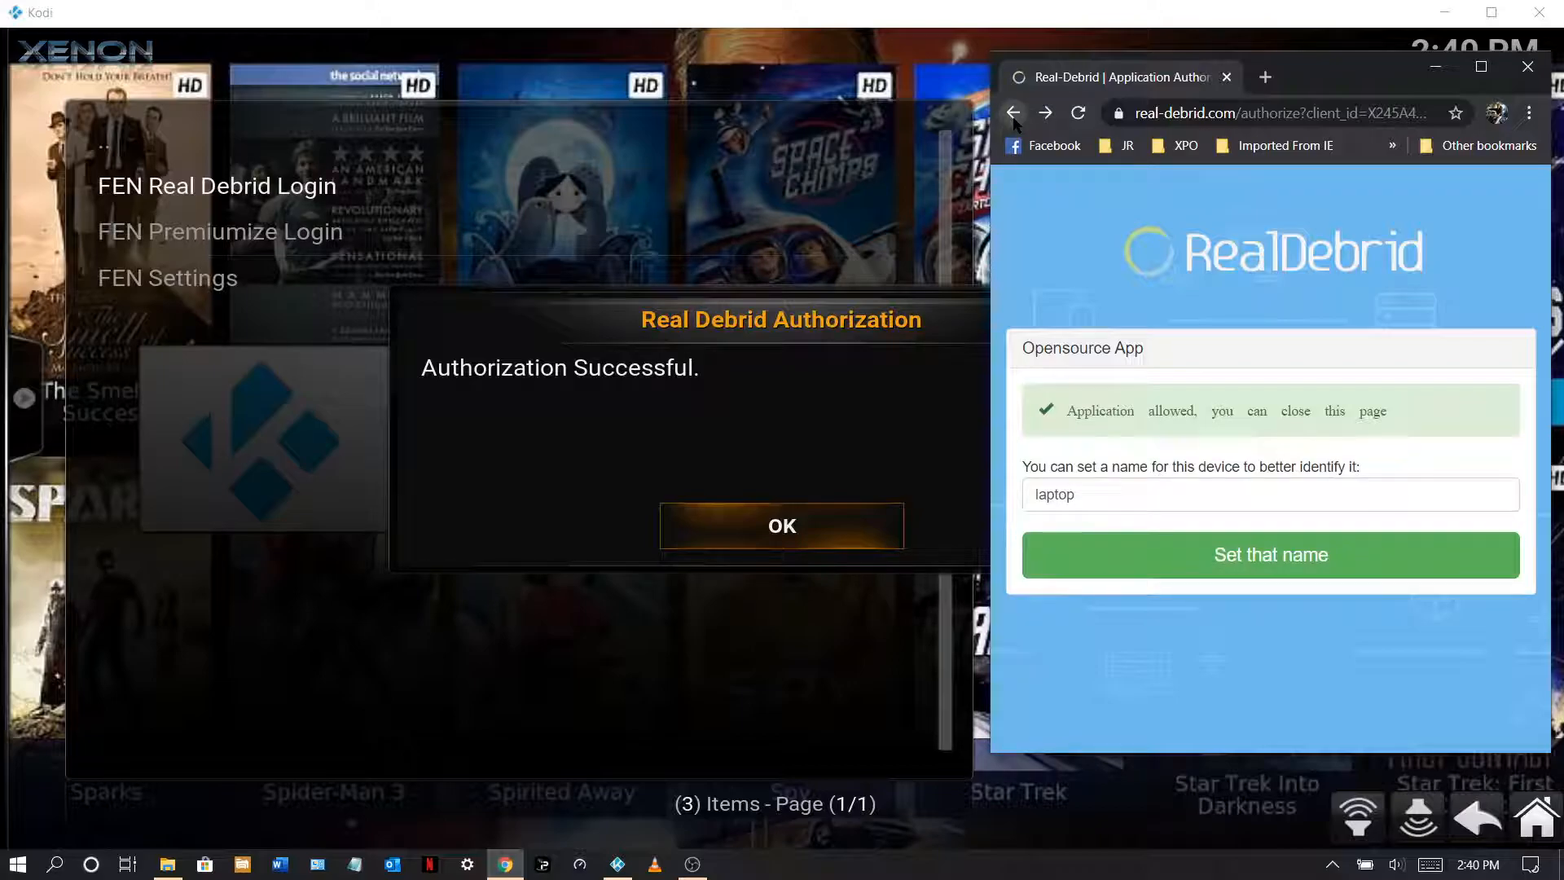
left_click(1010, 112)
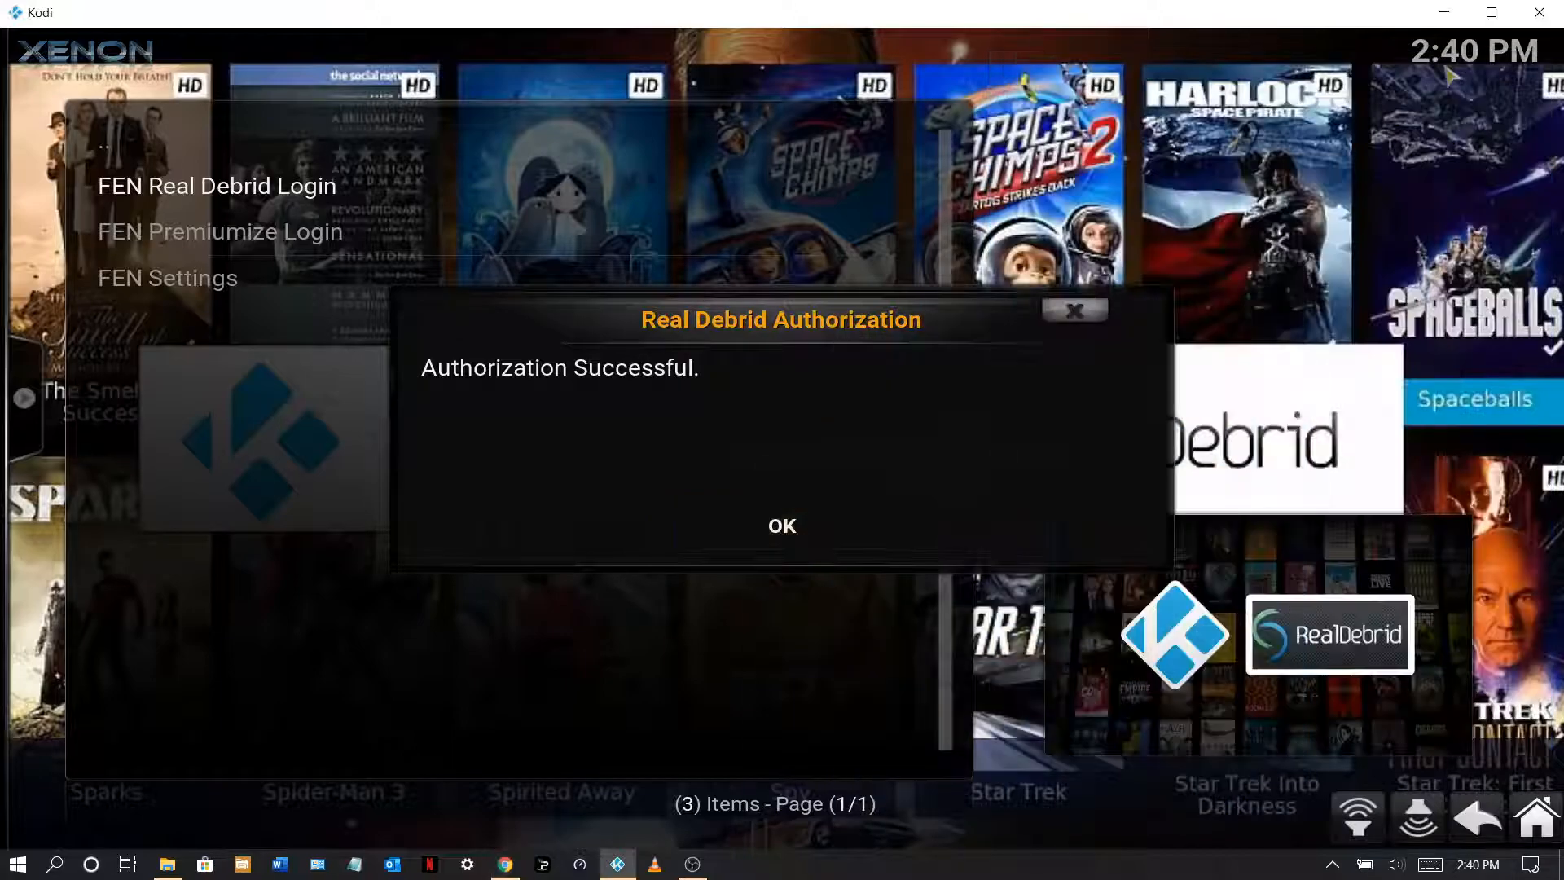
Step: Dismiss FEN's success message and start the Real Debrid (ResolveURL) login
left_click(781, 525)
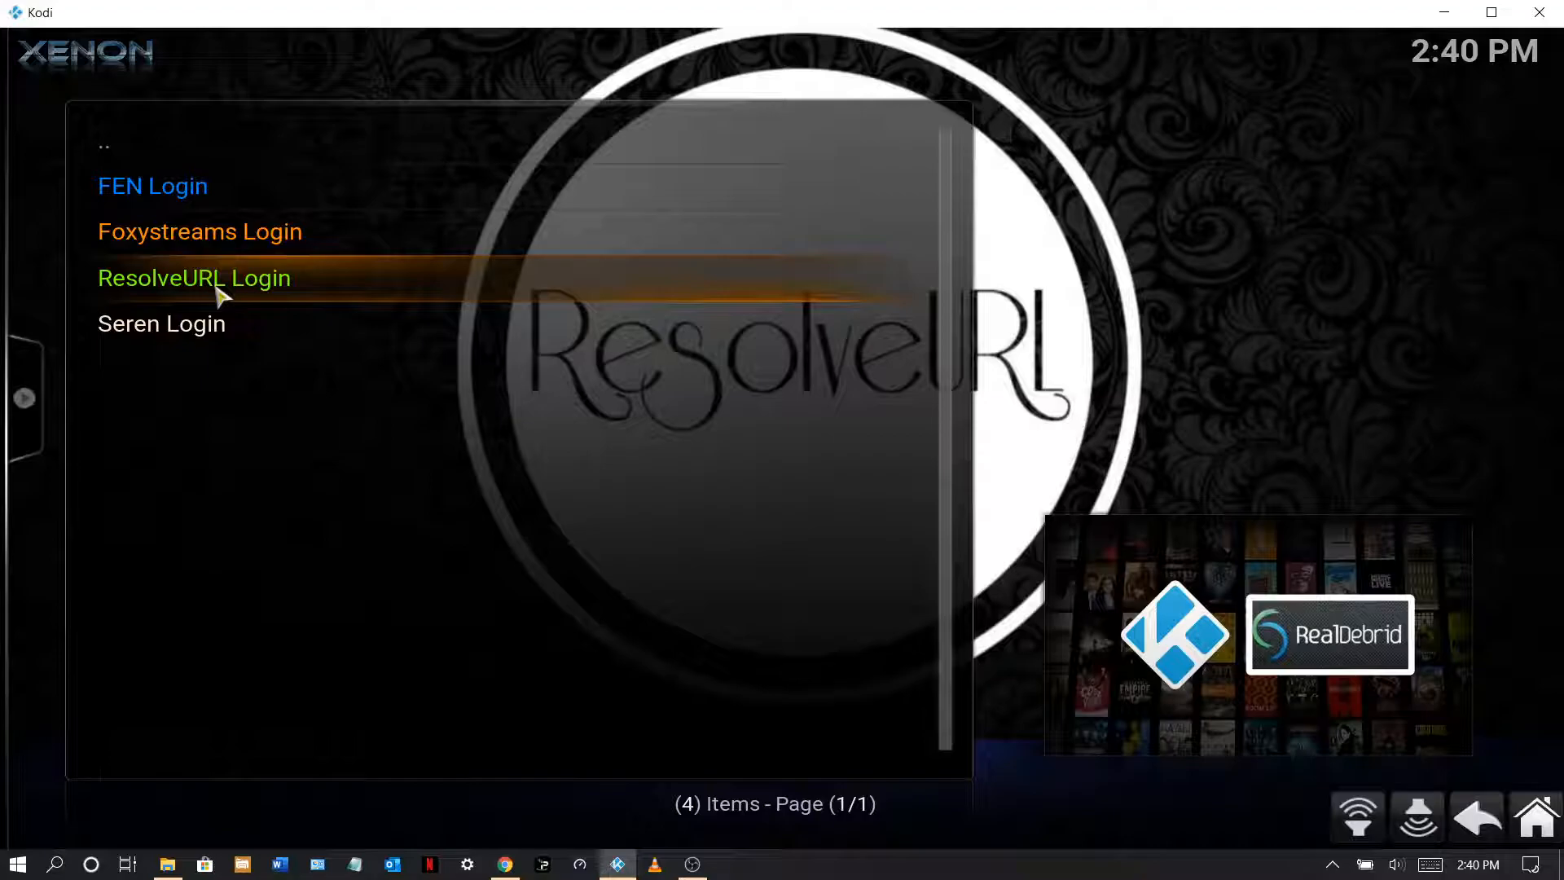
left_click(195, 277)
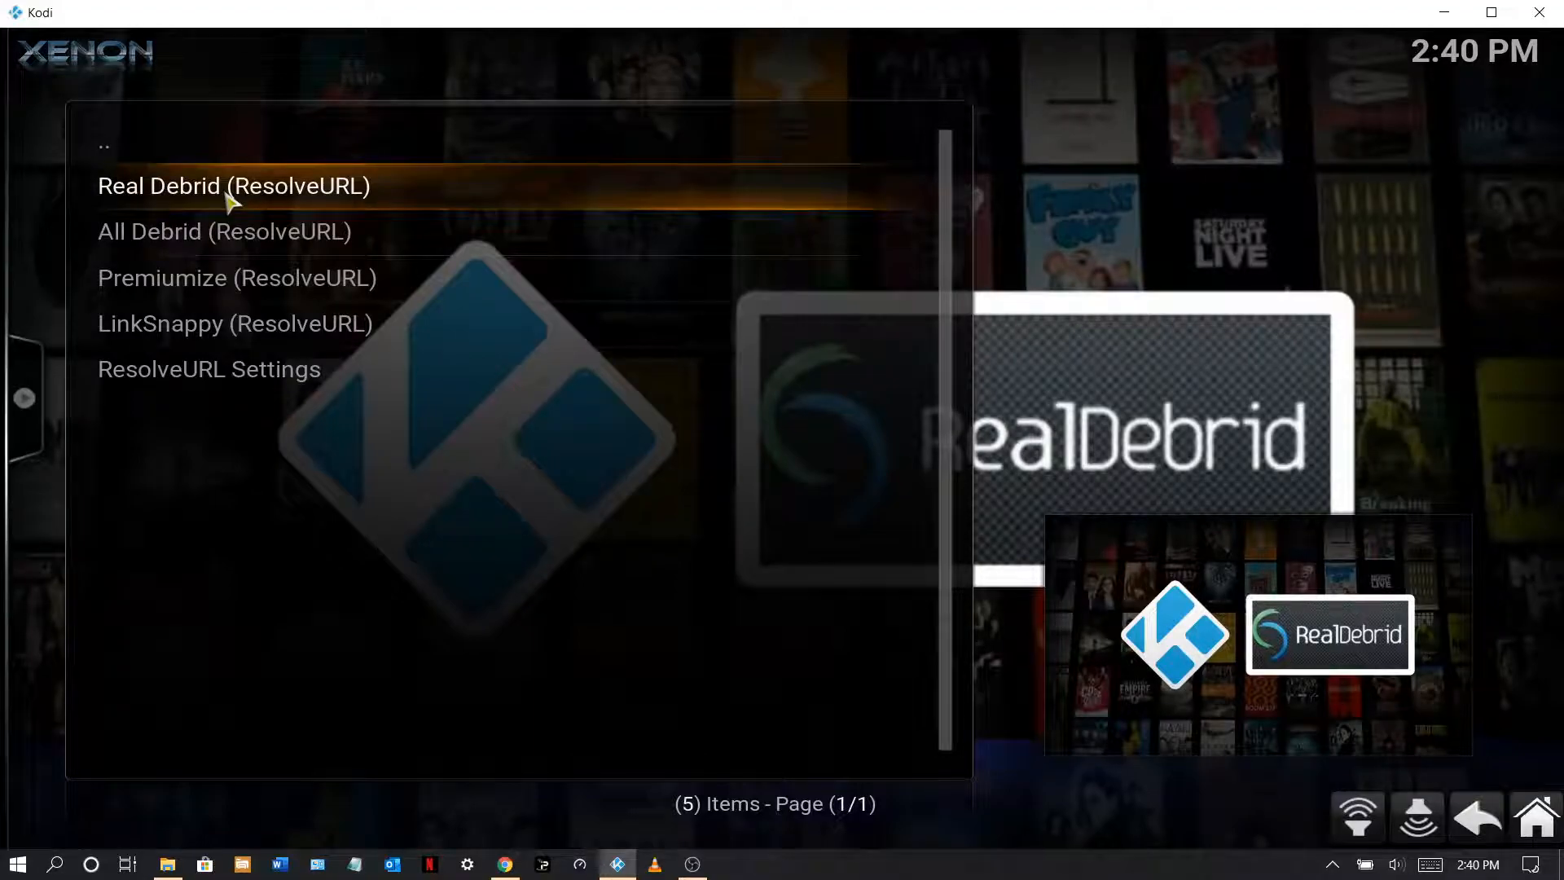
left_click(234, 186)
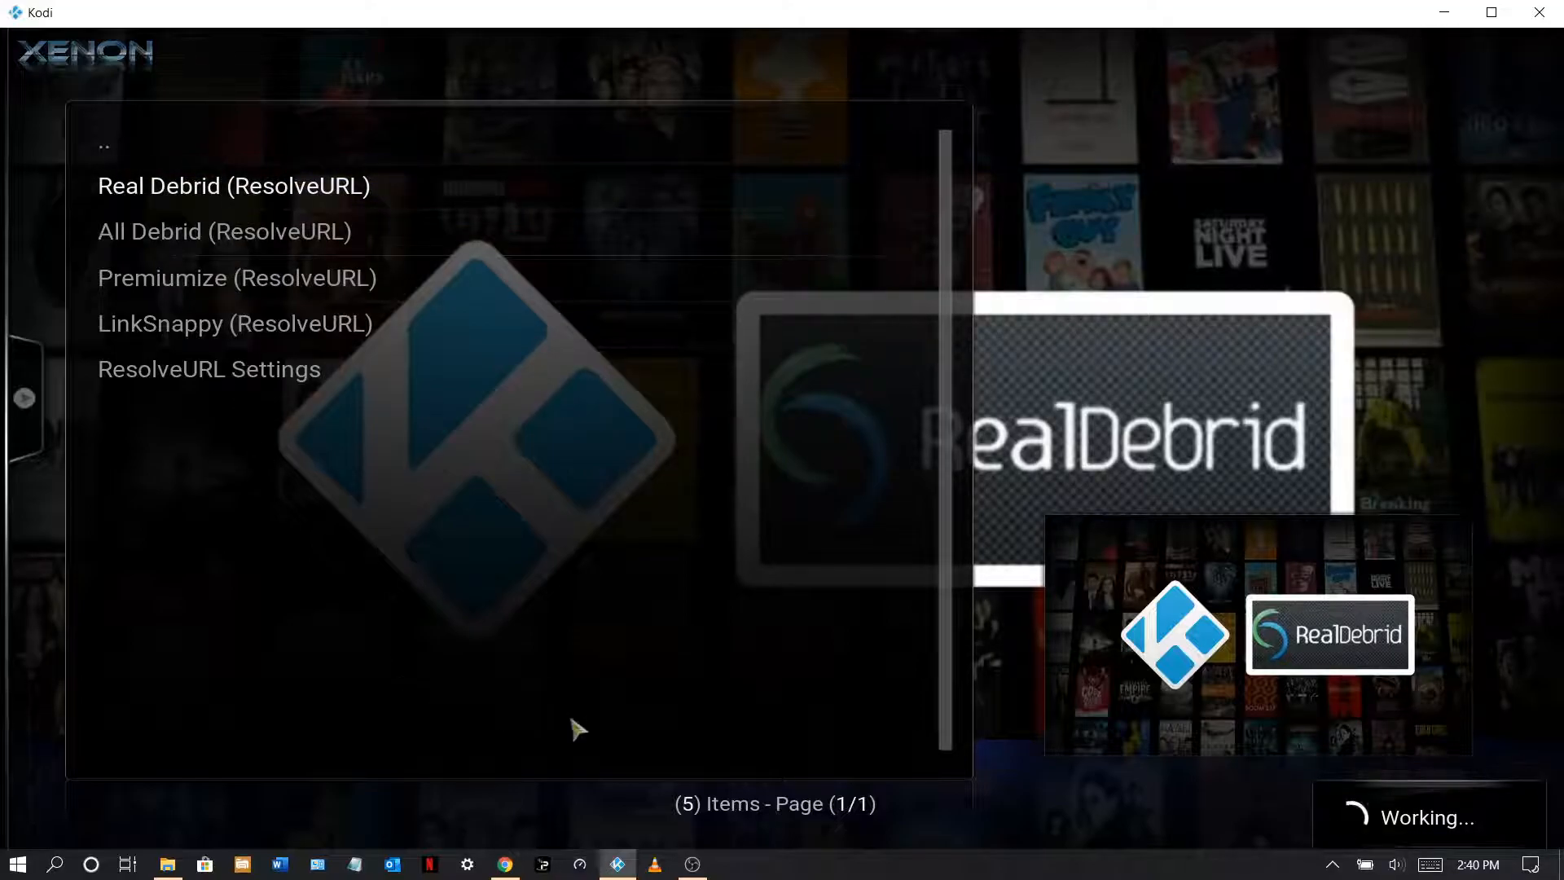
left_click(233, 185)
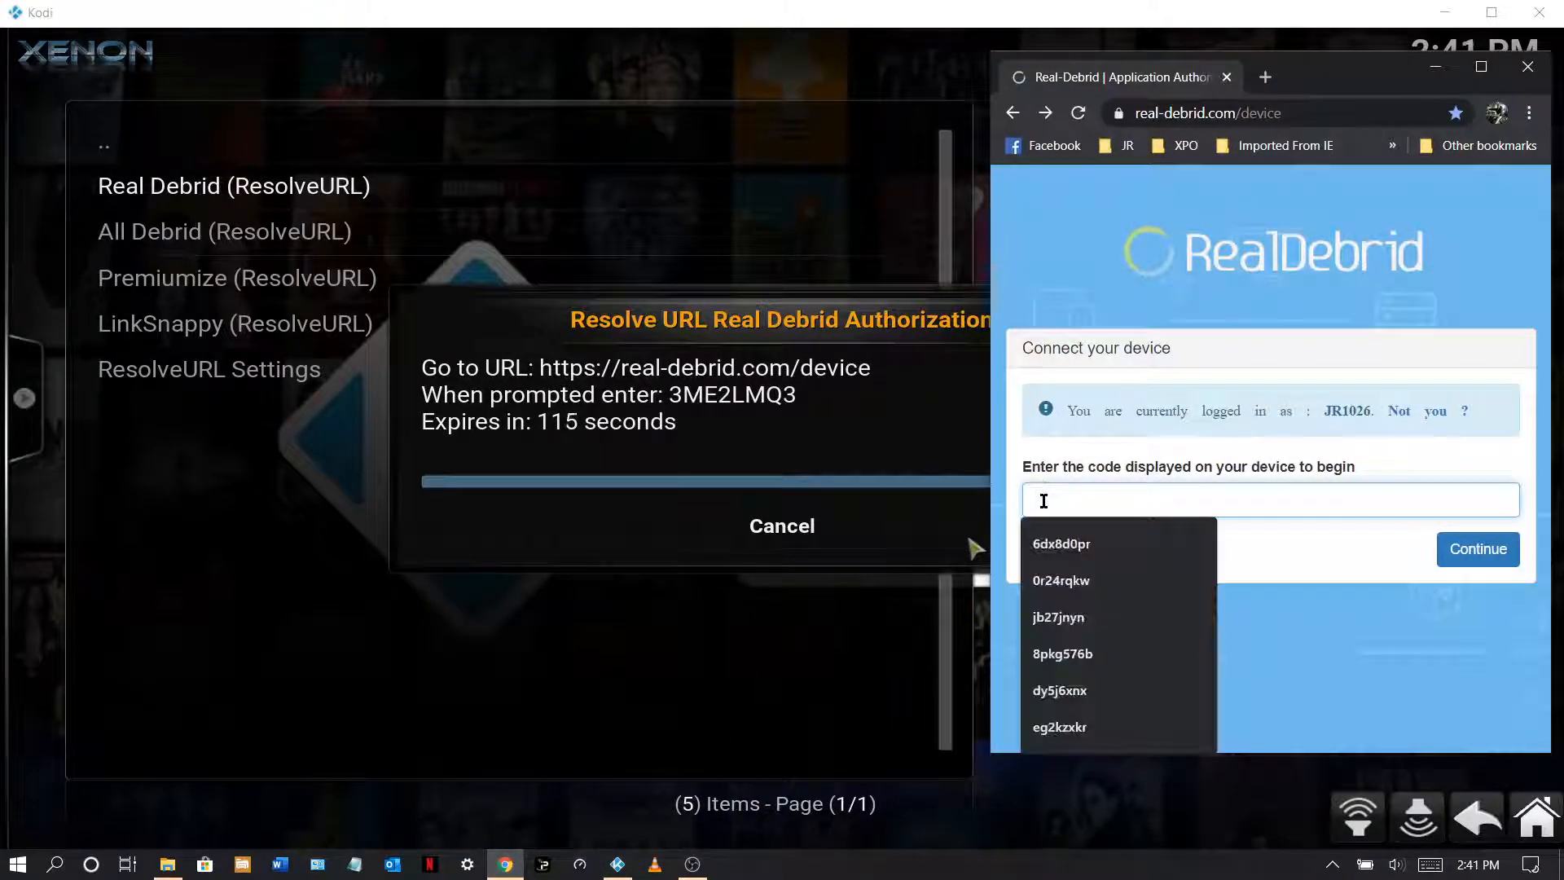
type("3")
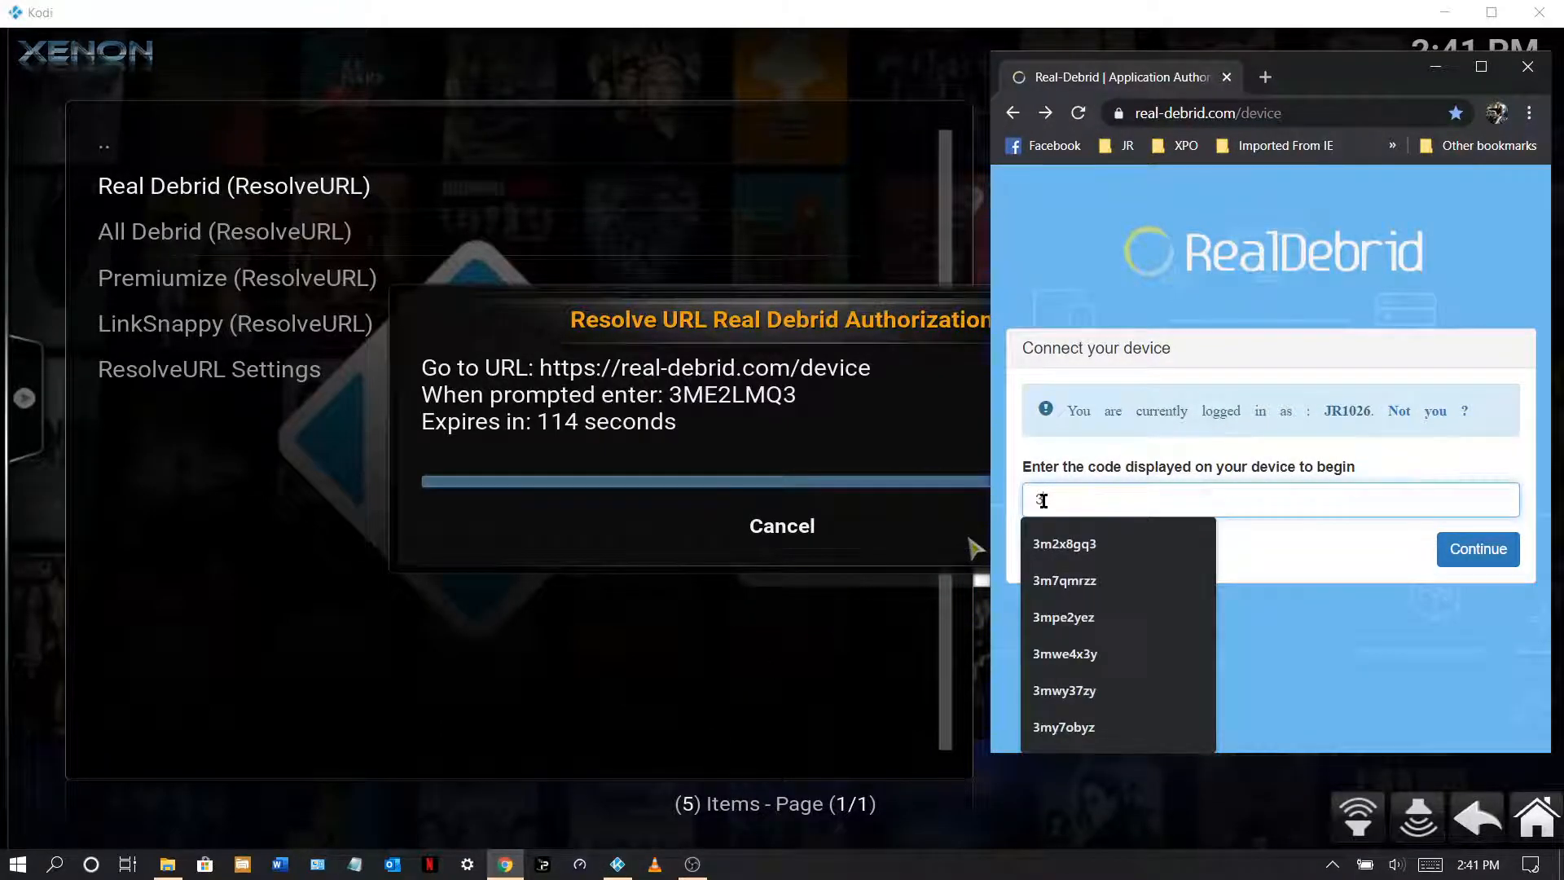
type("3me")
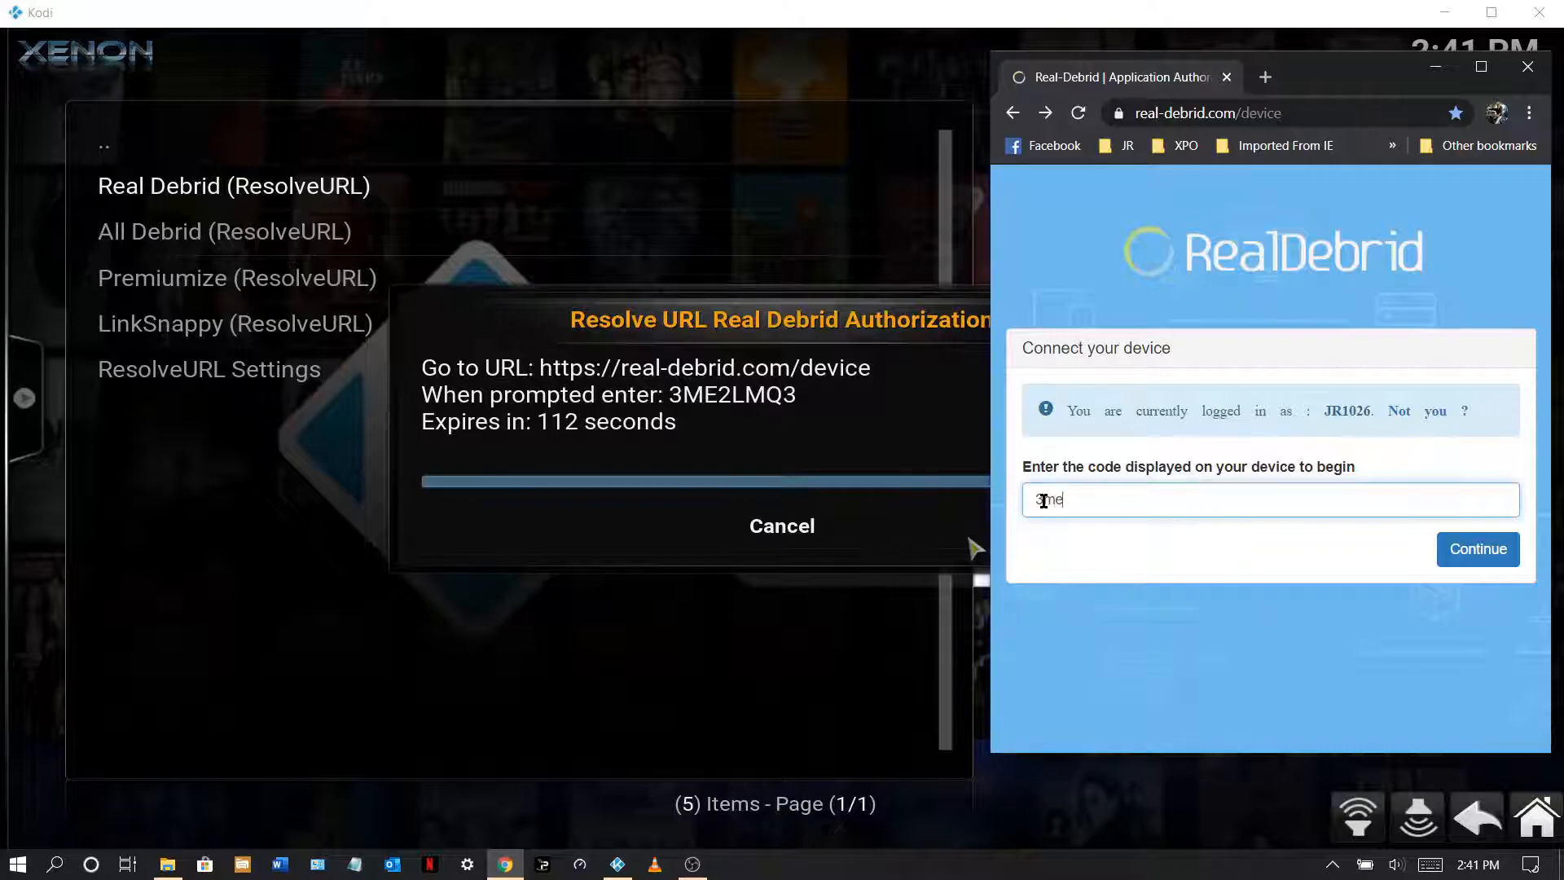
type("2")
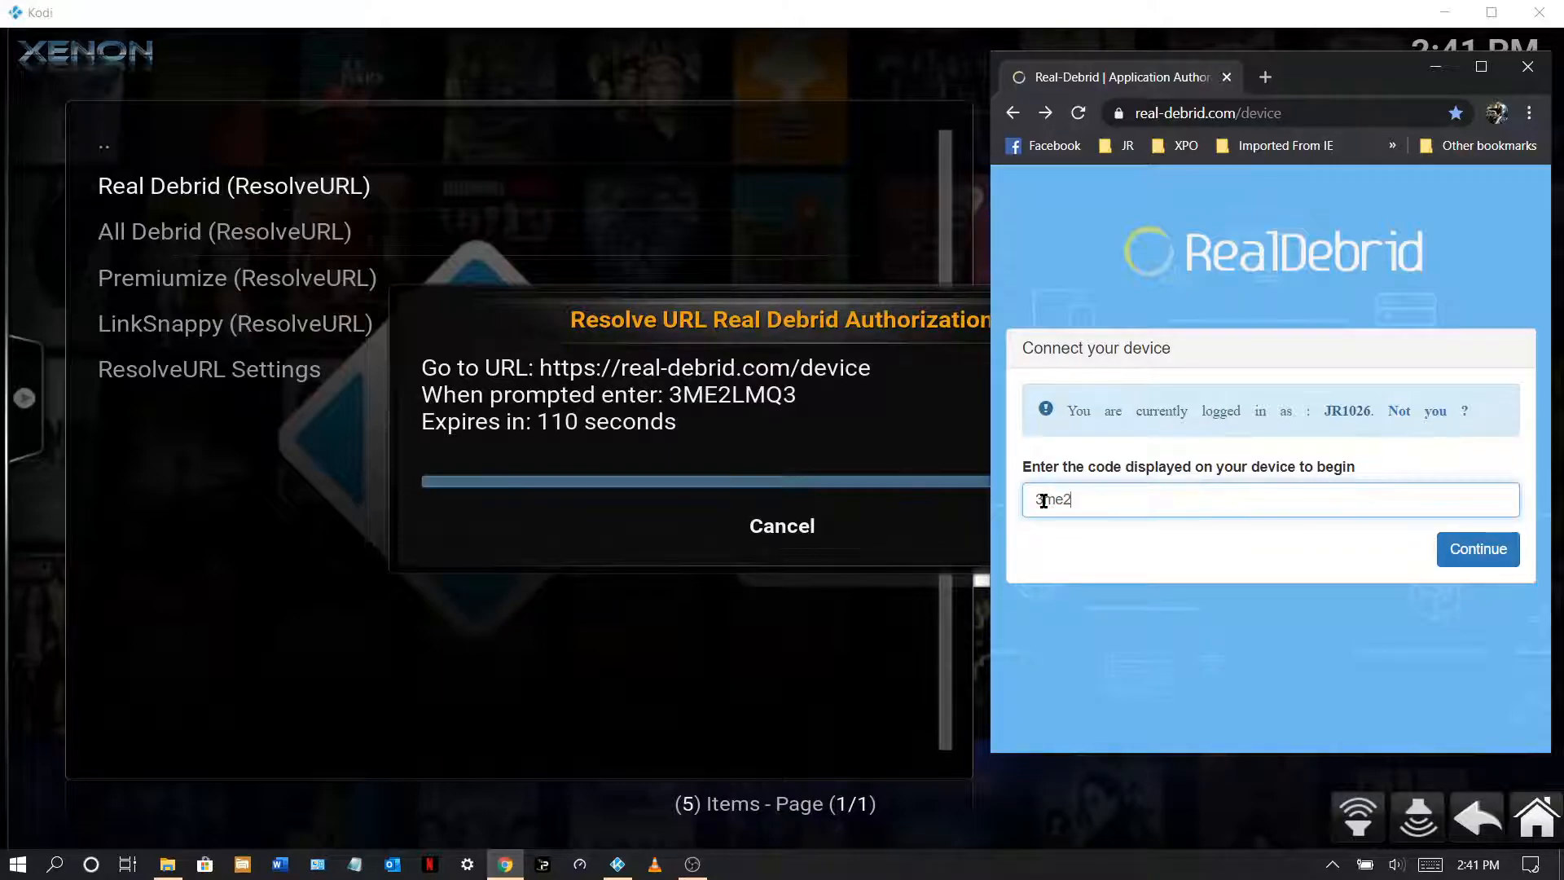
type("lm")
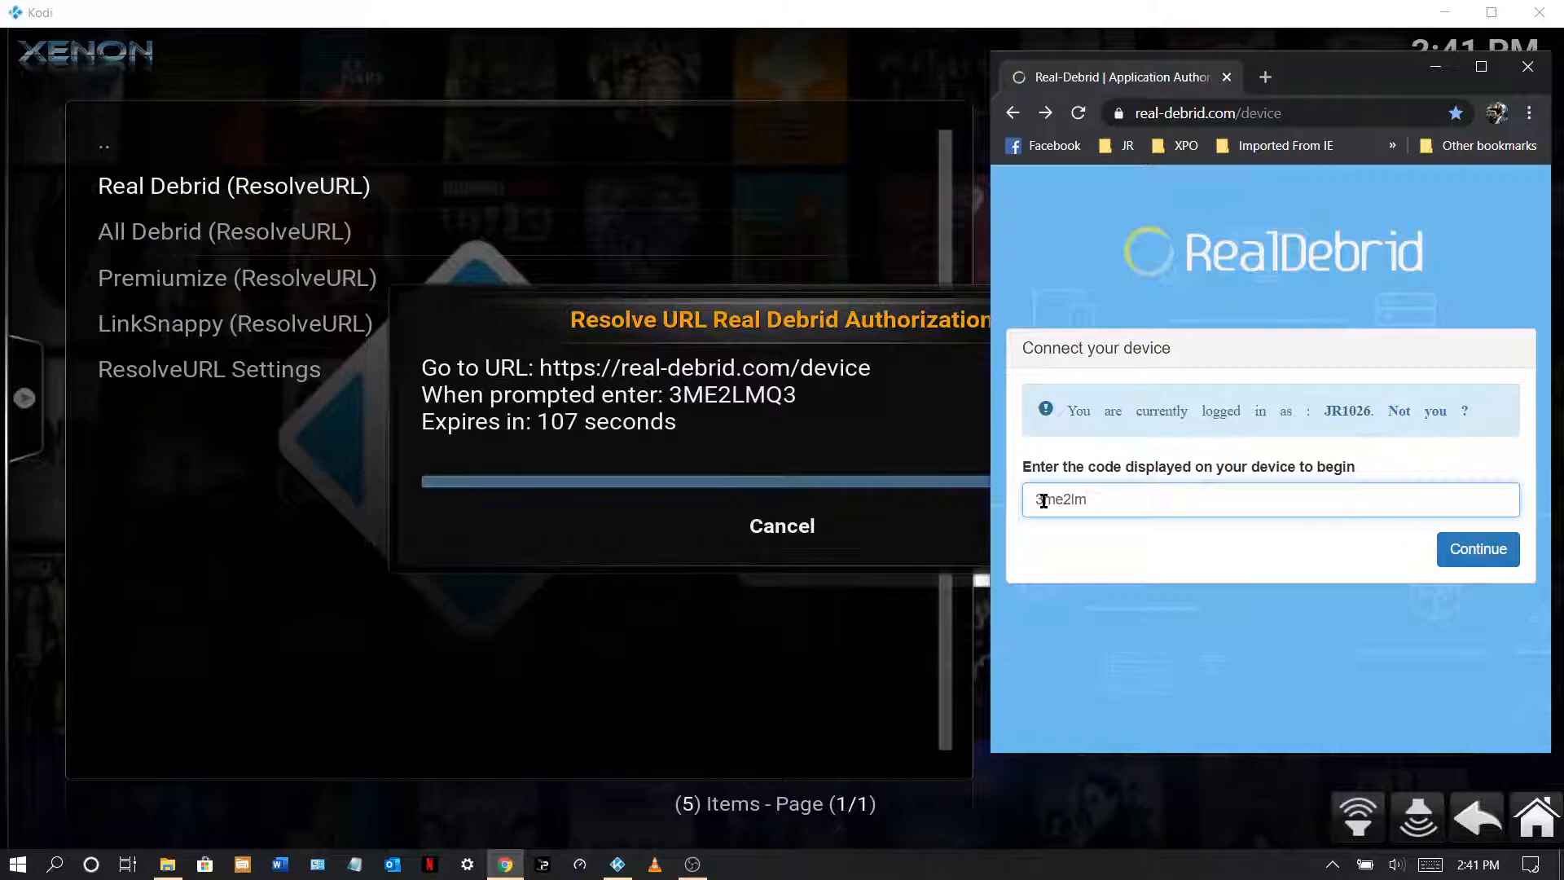
type("q")
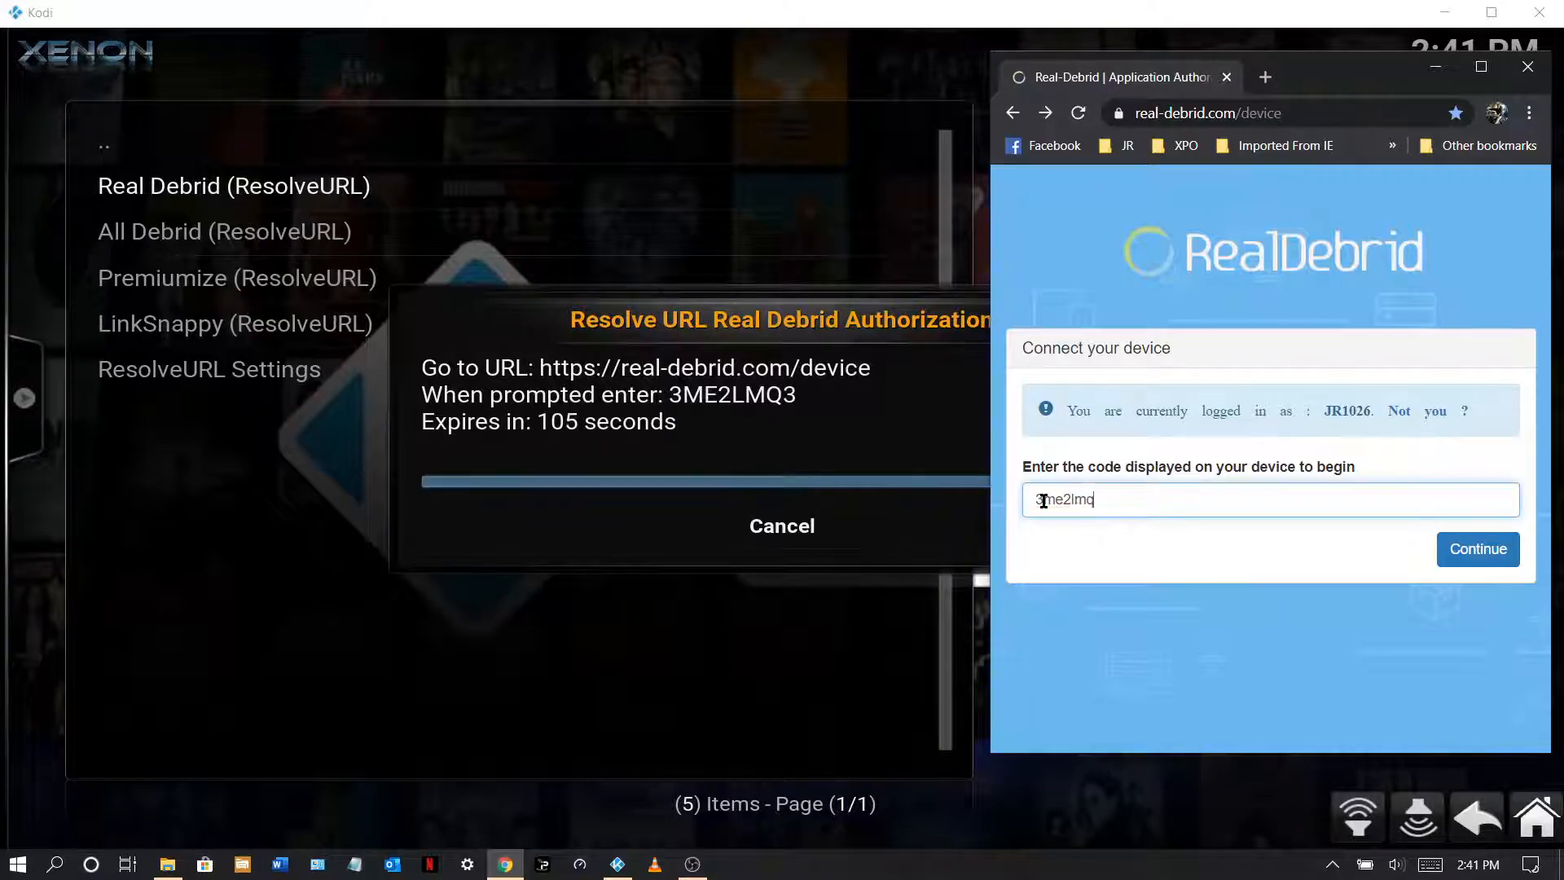
type("3")
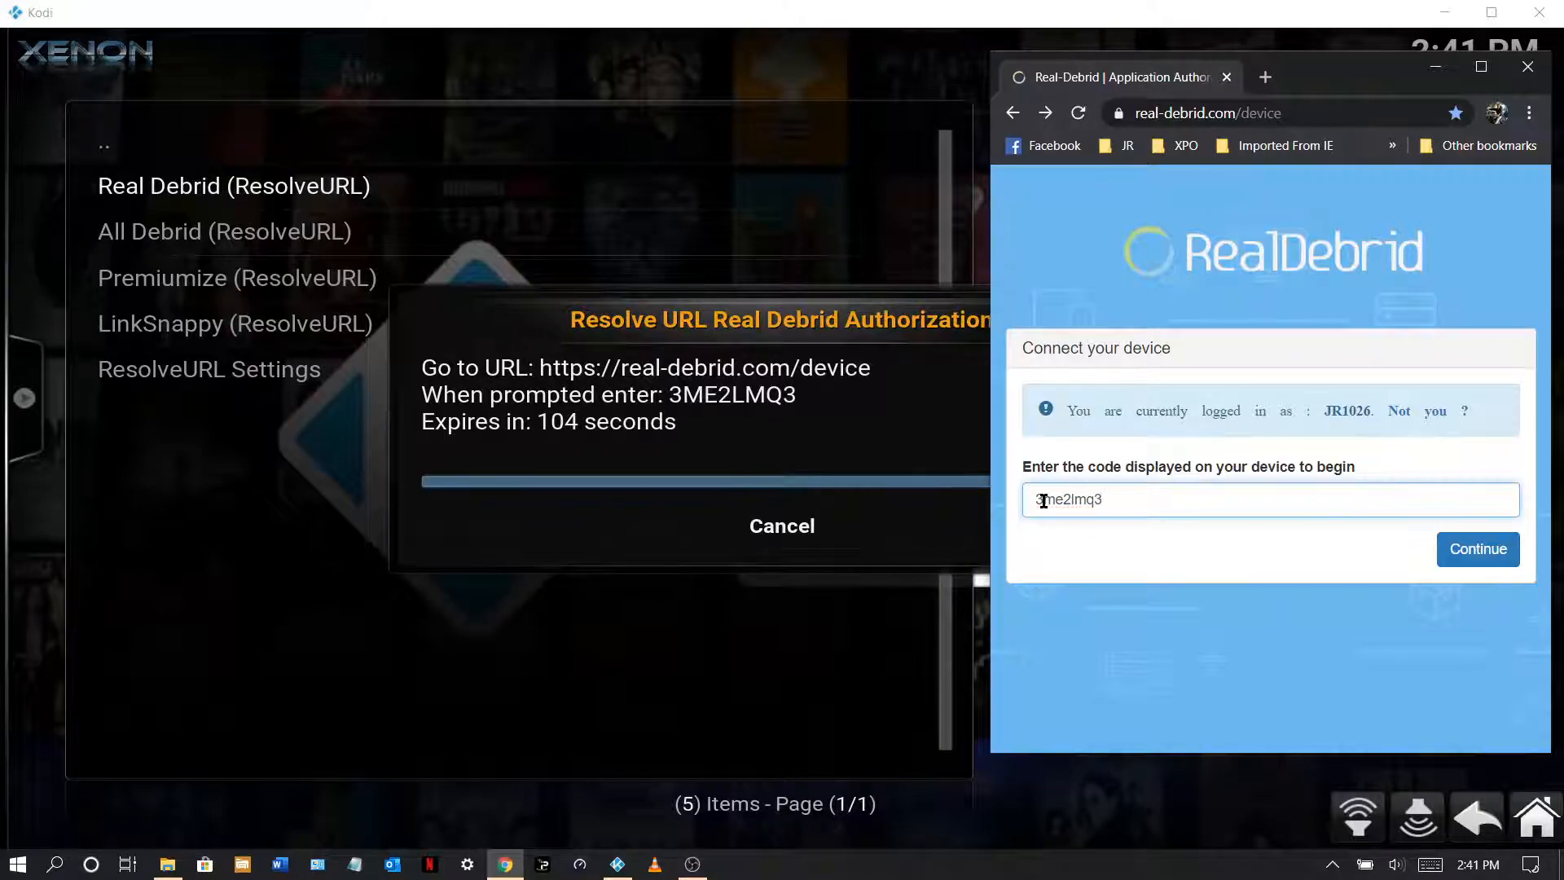
left_click(1477, 548)
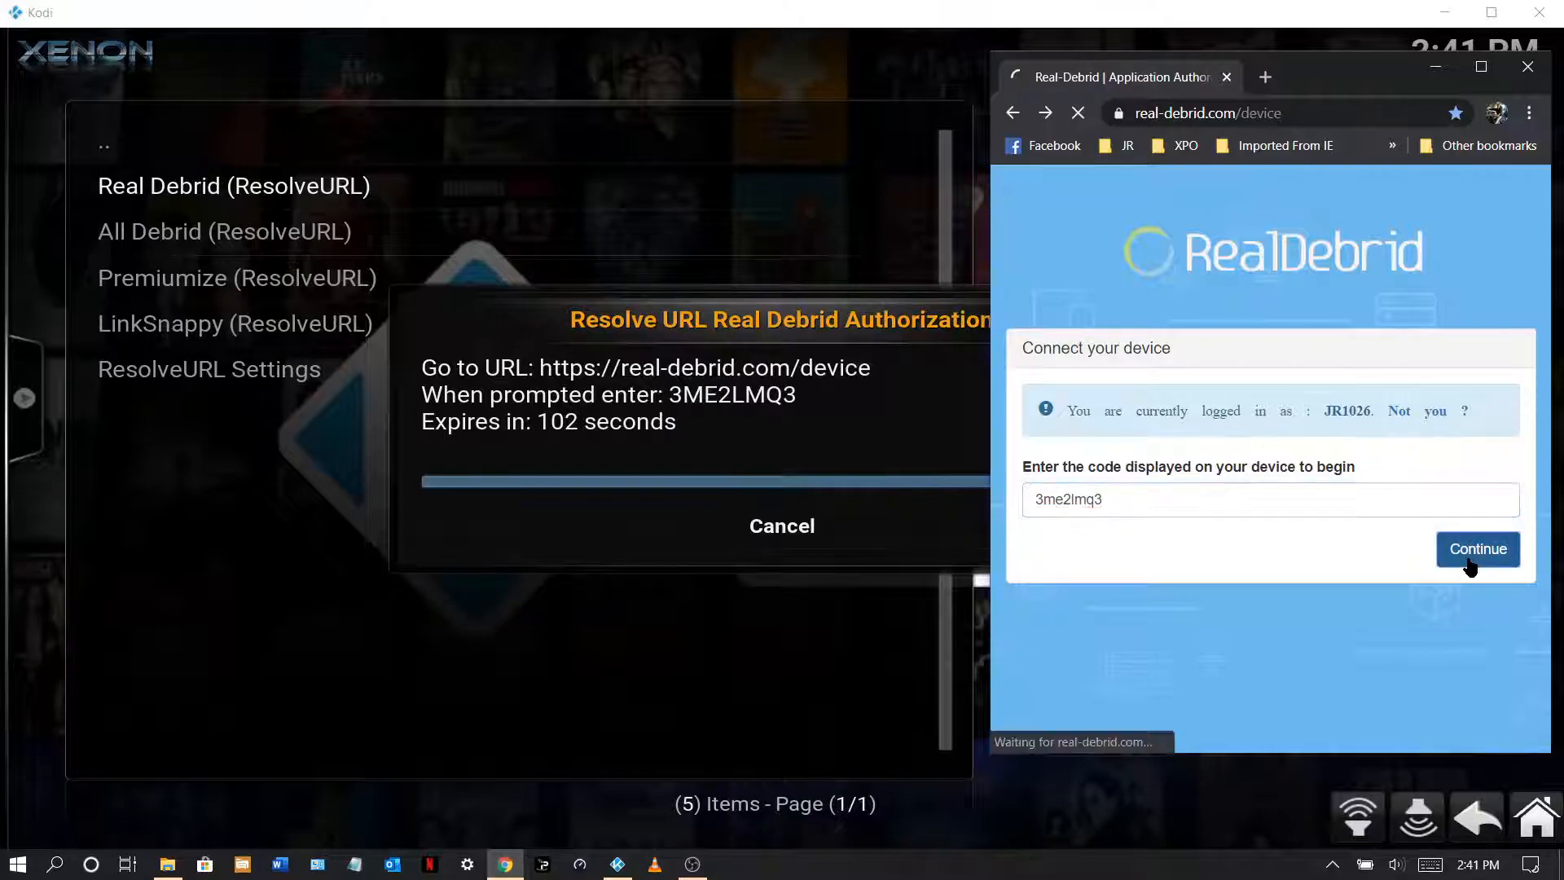
Step: Set the authorized device name to 'laptop'
left_click(1477, 548)
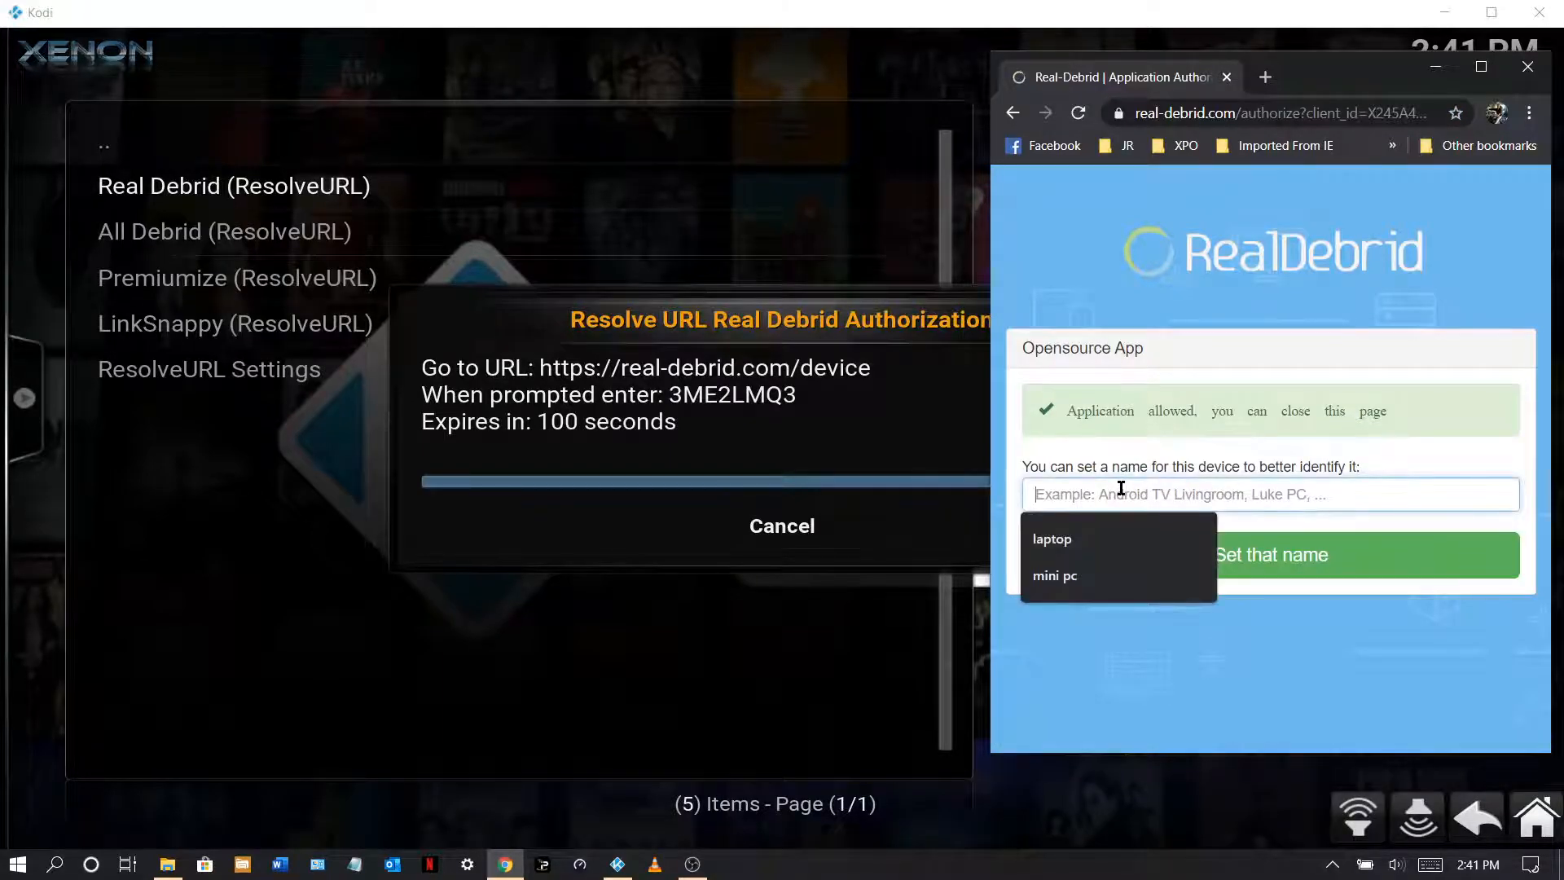
left_click(1052, 539)
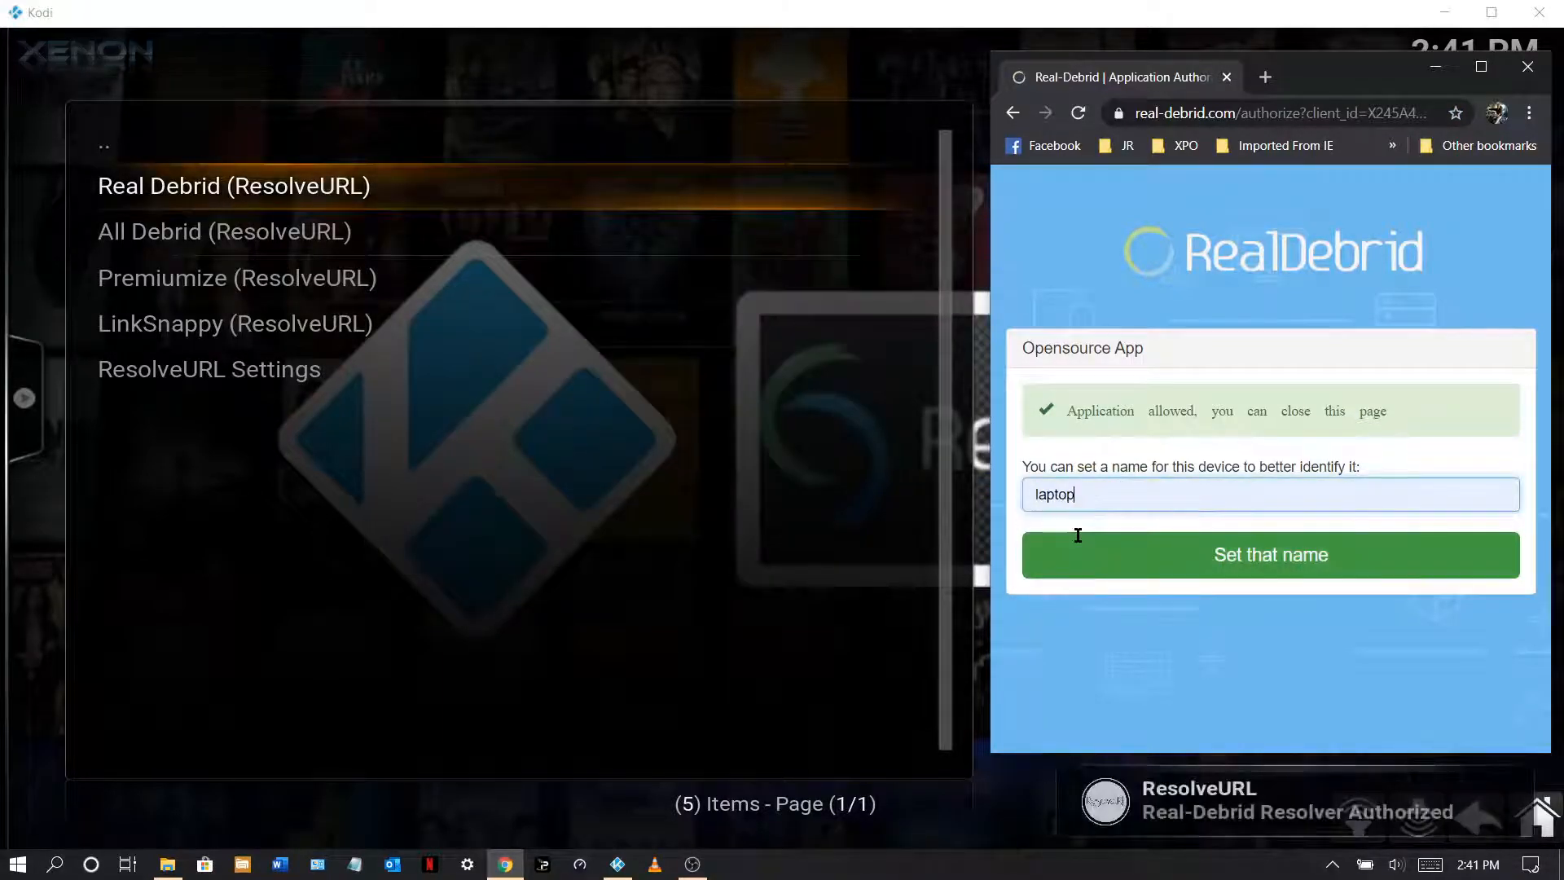
left_click(1271, 555)
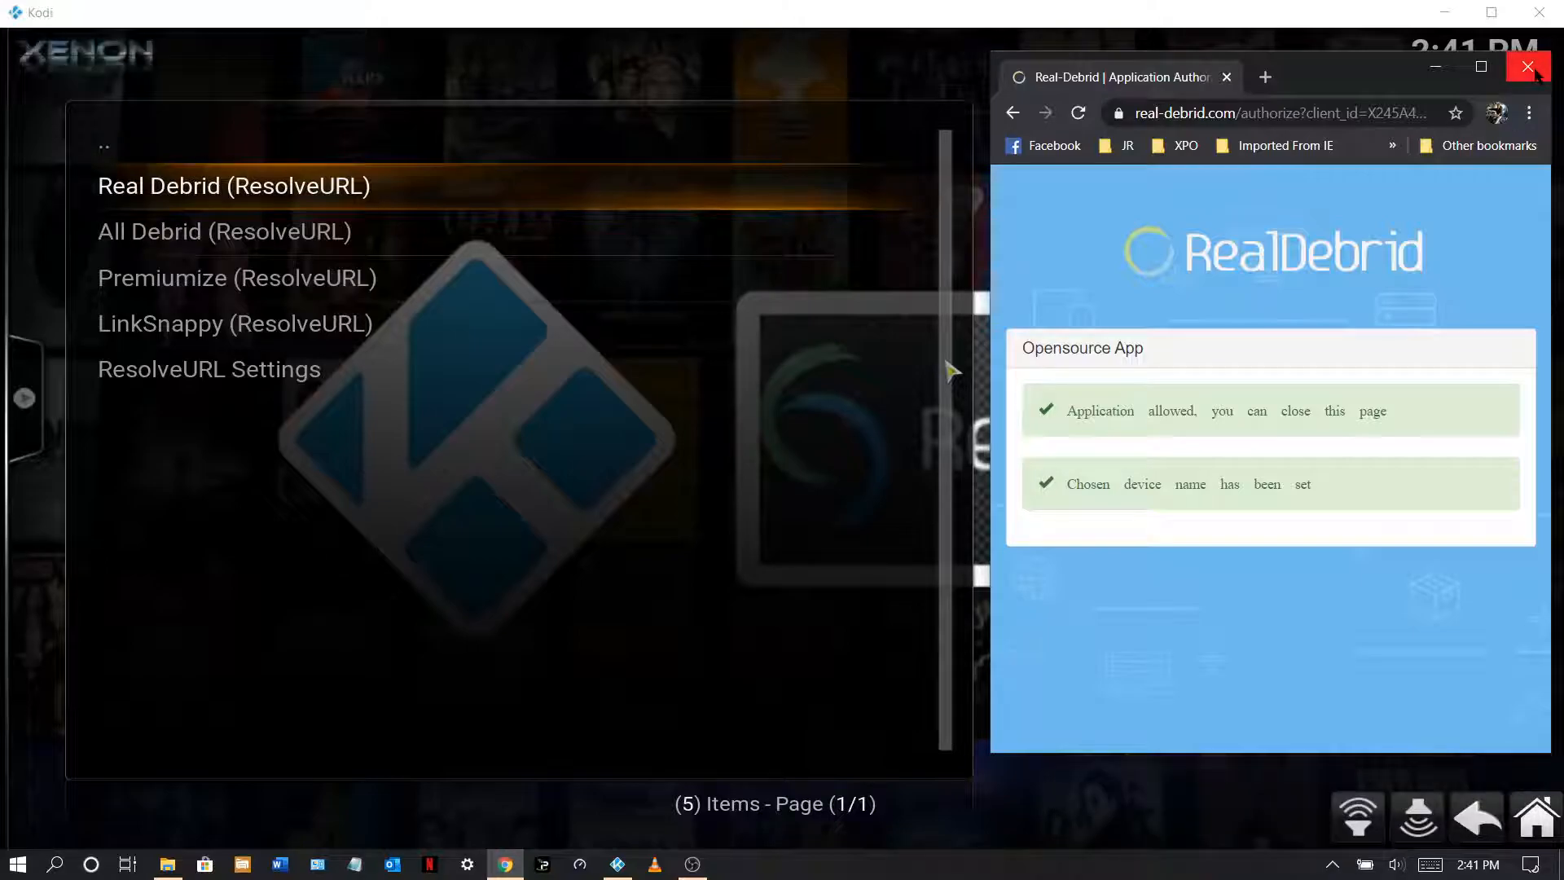
Step: Close the Real-Debrid browser page and go back to the Xenon home screen
left_click(1535, 67)
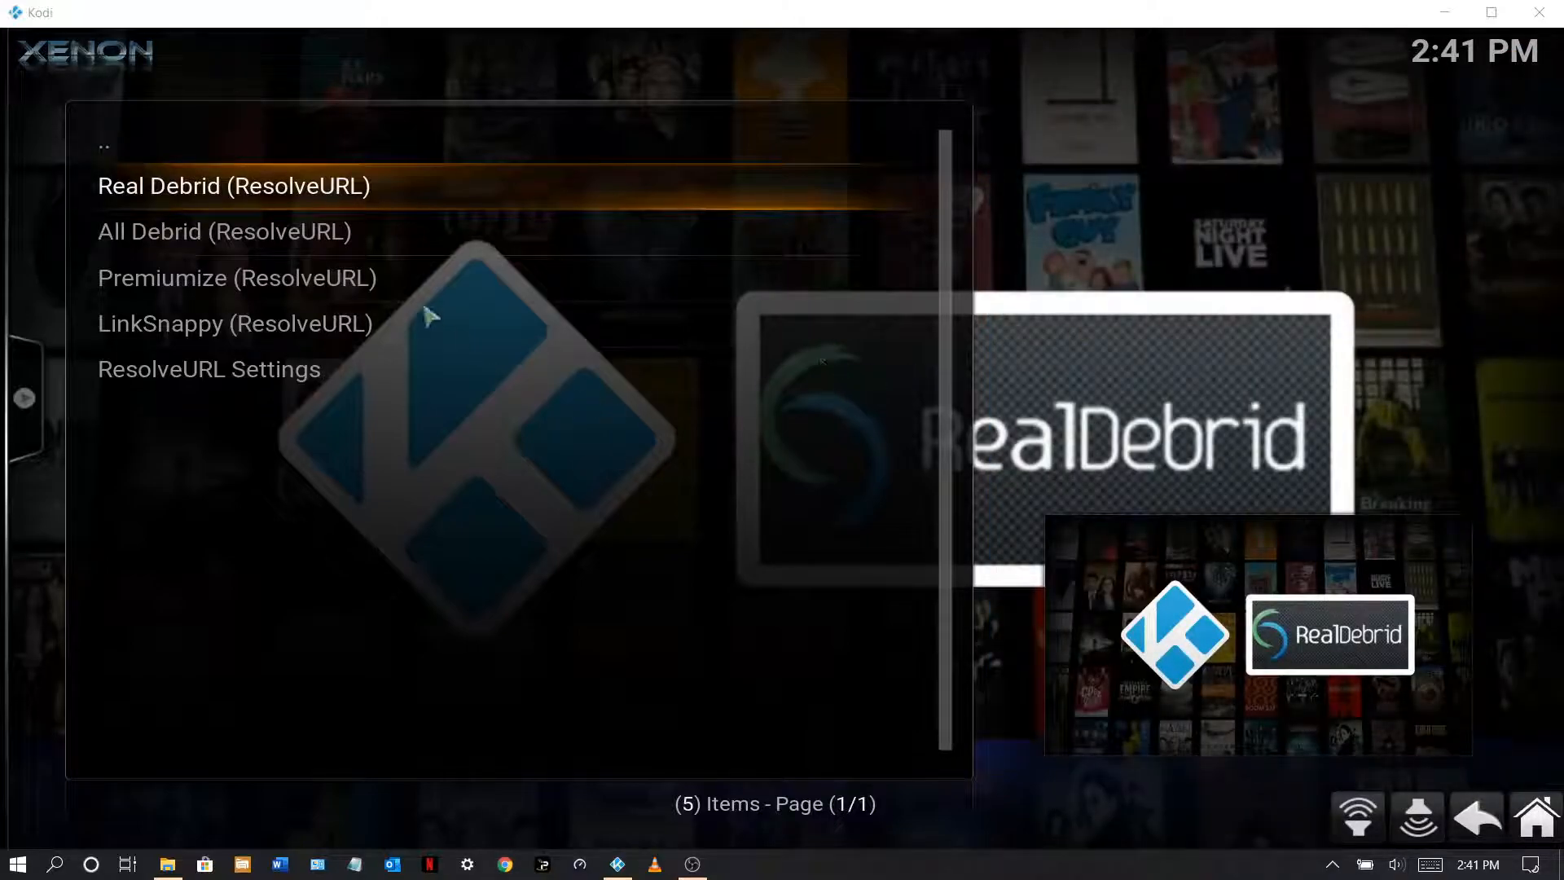
mouse_move(279, 244)
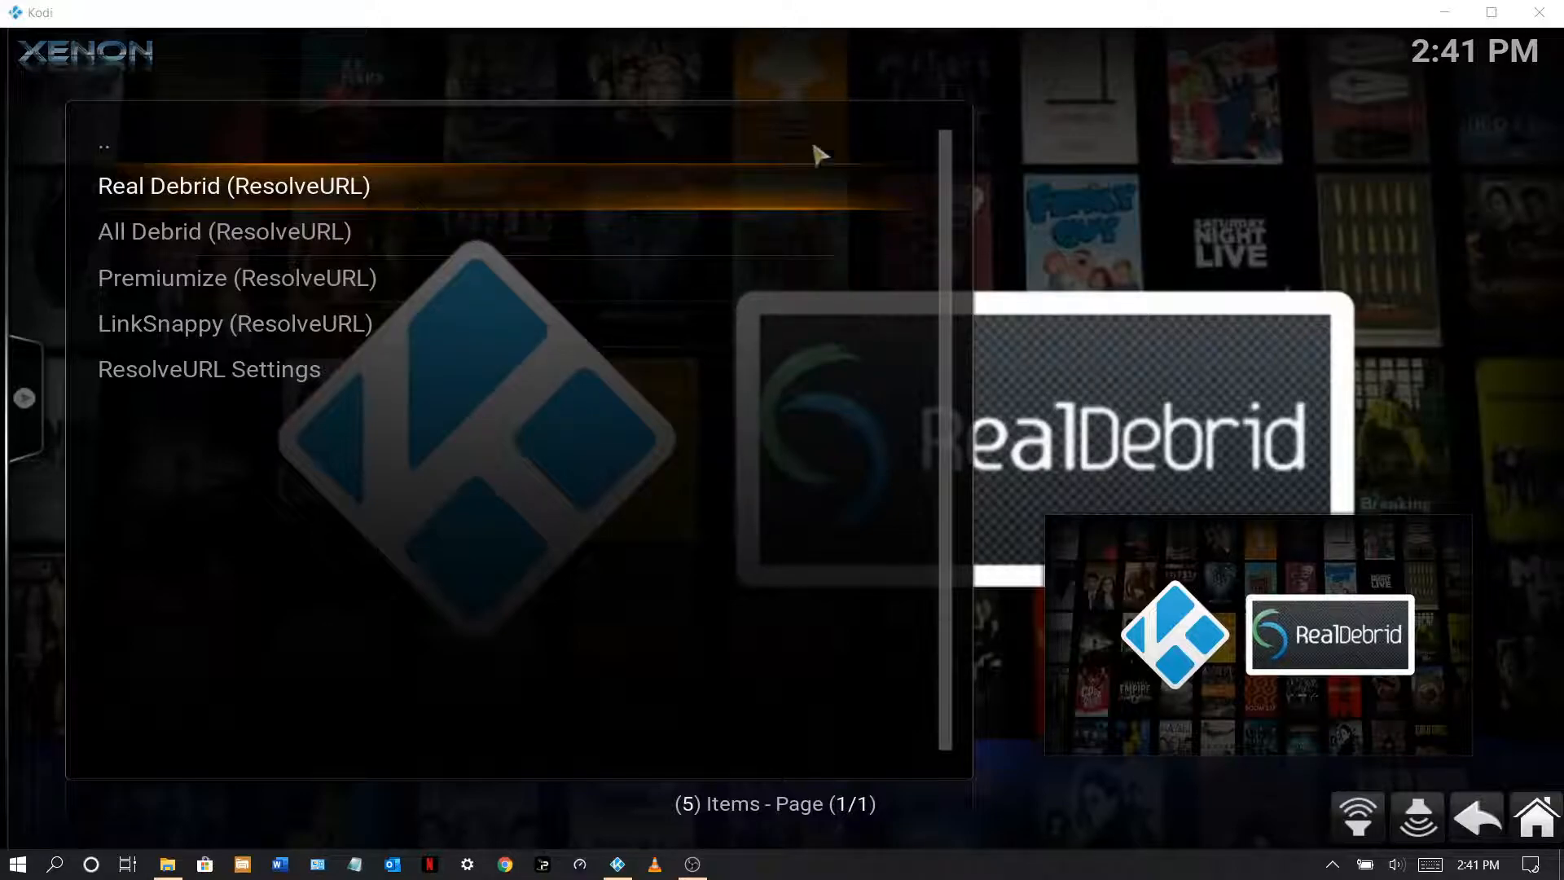
left_click(234, 185)
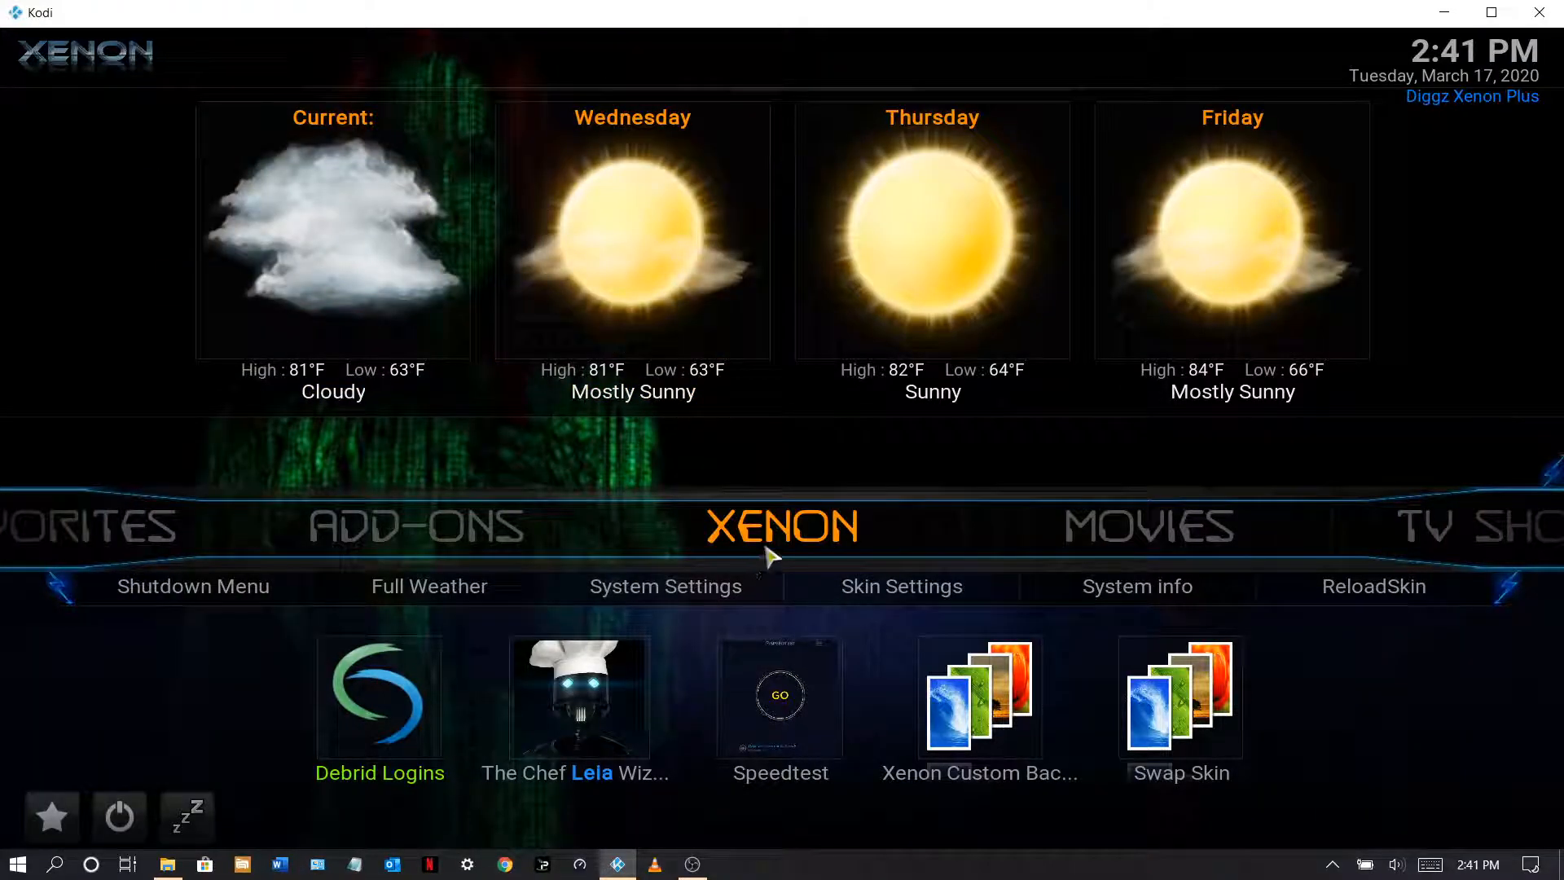
Step: Go to ADD-ONS and open the installed video add-ons list to reach medusa
left_click(416, 526)
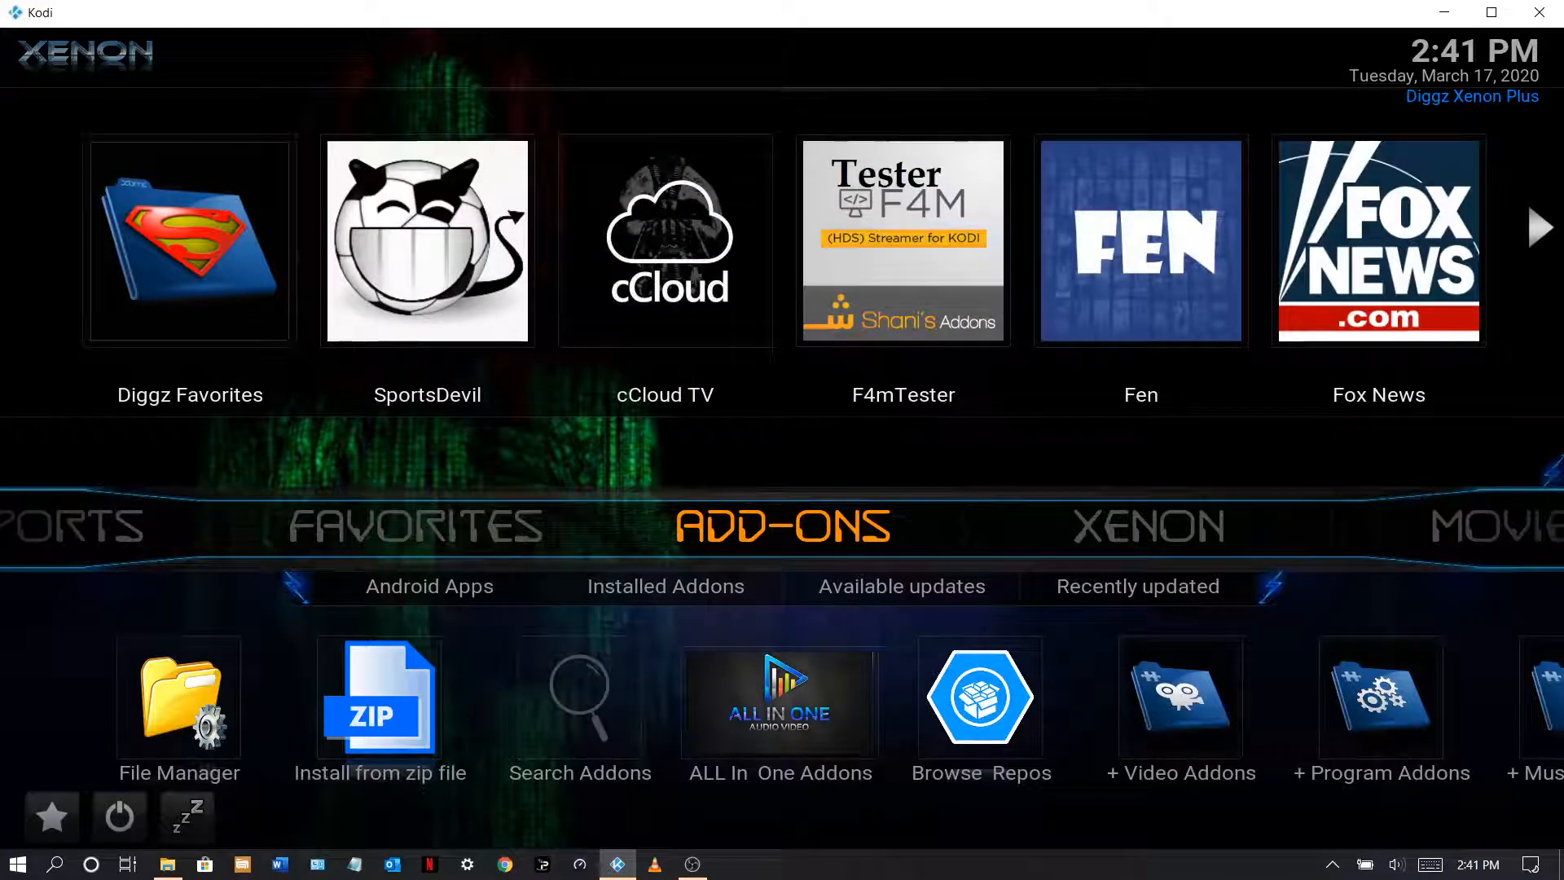
left_click(665, 586)
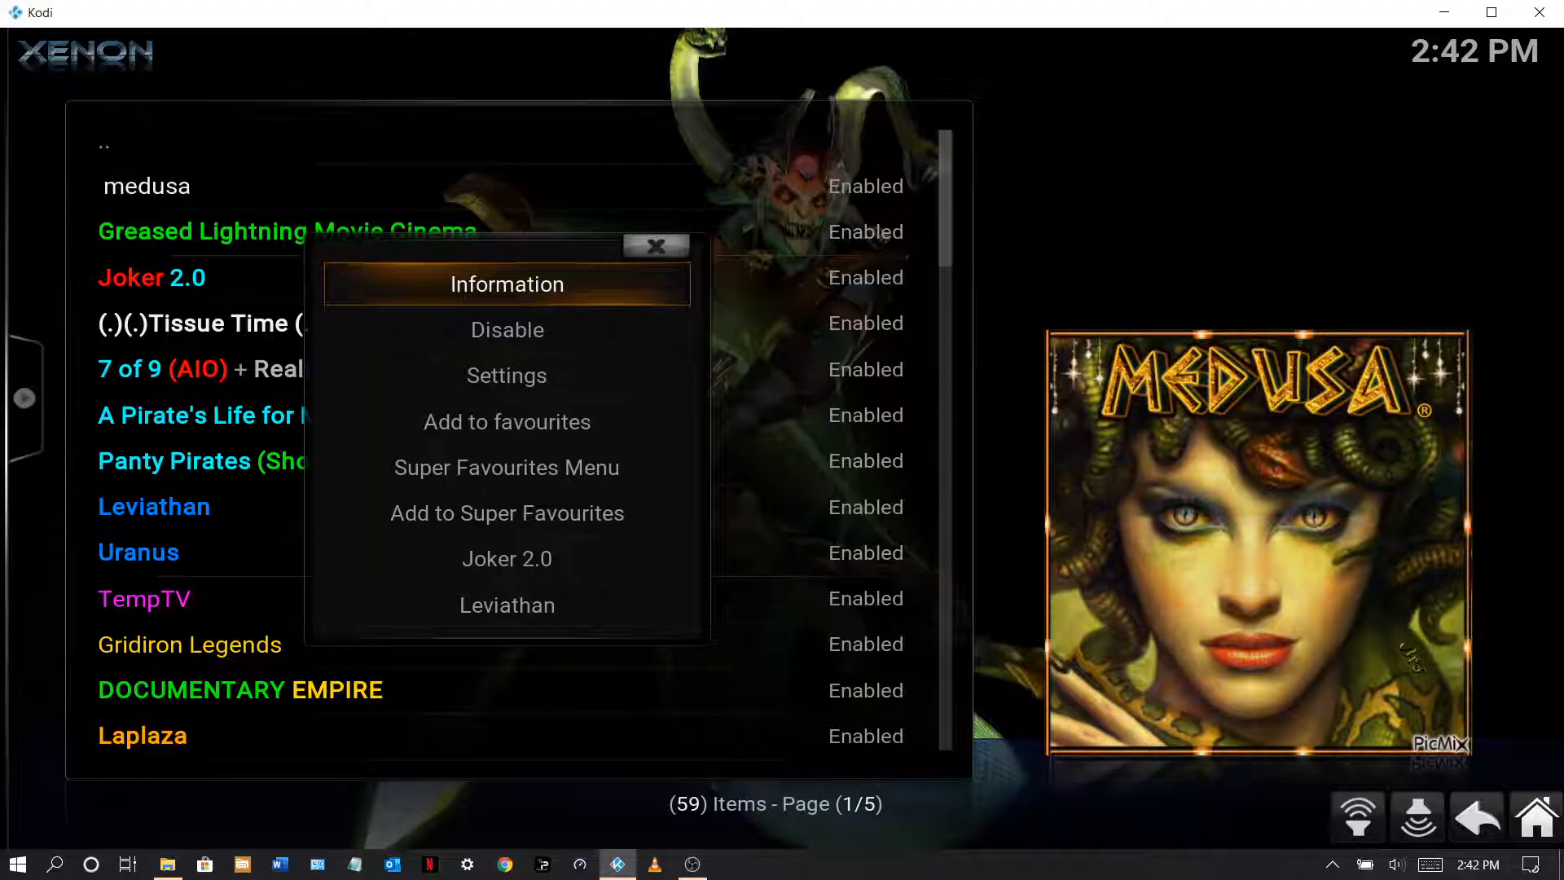
mouse_move(506, 375)
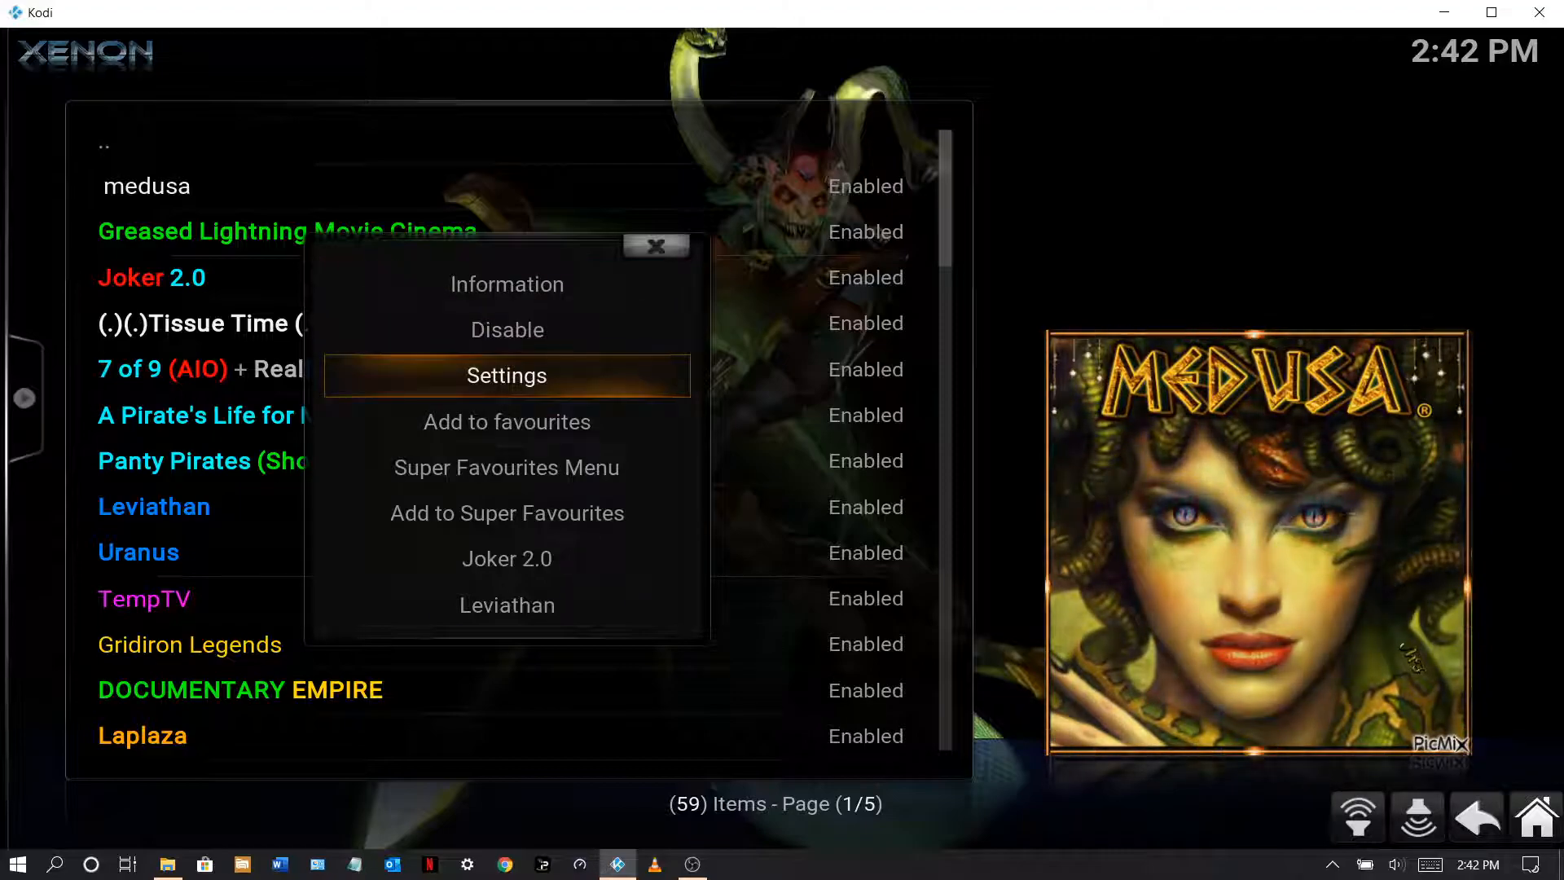
Step: Check medusa's Playback and Providers settings, confirming Enable Debrid Providers is on, then close
left_click(507, 375)
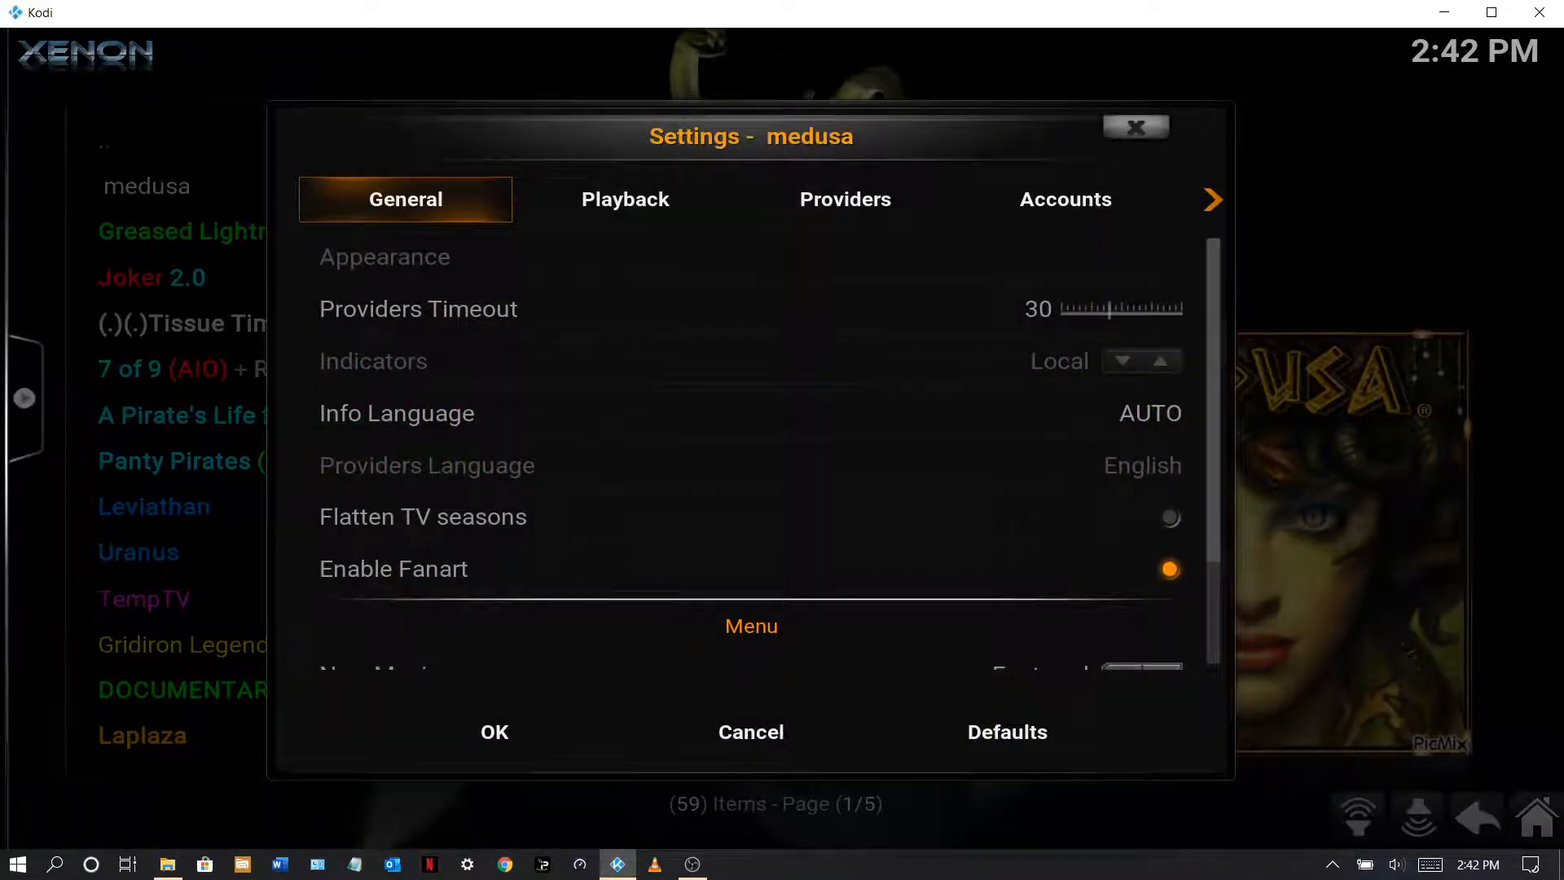
left_click(625, 199)
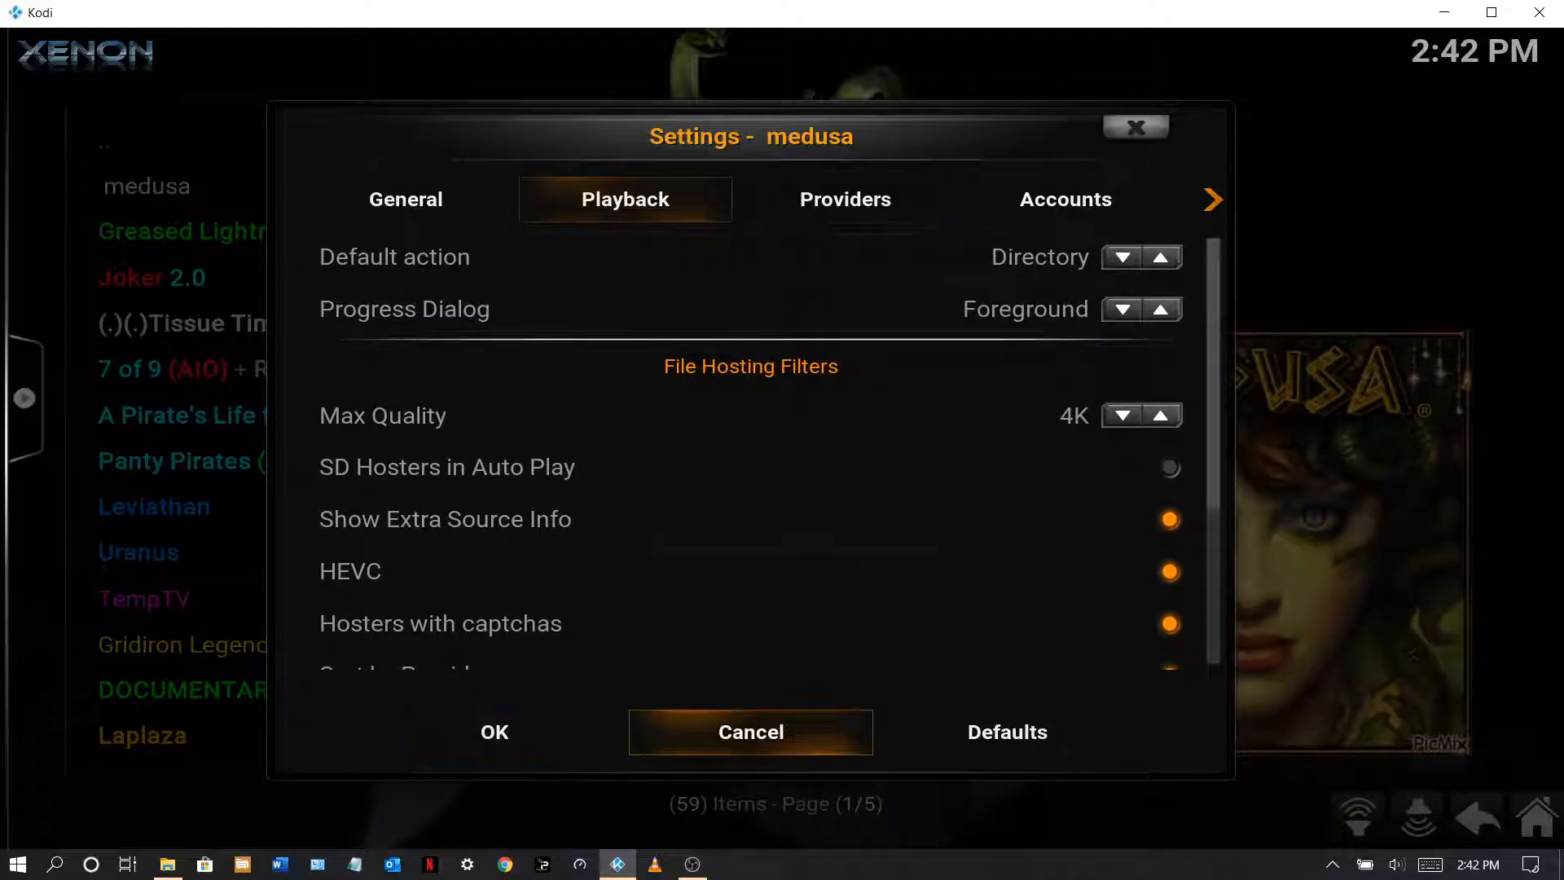
left_click(857, 199)
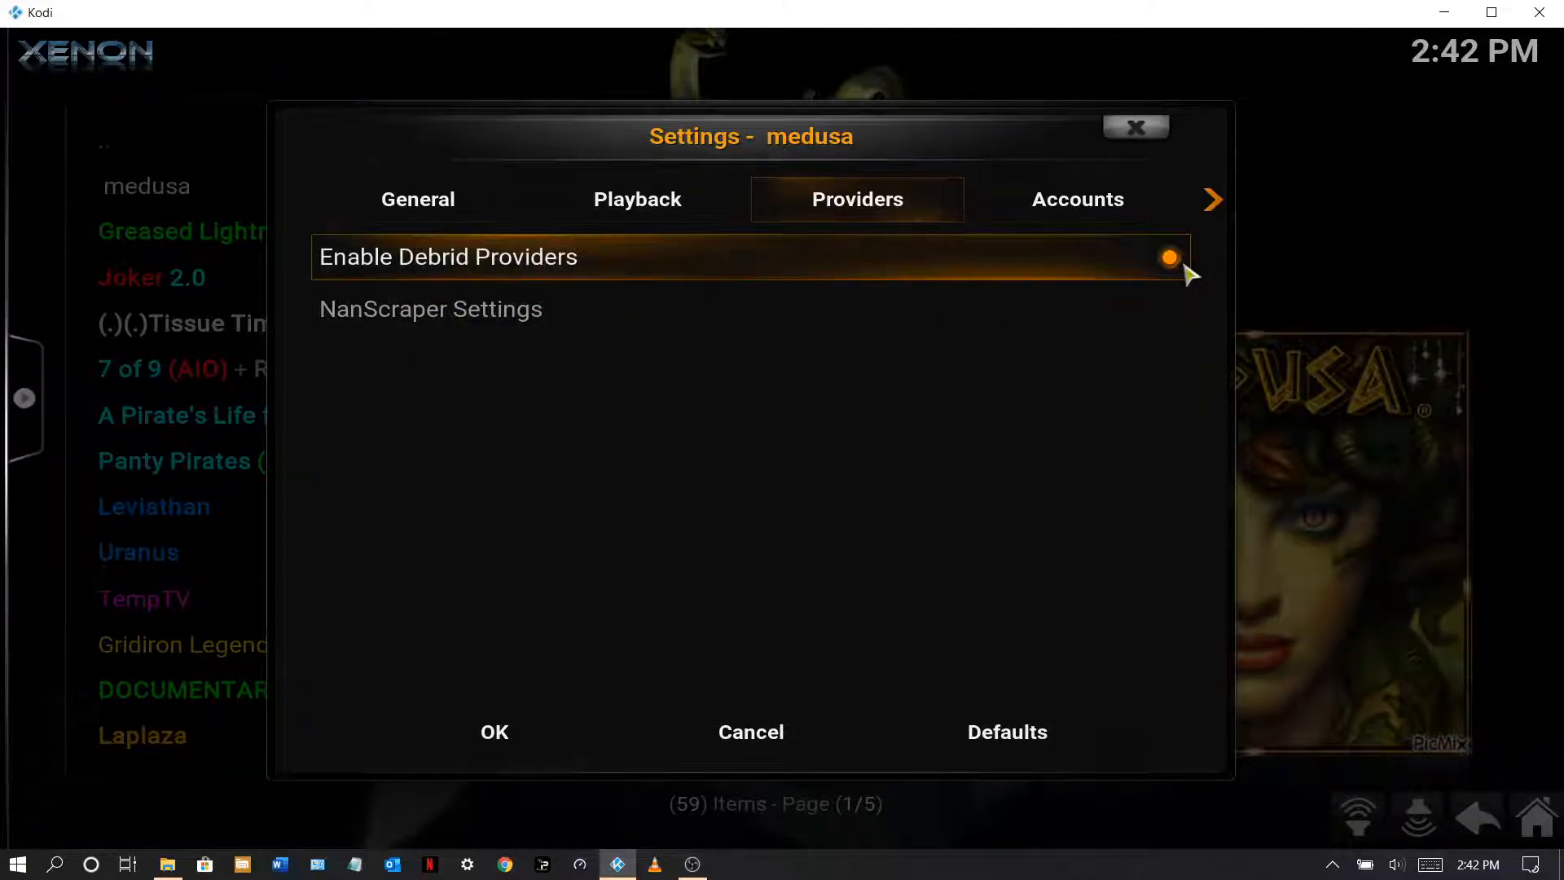
mouse_move(419, 281)
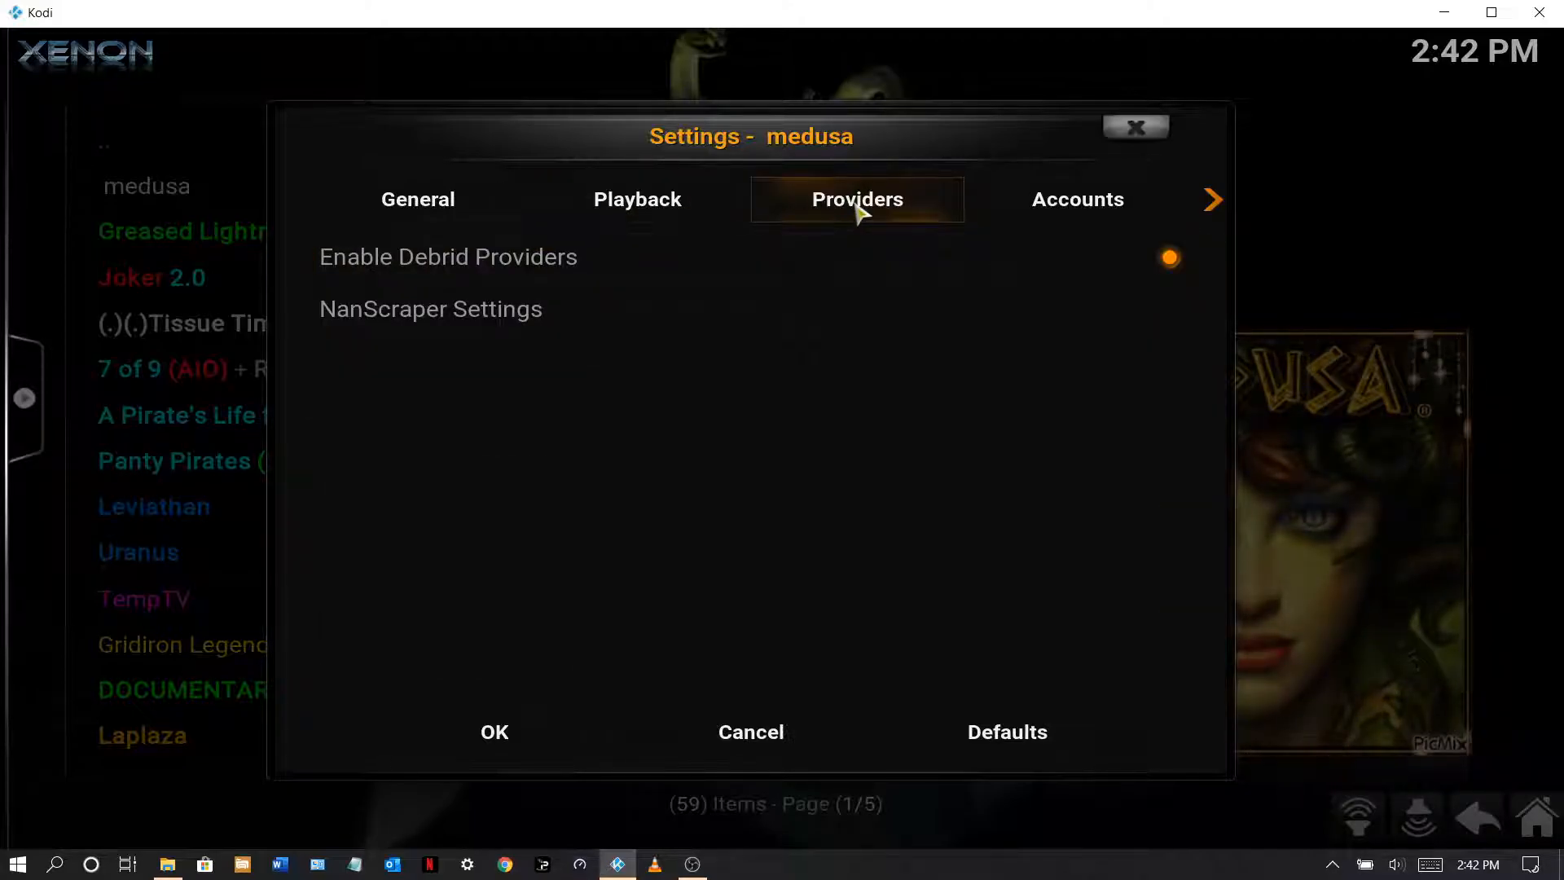
left_click(1214, 200)
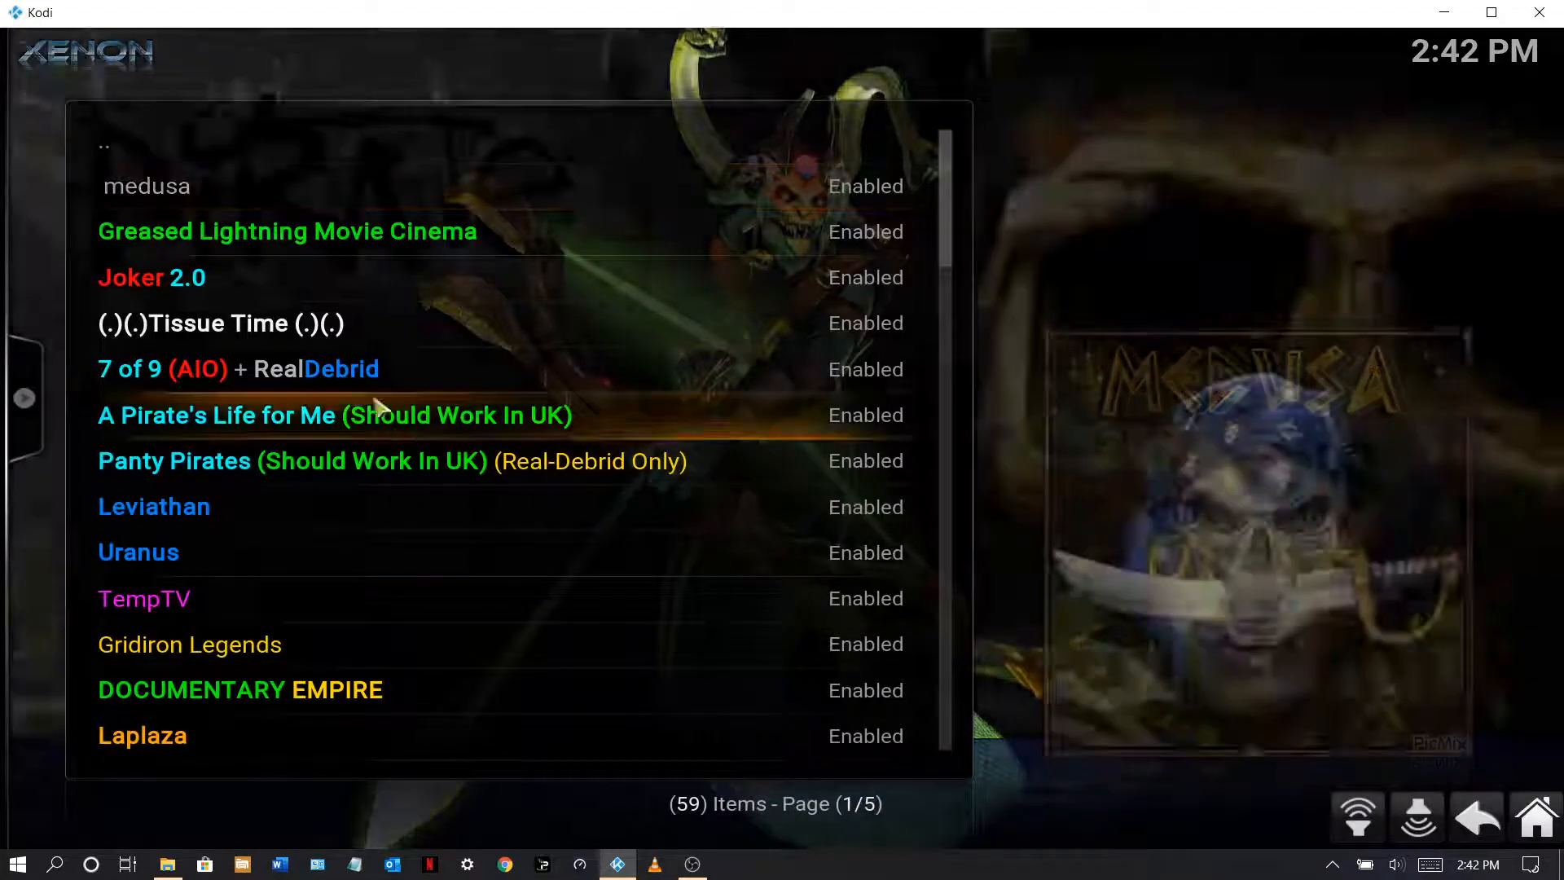
mouse_move(334, 294)
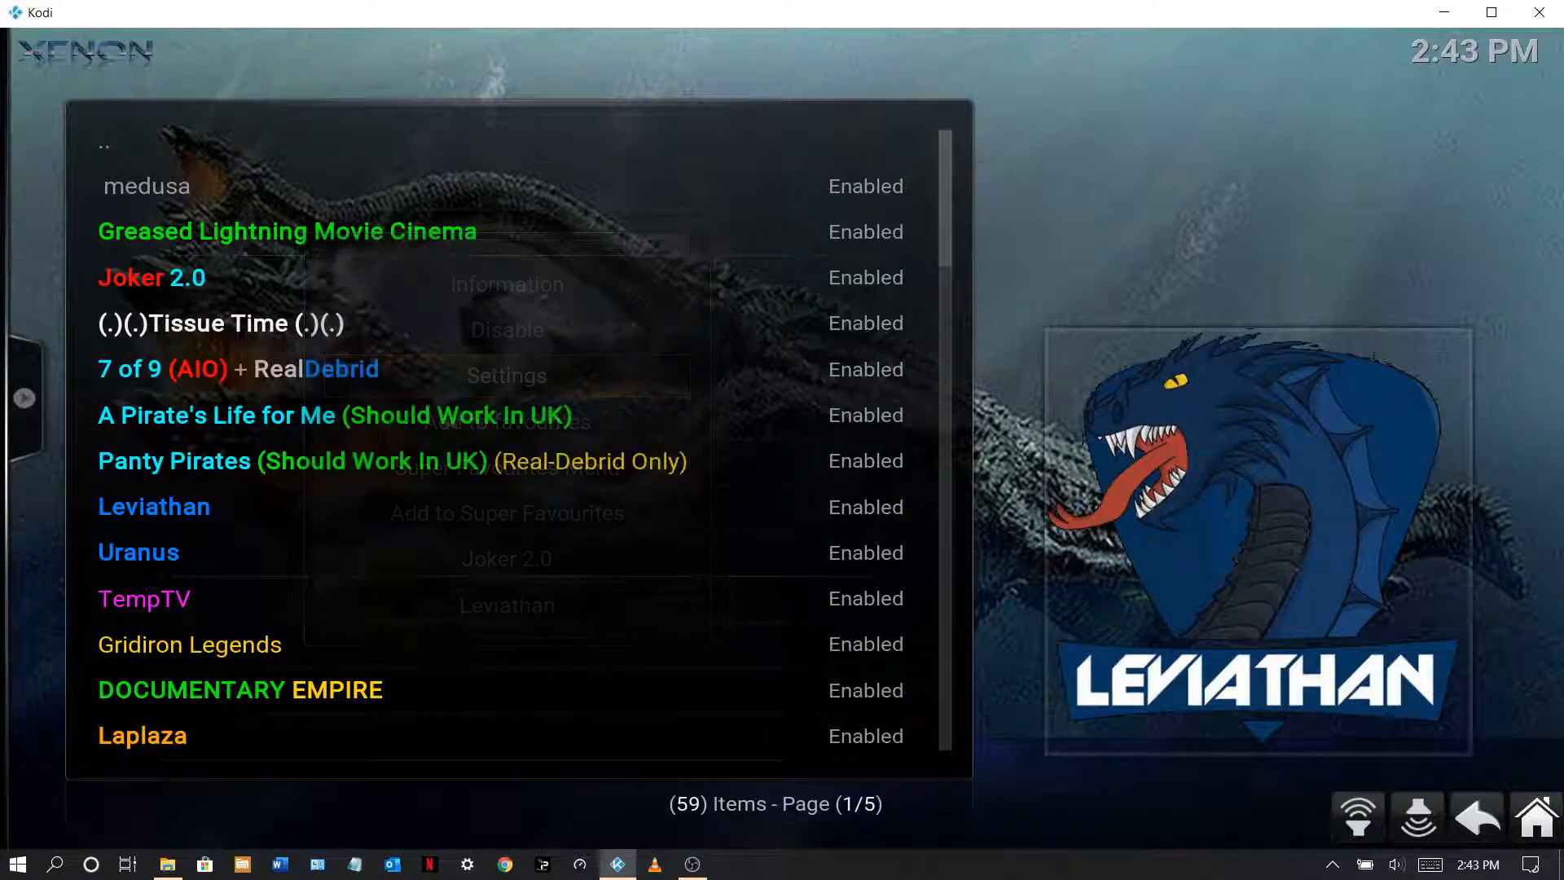
Step: Review Leviathan's General, Navigation, Playback, Providers and Downloads tabs, confirming Debrid Only and downloads enabled
left_click(506, 375)
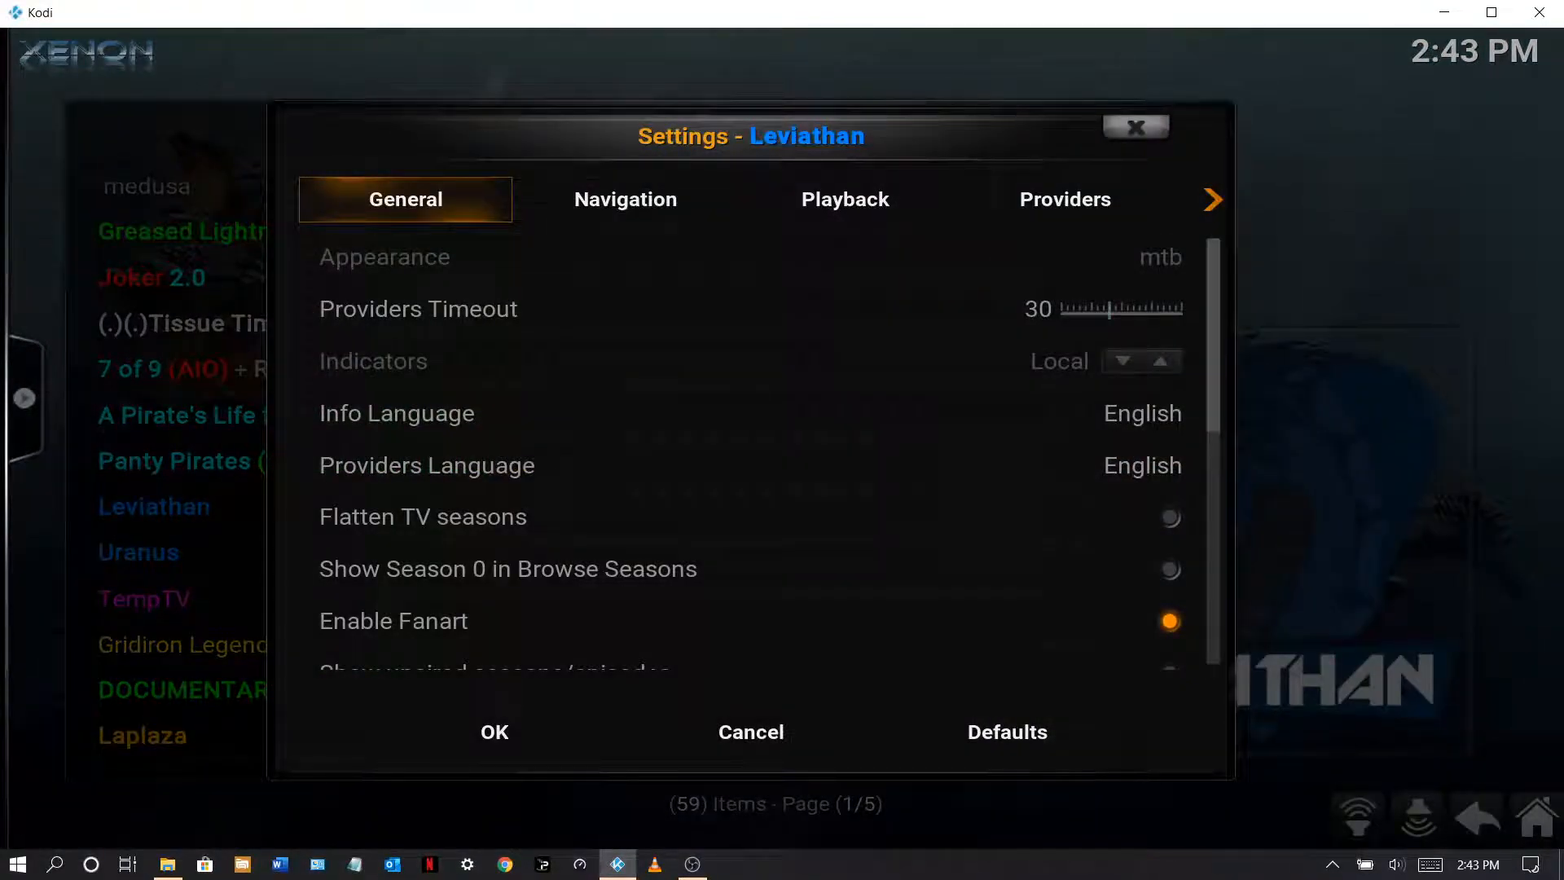
left_click(844, 199)
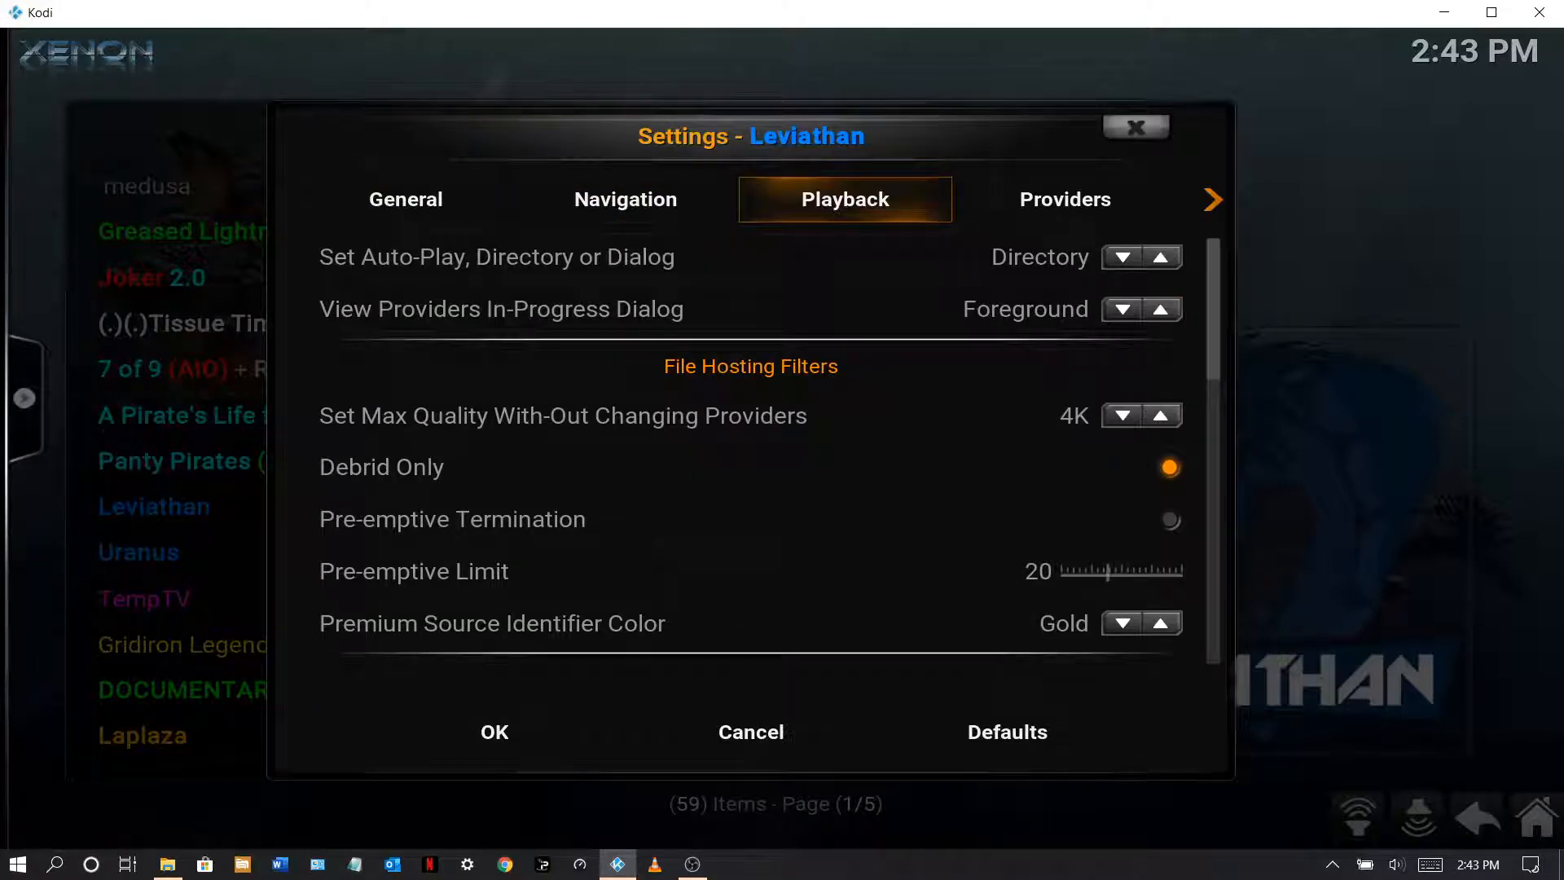
left_click(1075, 199)
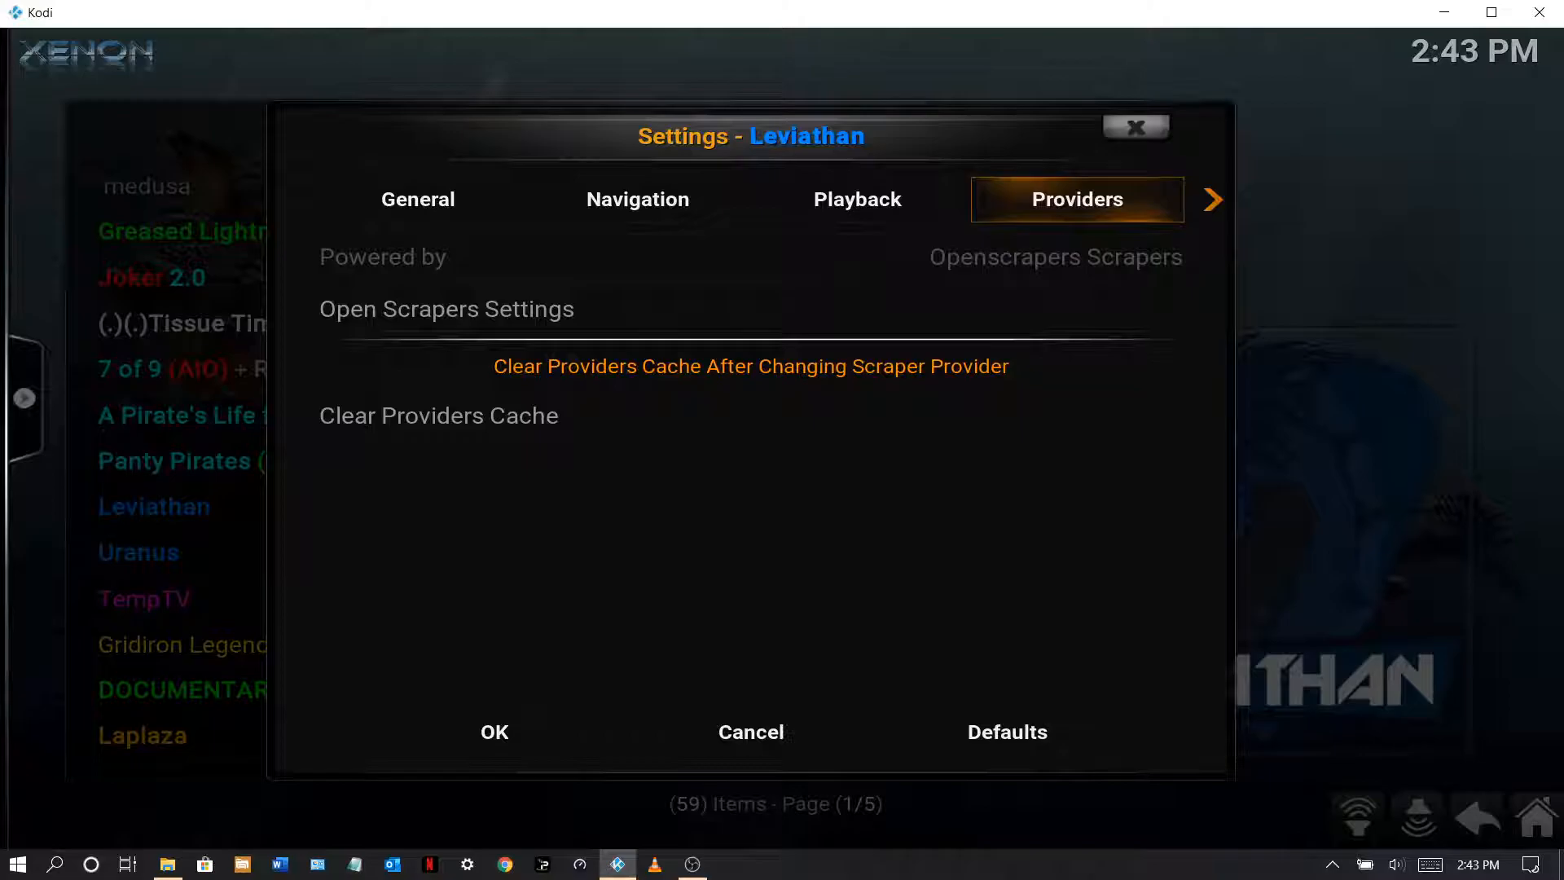
left_click(1212, 199)
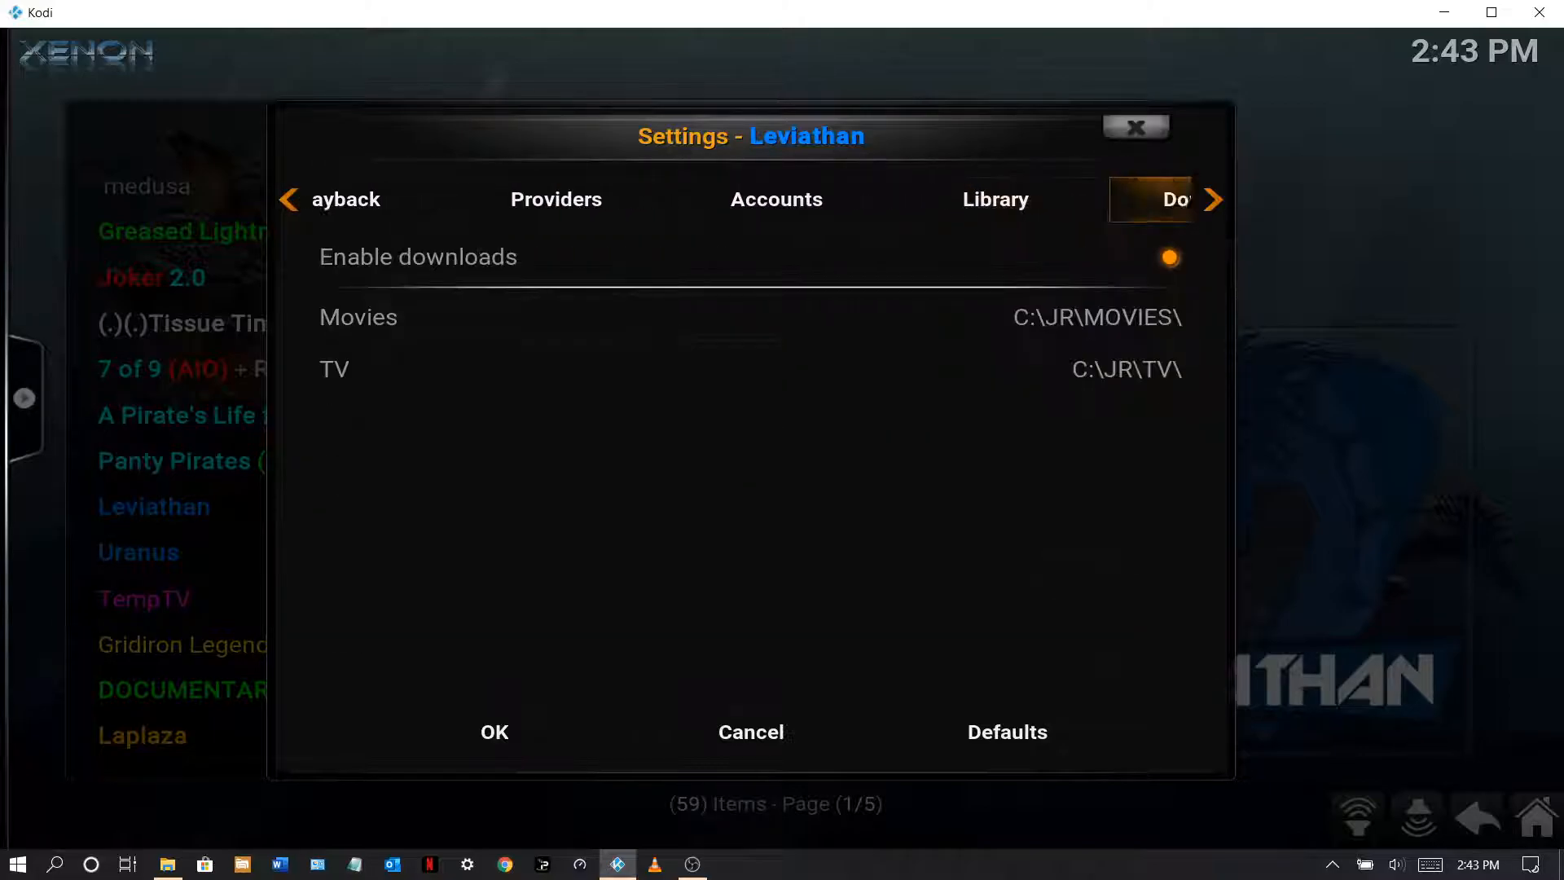
left_click(1211, 200)
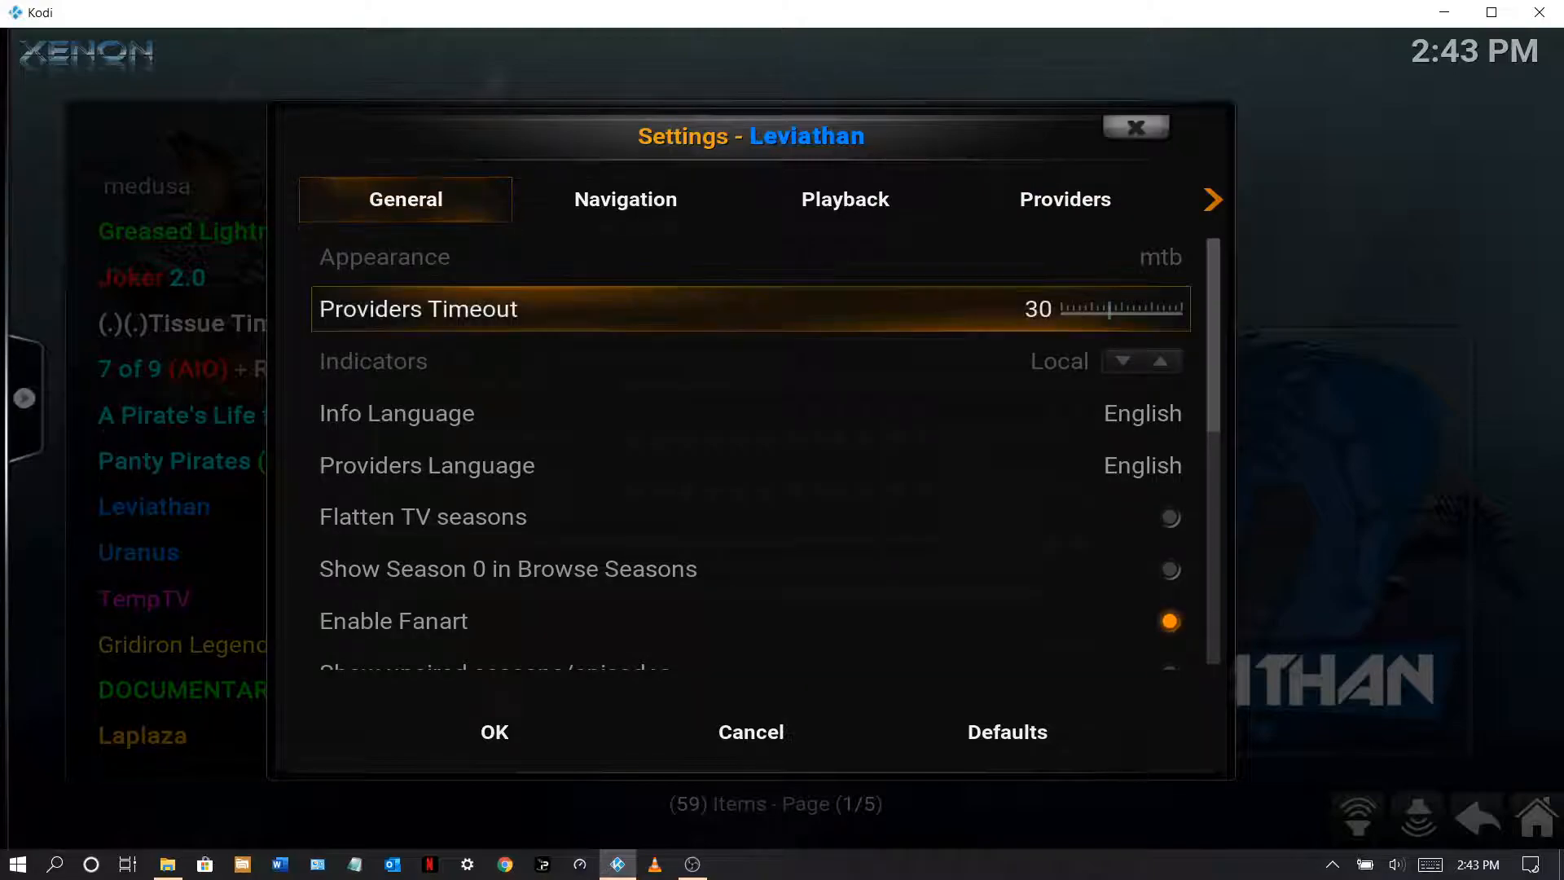
scroll("down", 3)
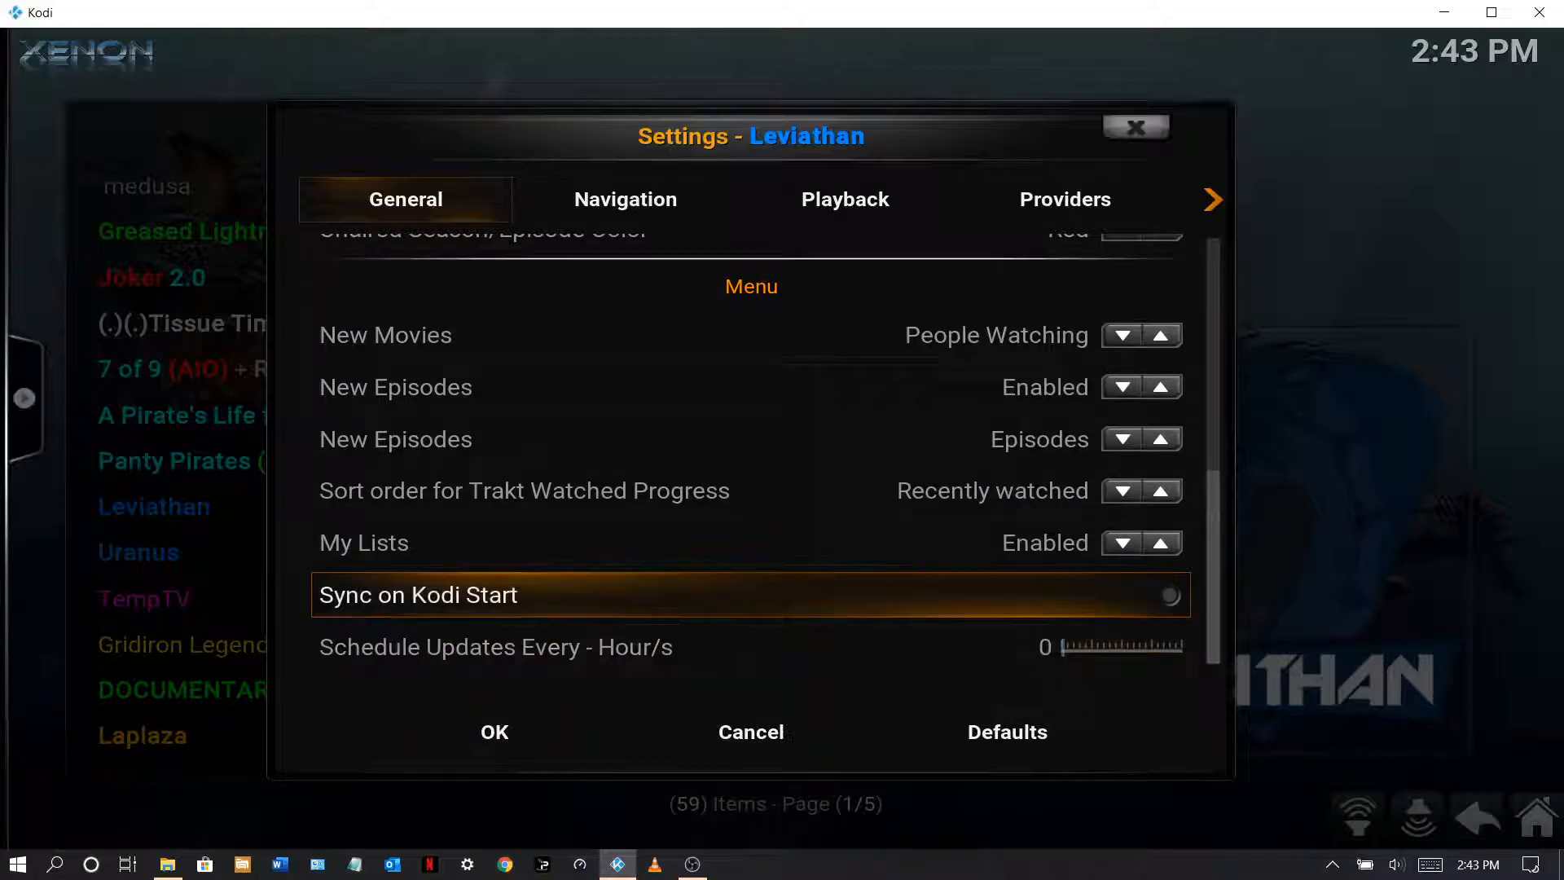
left_click(625, 199)
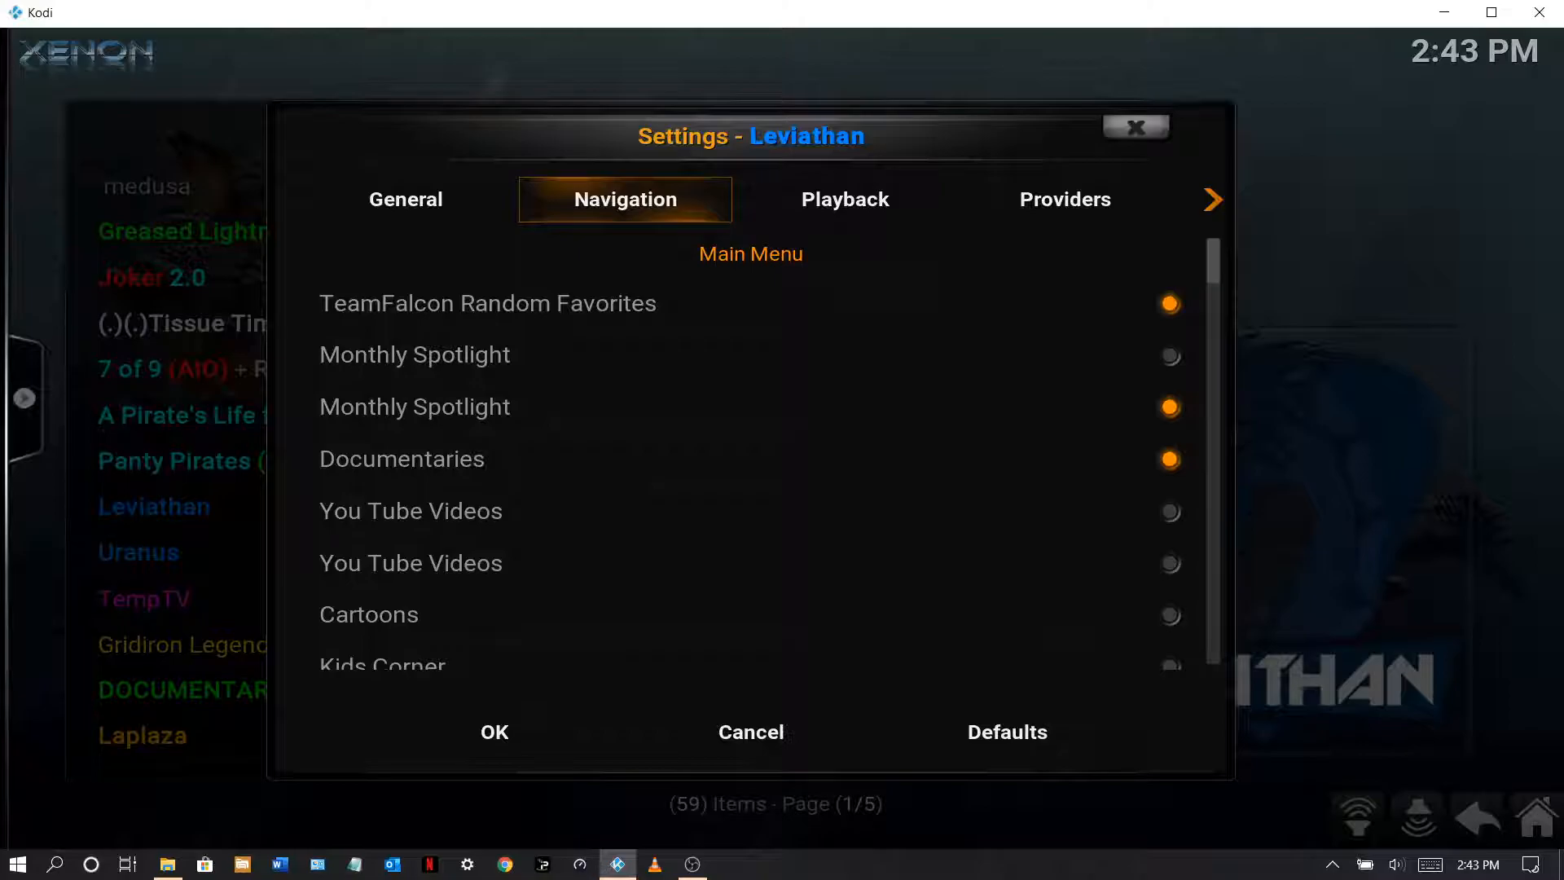
left_click(844, 198)
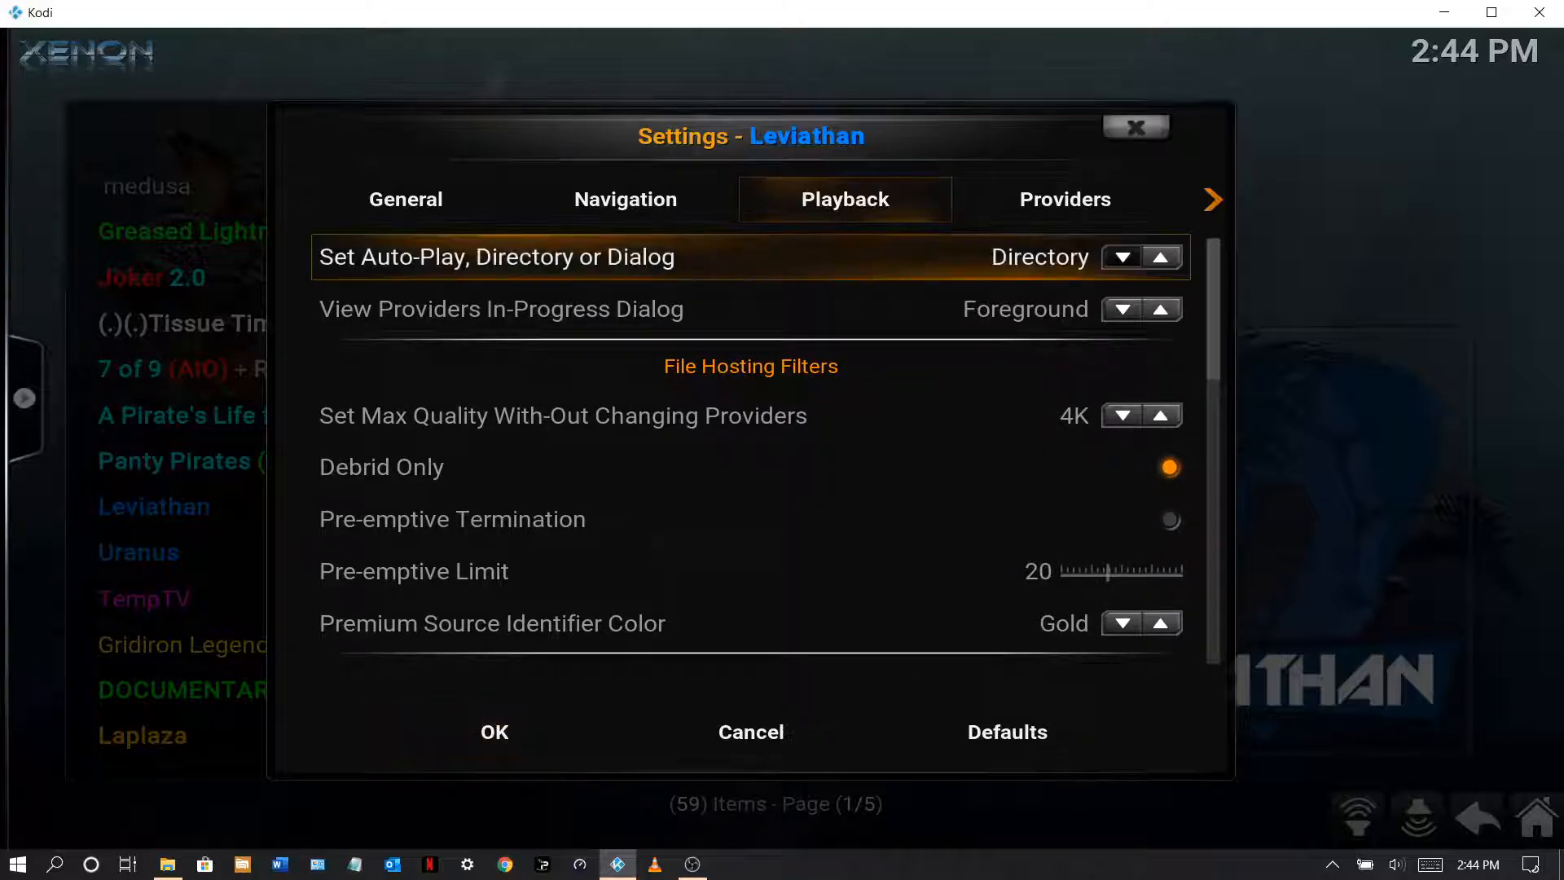
left_click(1075, 198)
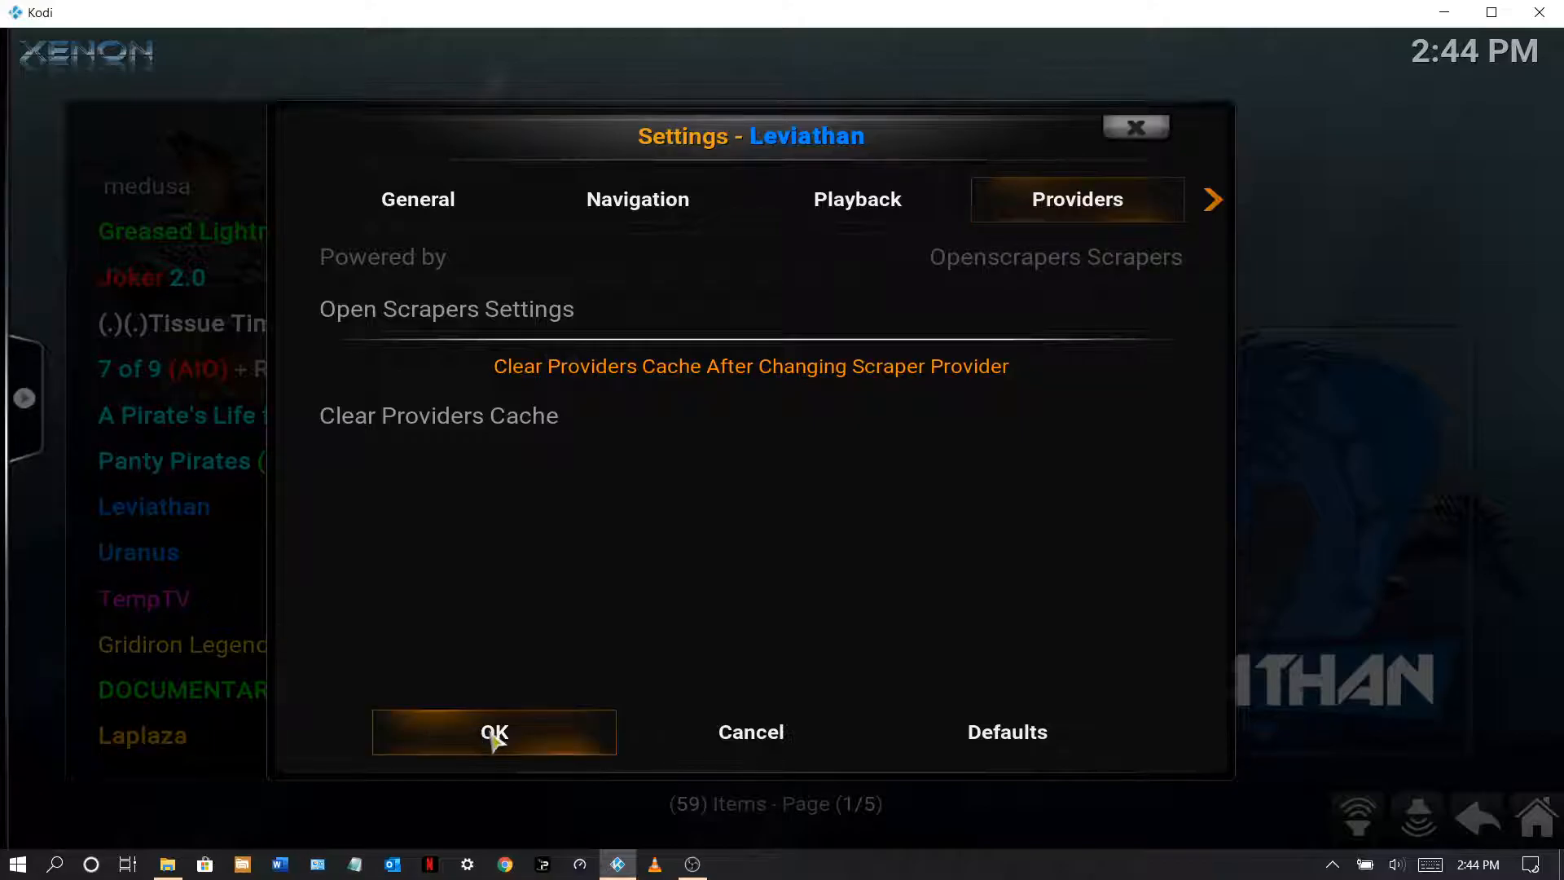
Step: Close Leviathan's settings and open the Laplaza add-on's settings
left_click(493, 732)
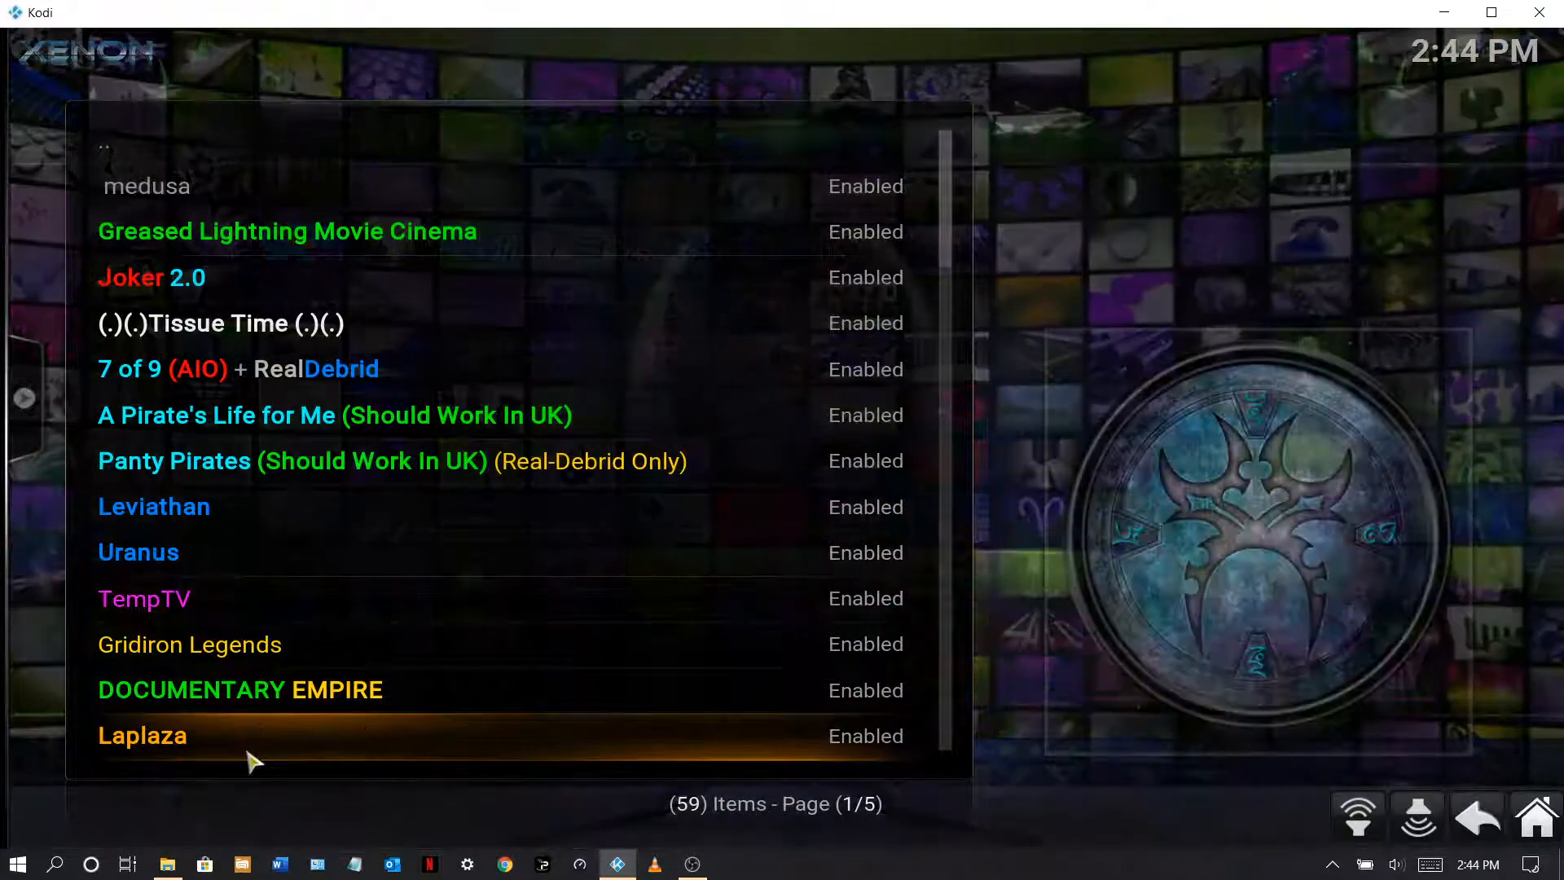
right_click(142, 735)
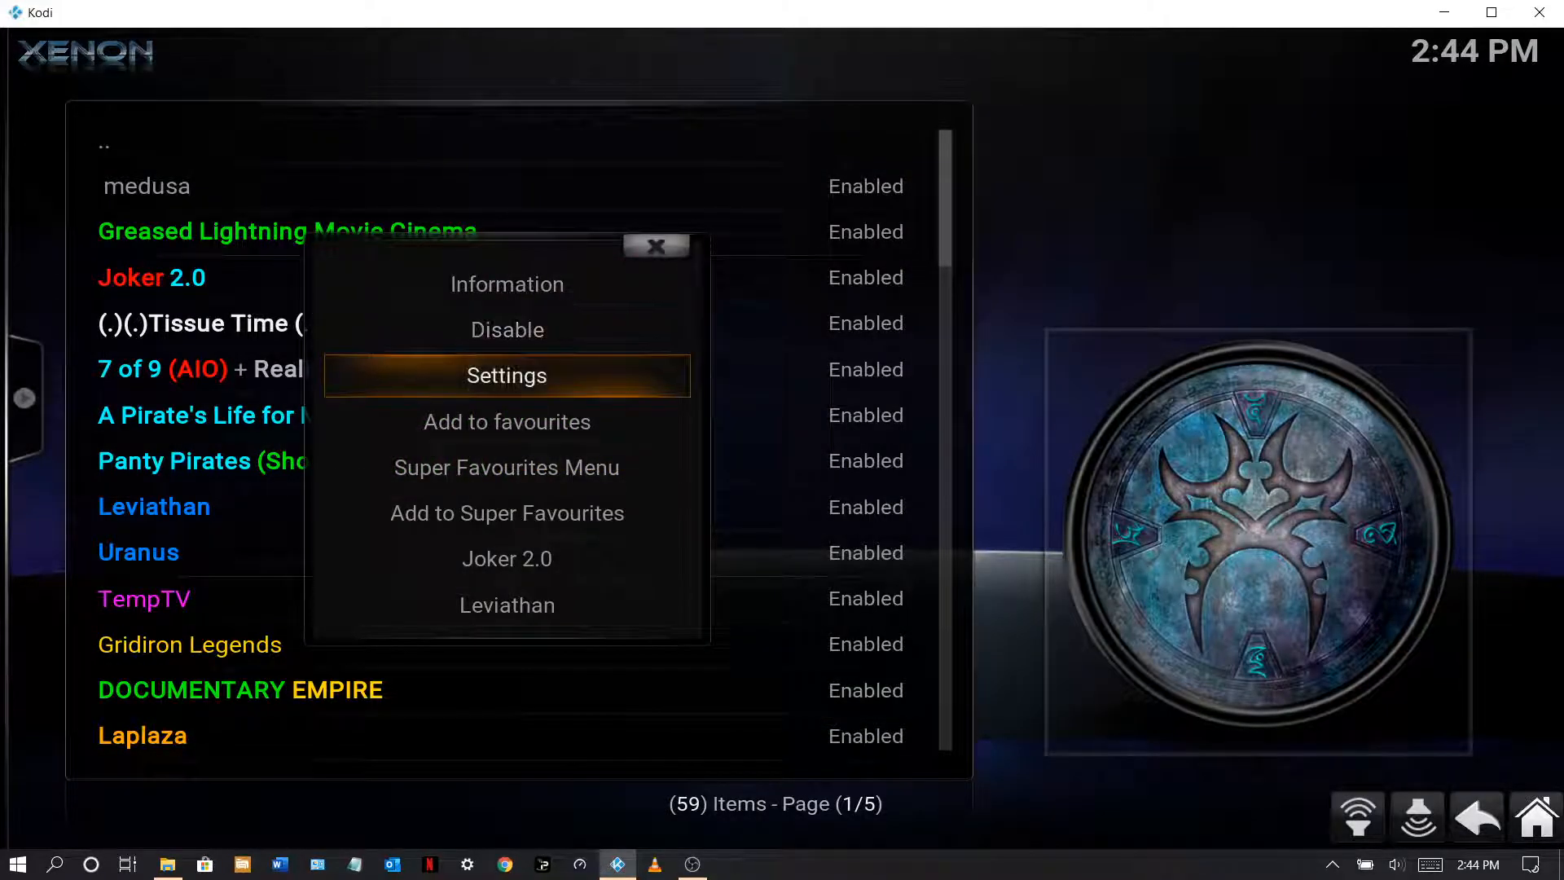
left_click(506, 374)
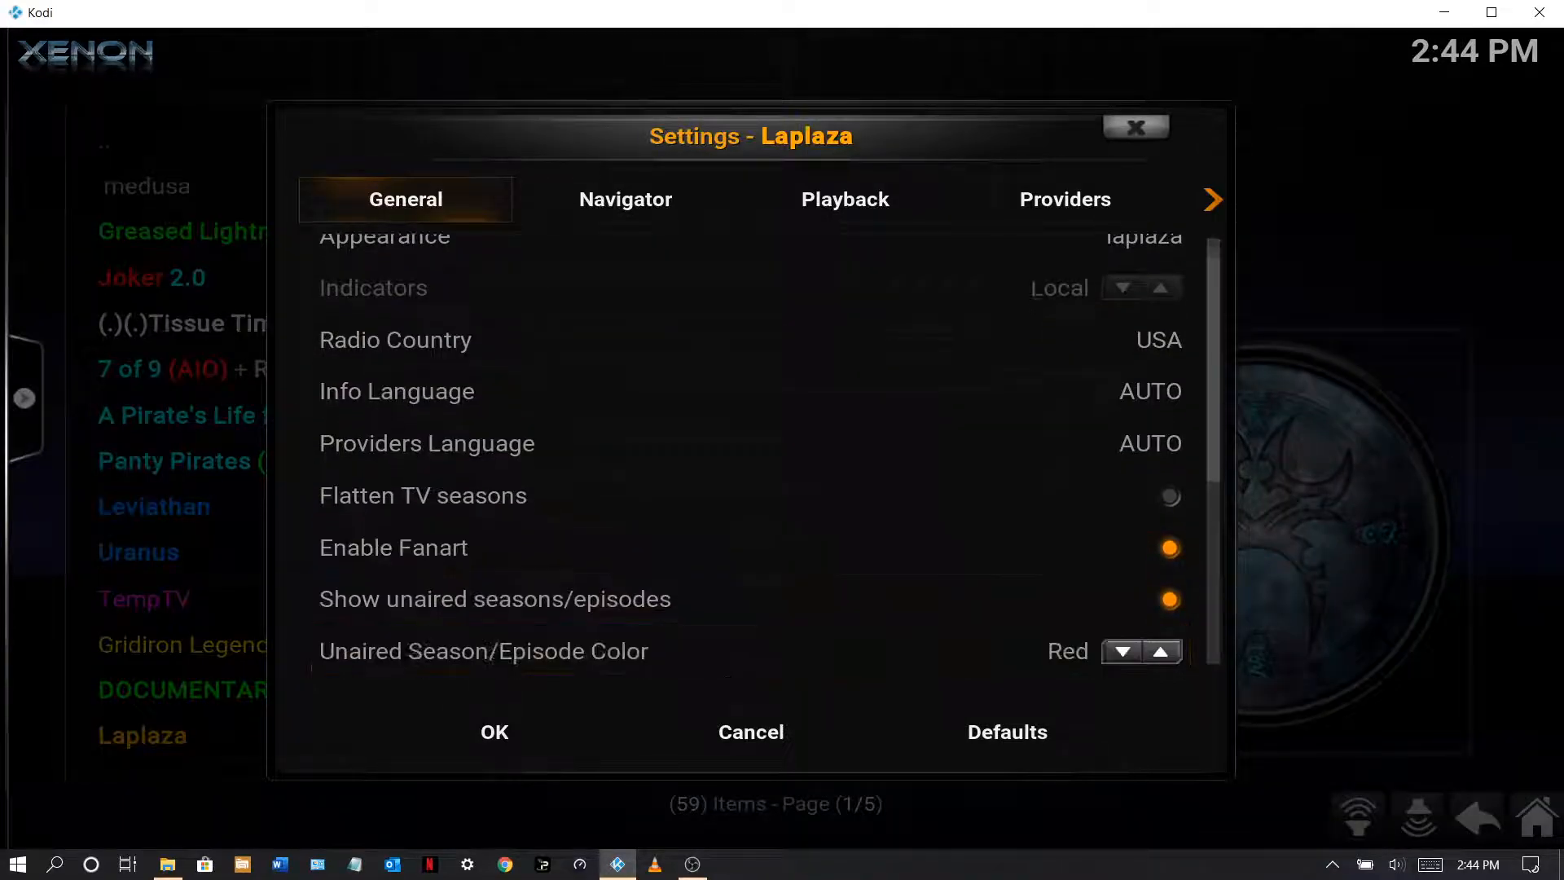
Step: Check Laplaza's General, Navigator, Playback and Providers tabs for Debrid Sources Only enabled
scroll("down", 3)
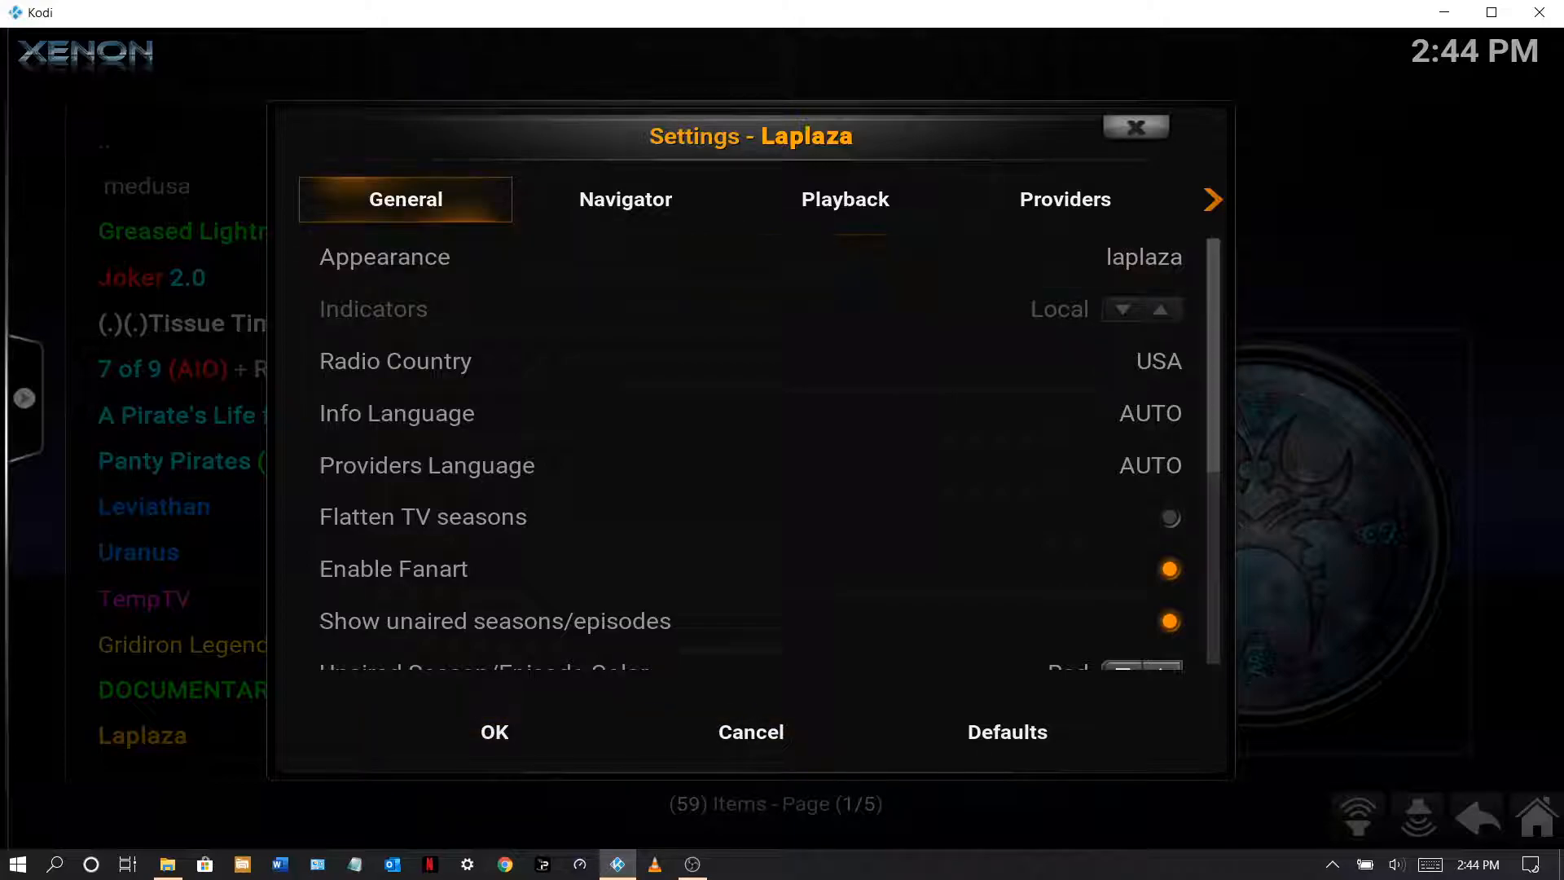
left_click(625, 199)
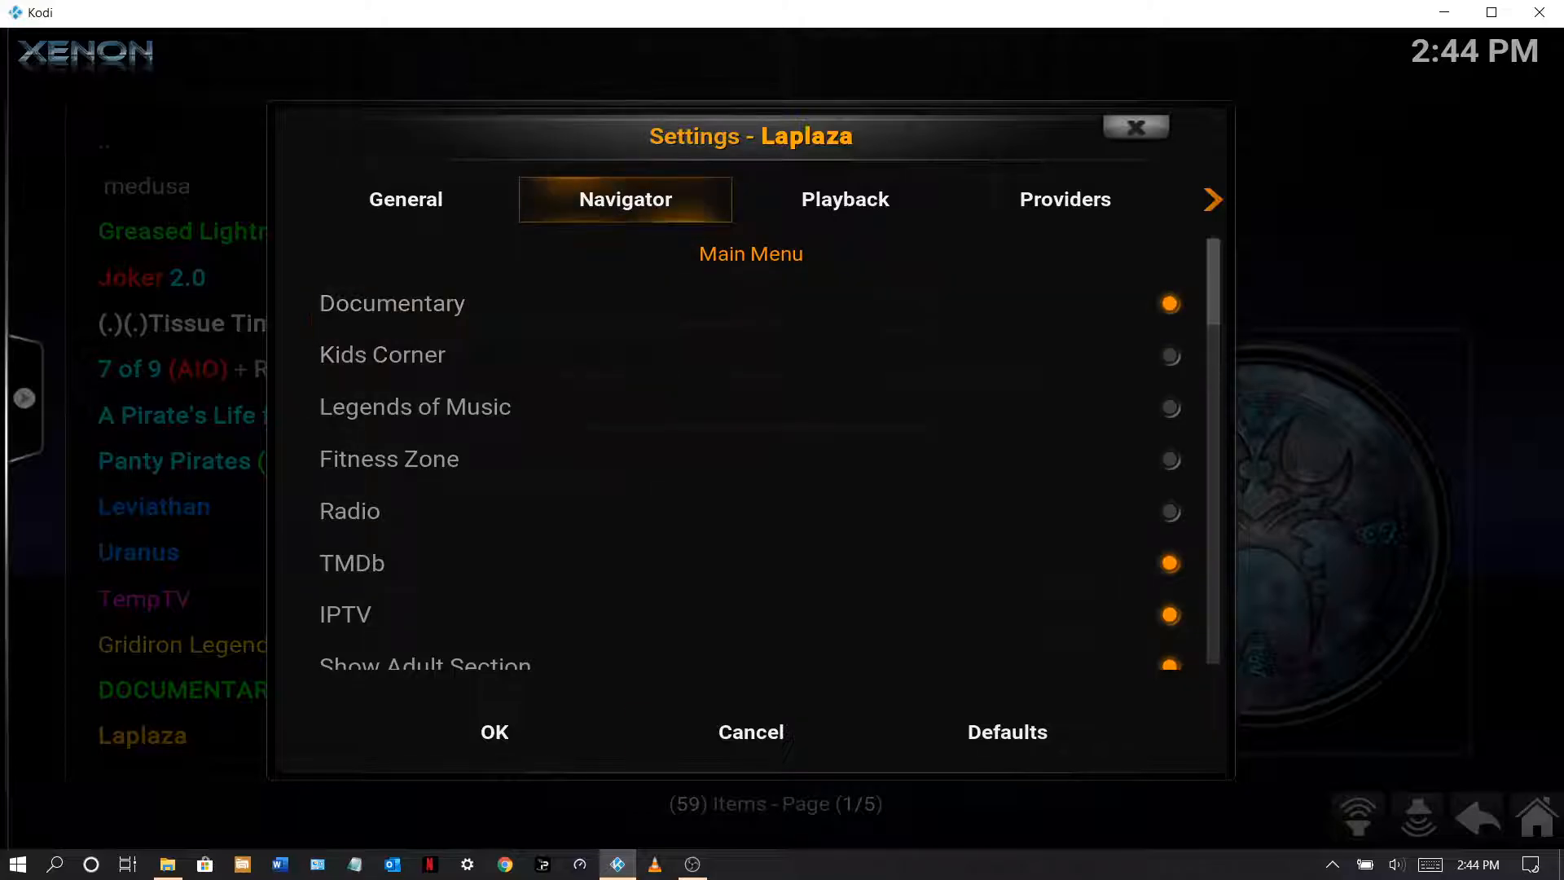
left_click(844, 199)
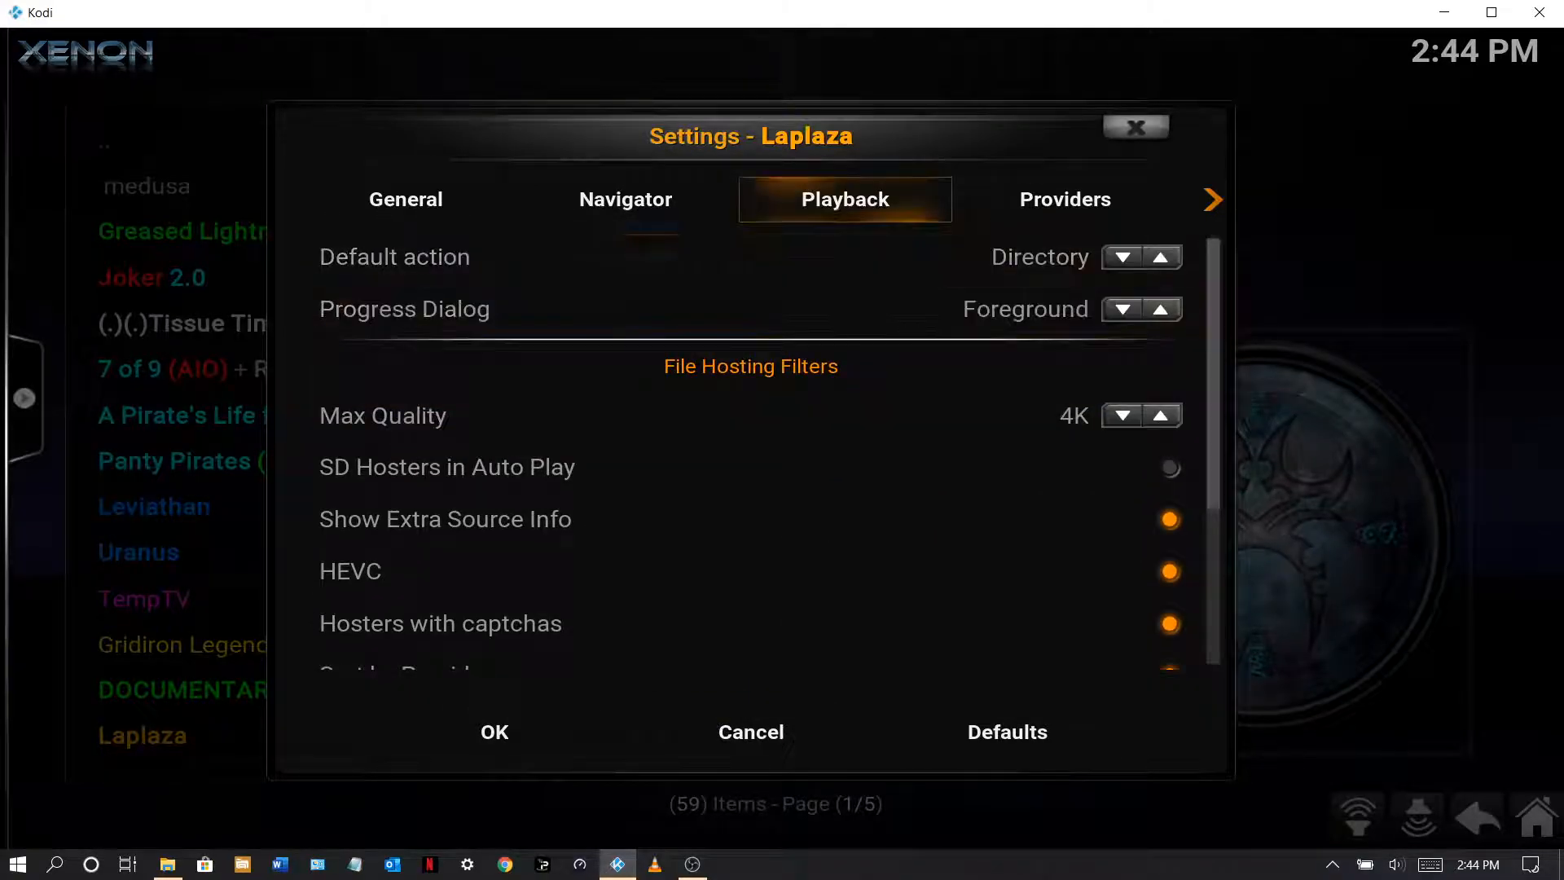
left_click(1064, 200)
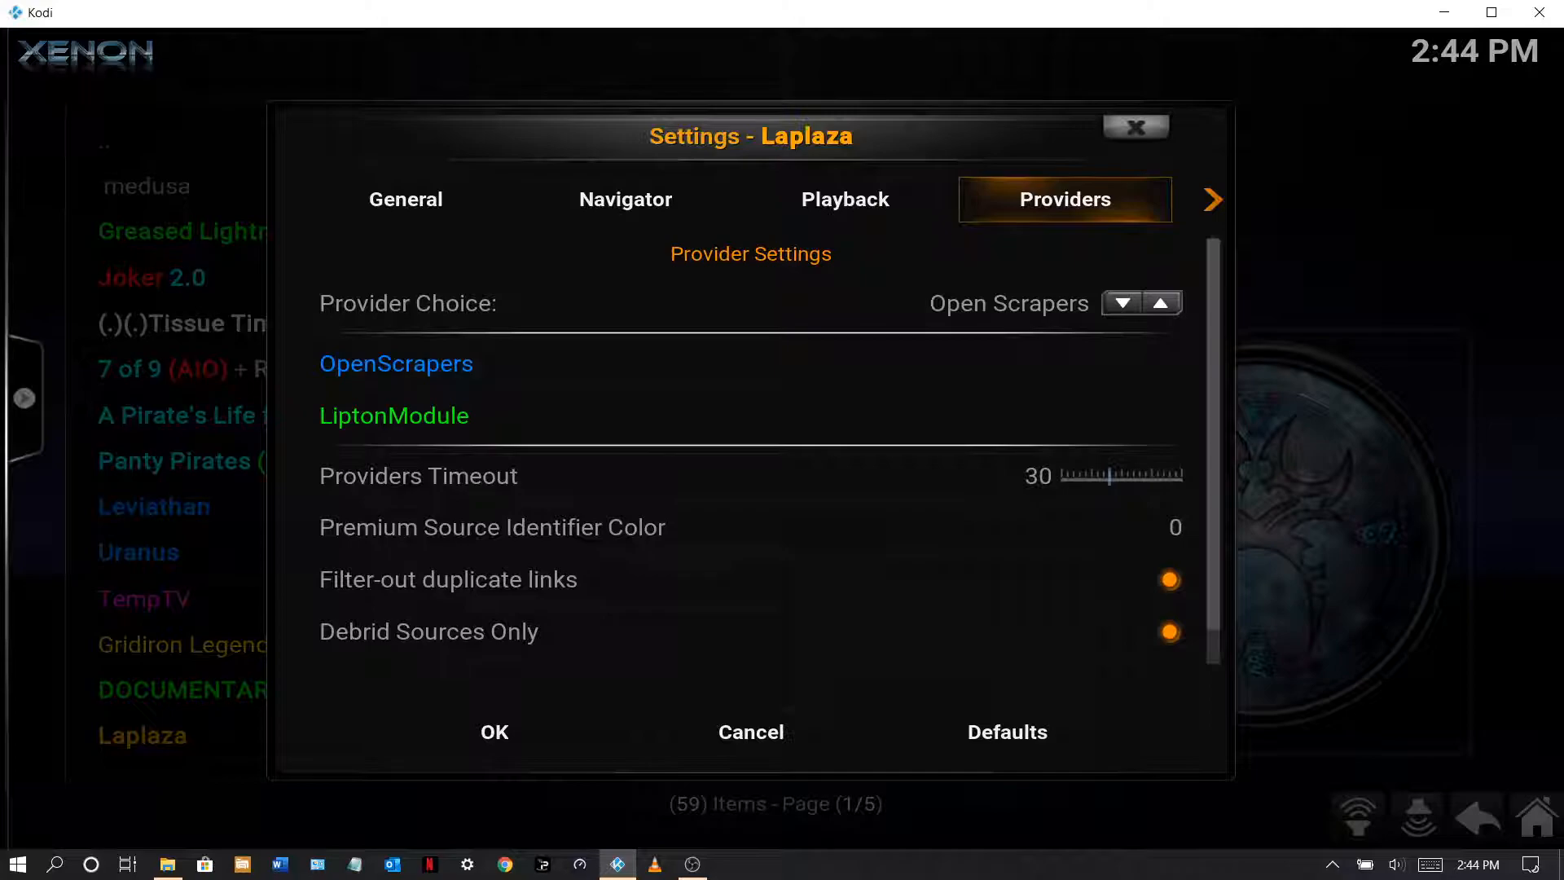
mouse_move(493, 527)
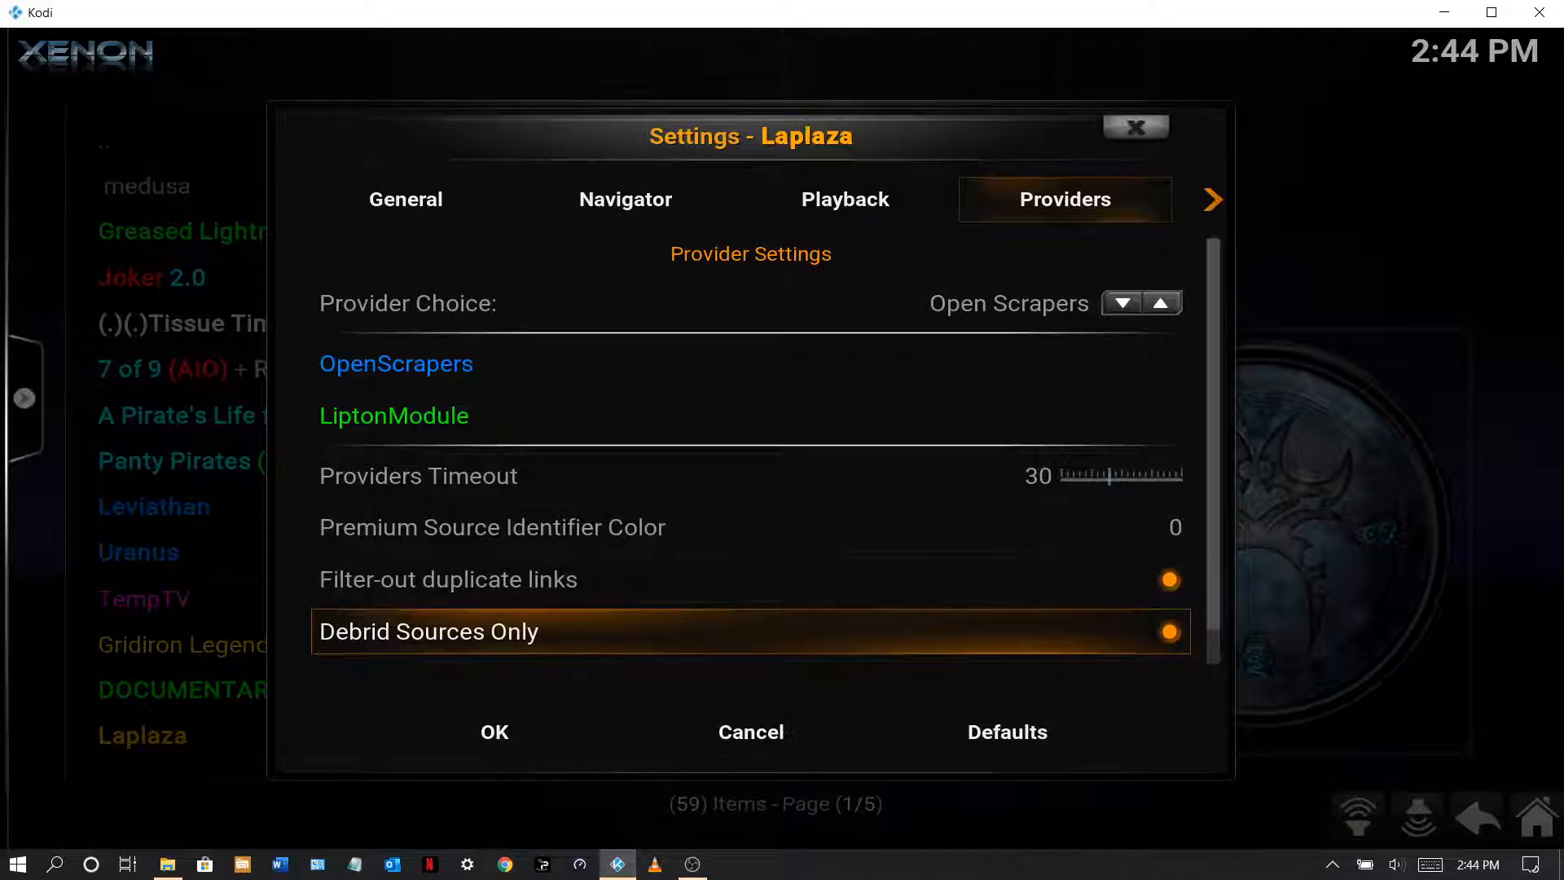
scroll("down", 3)
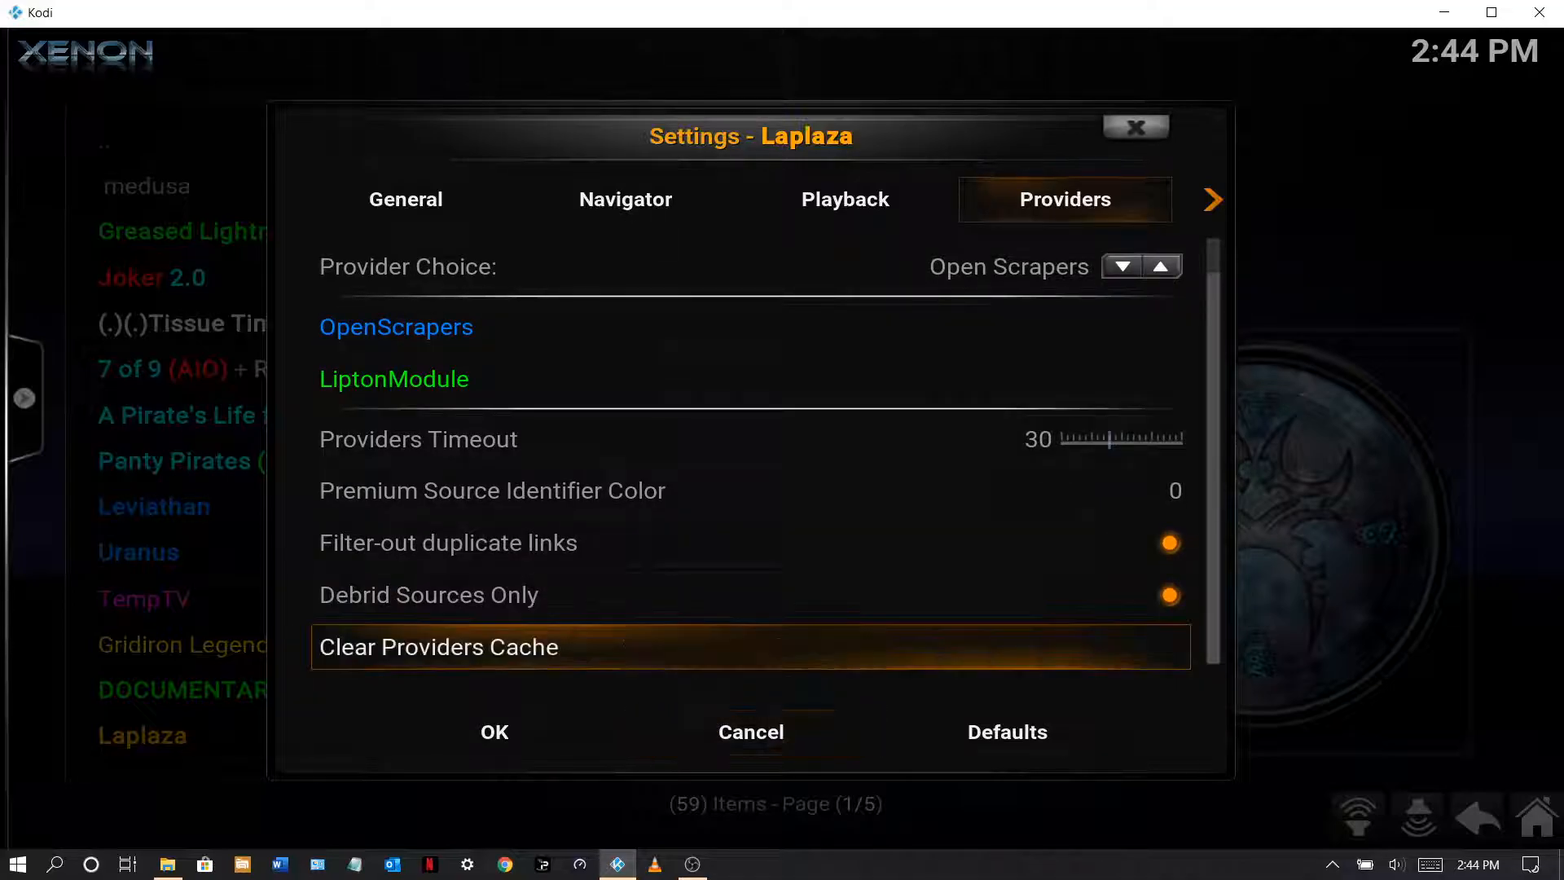
Step: Check Laplaza's Library and Downloads tabs for enabled downloads and folders, ending on Playback
left_click(1213, 200)
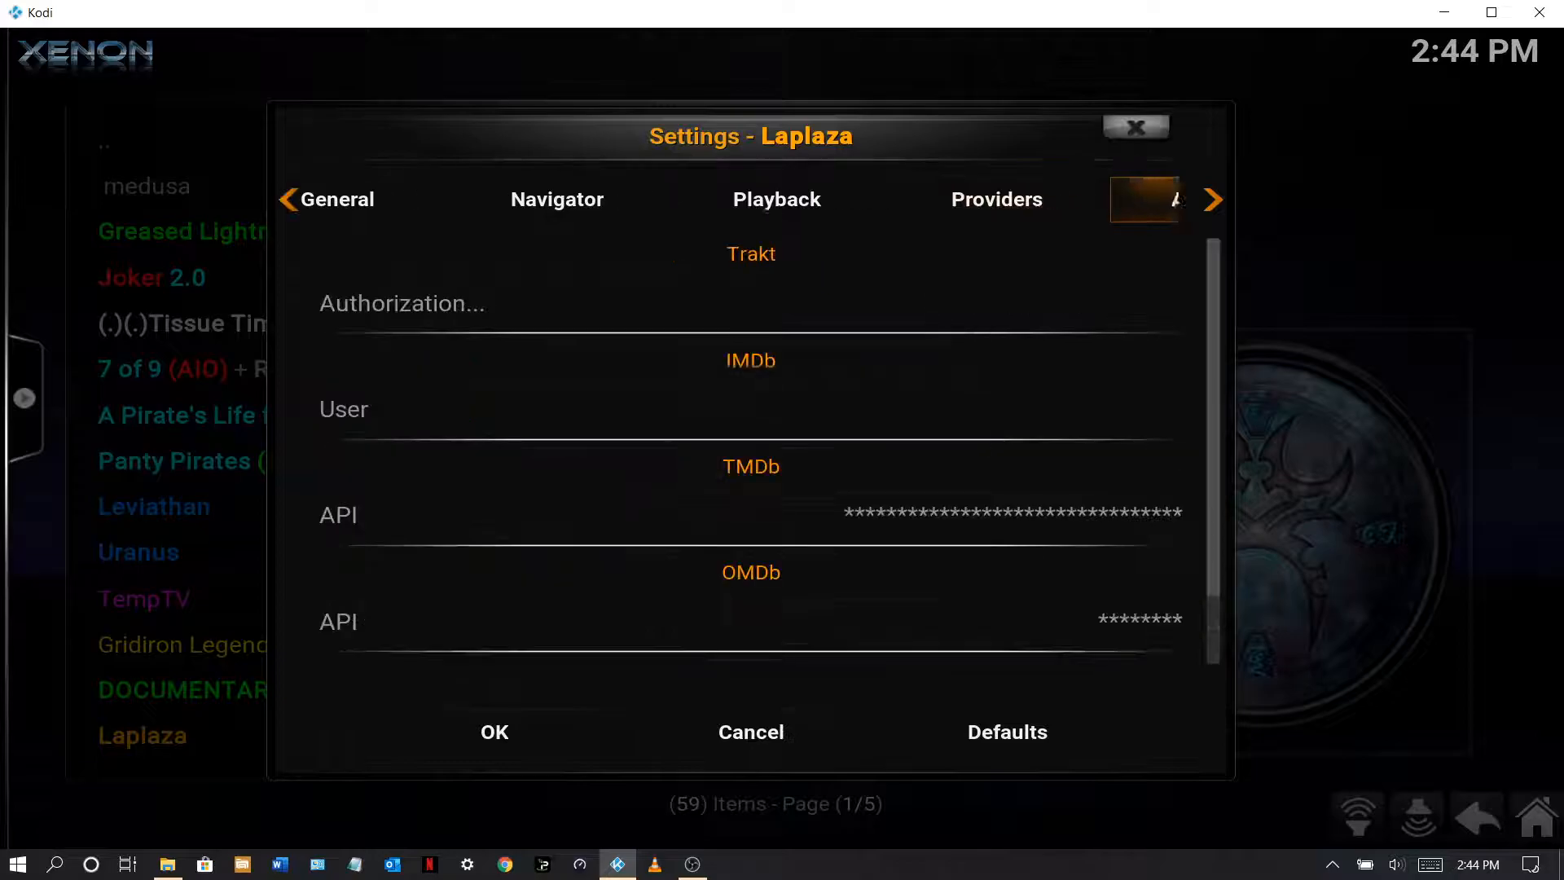
left_click(1213, 199)
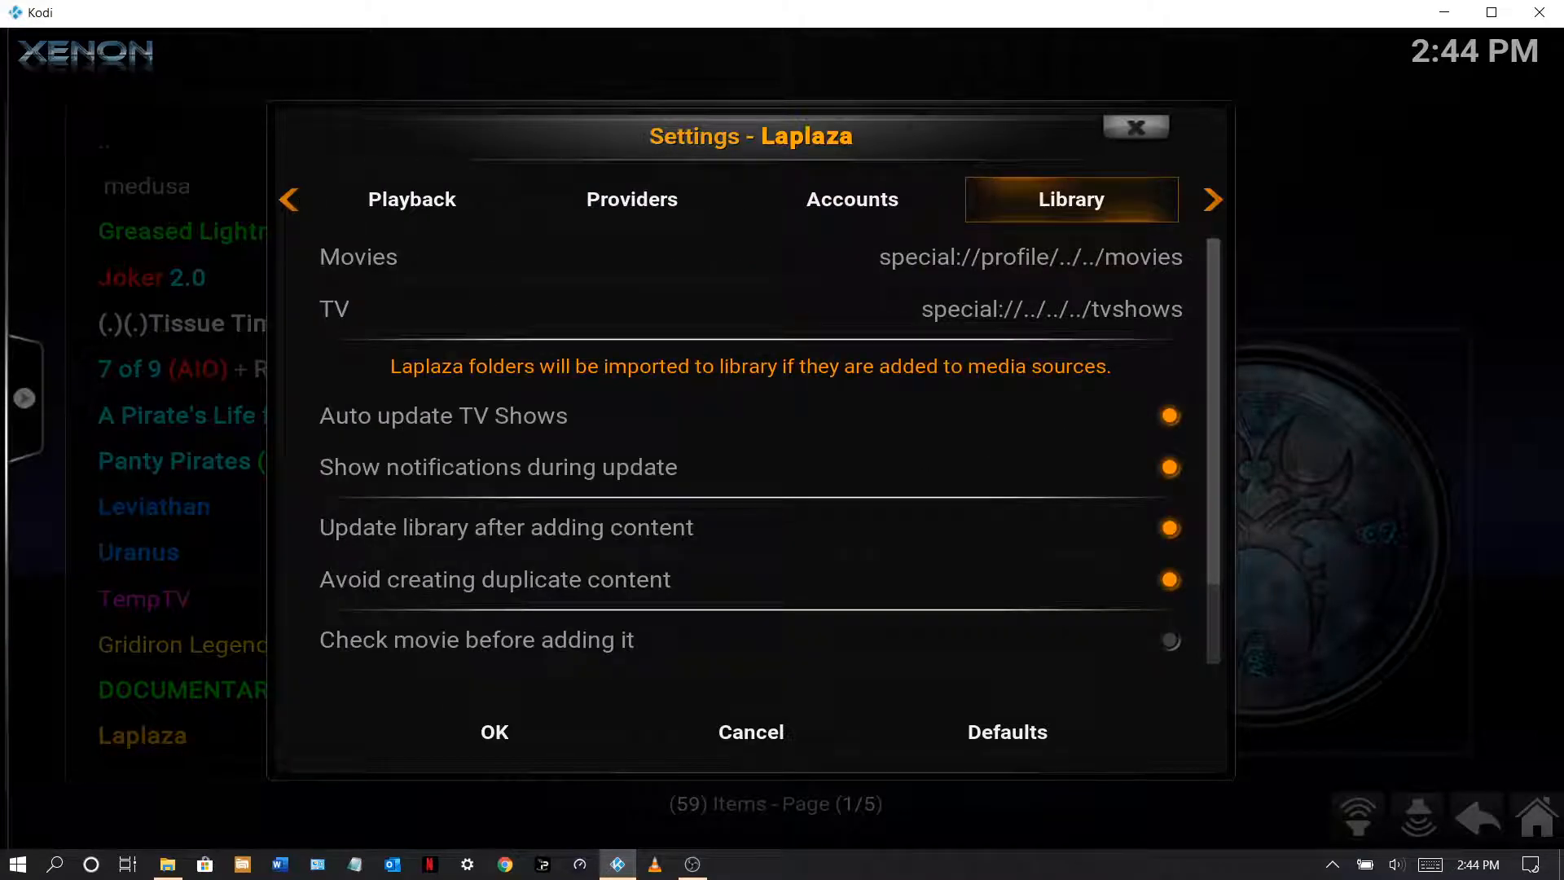
left_click(1212, 200)
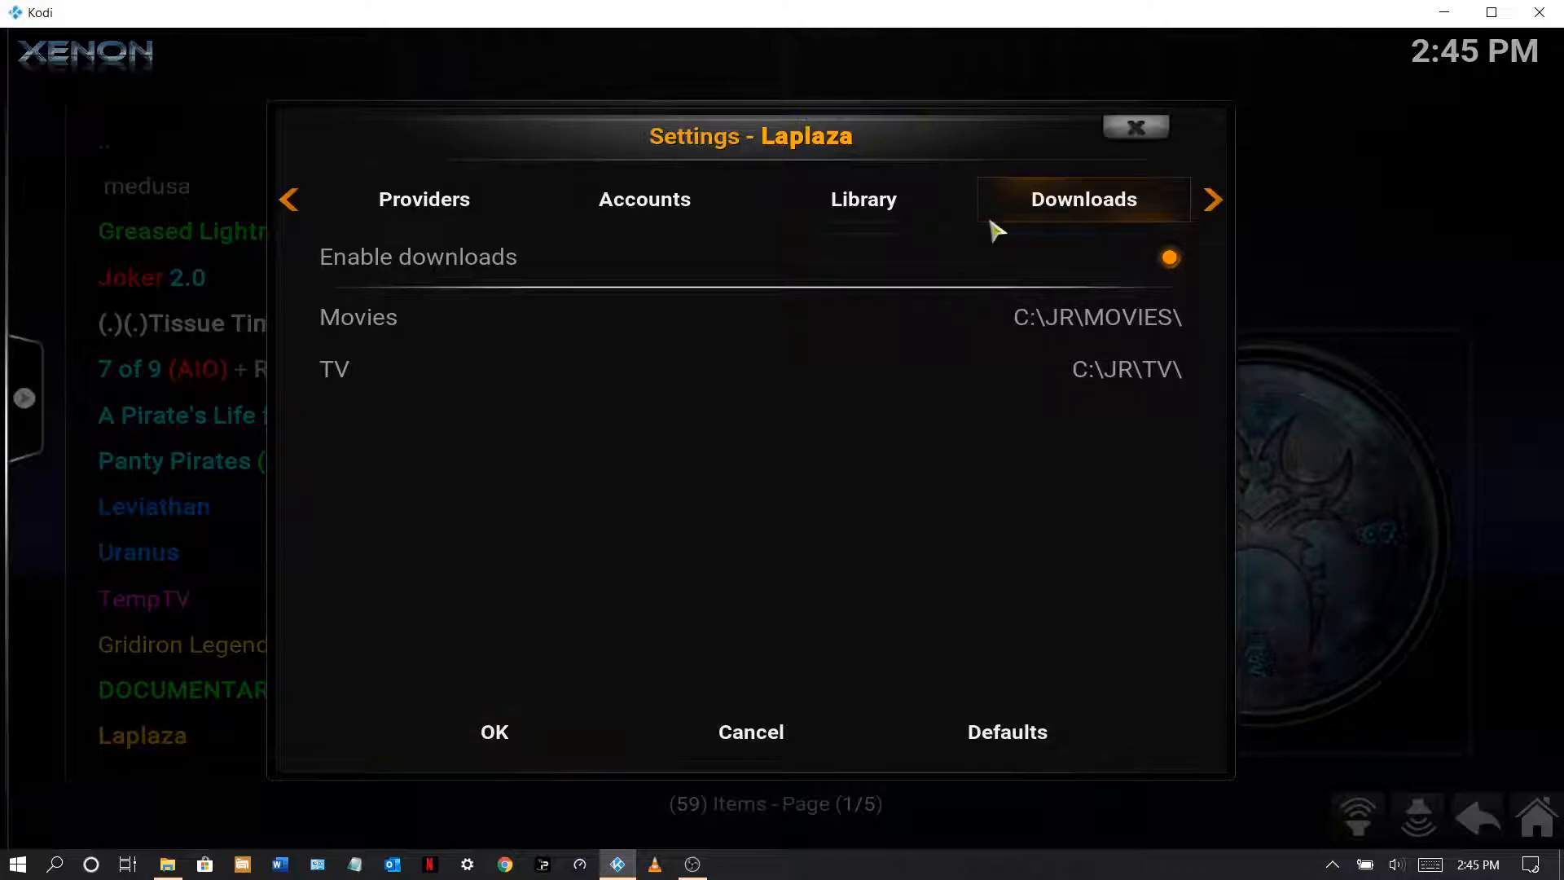
mouse_move(534, 247)
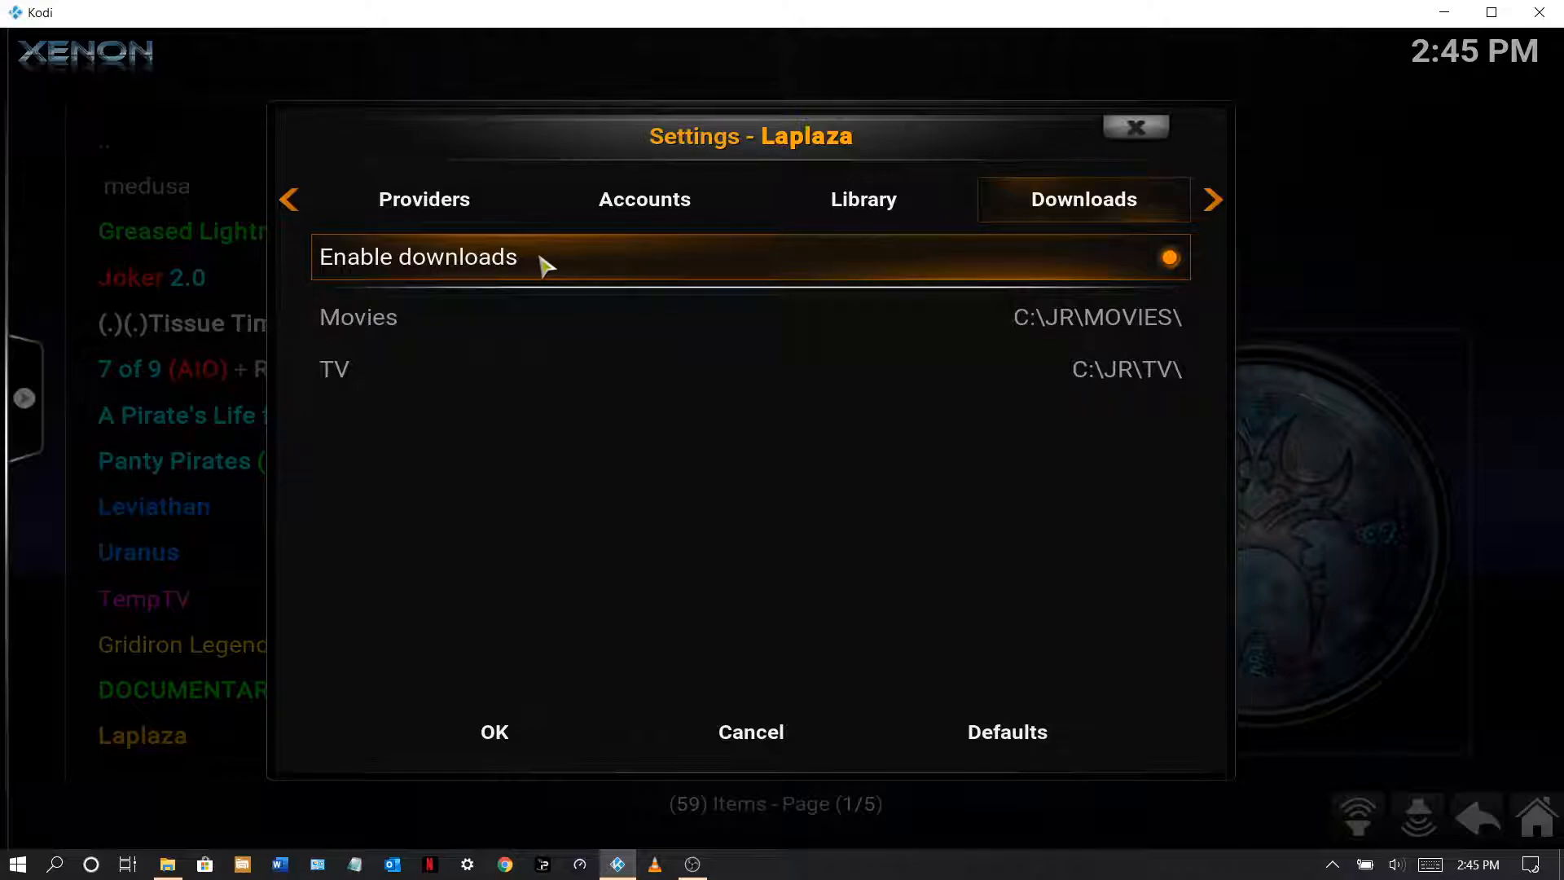
mouse_move(679, 289)
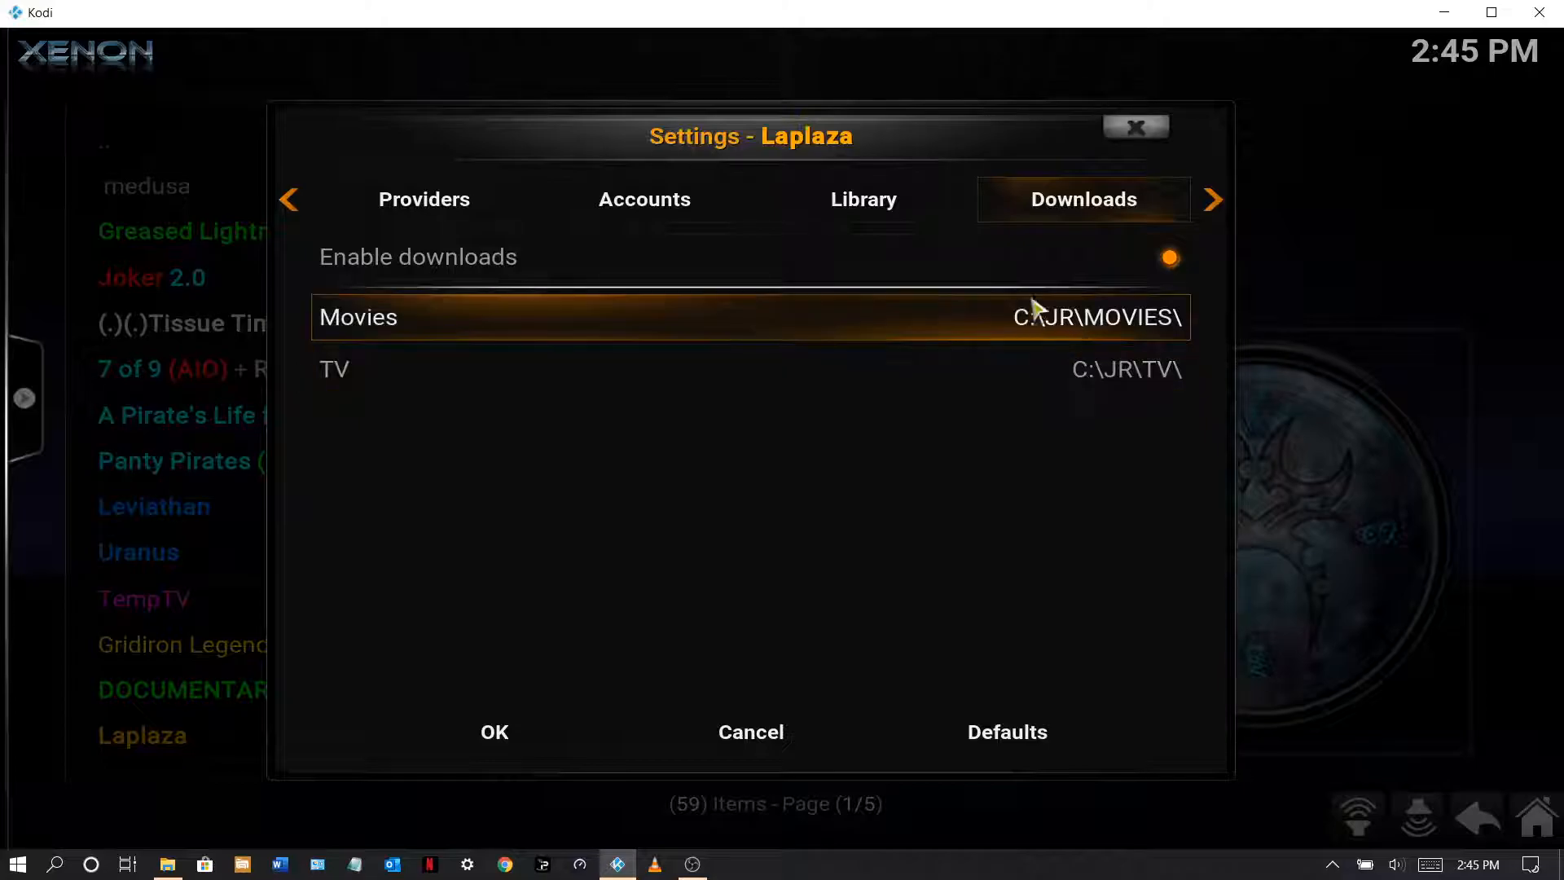
left_click(850, 199)
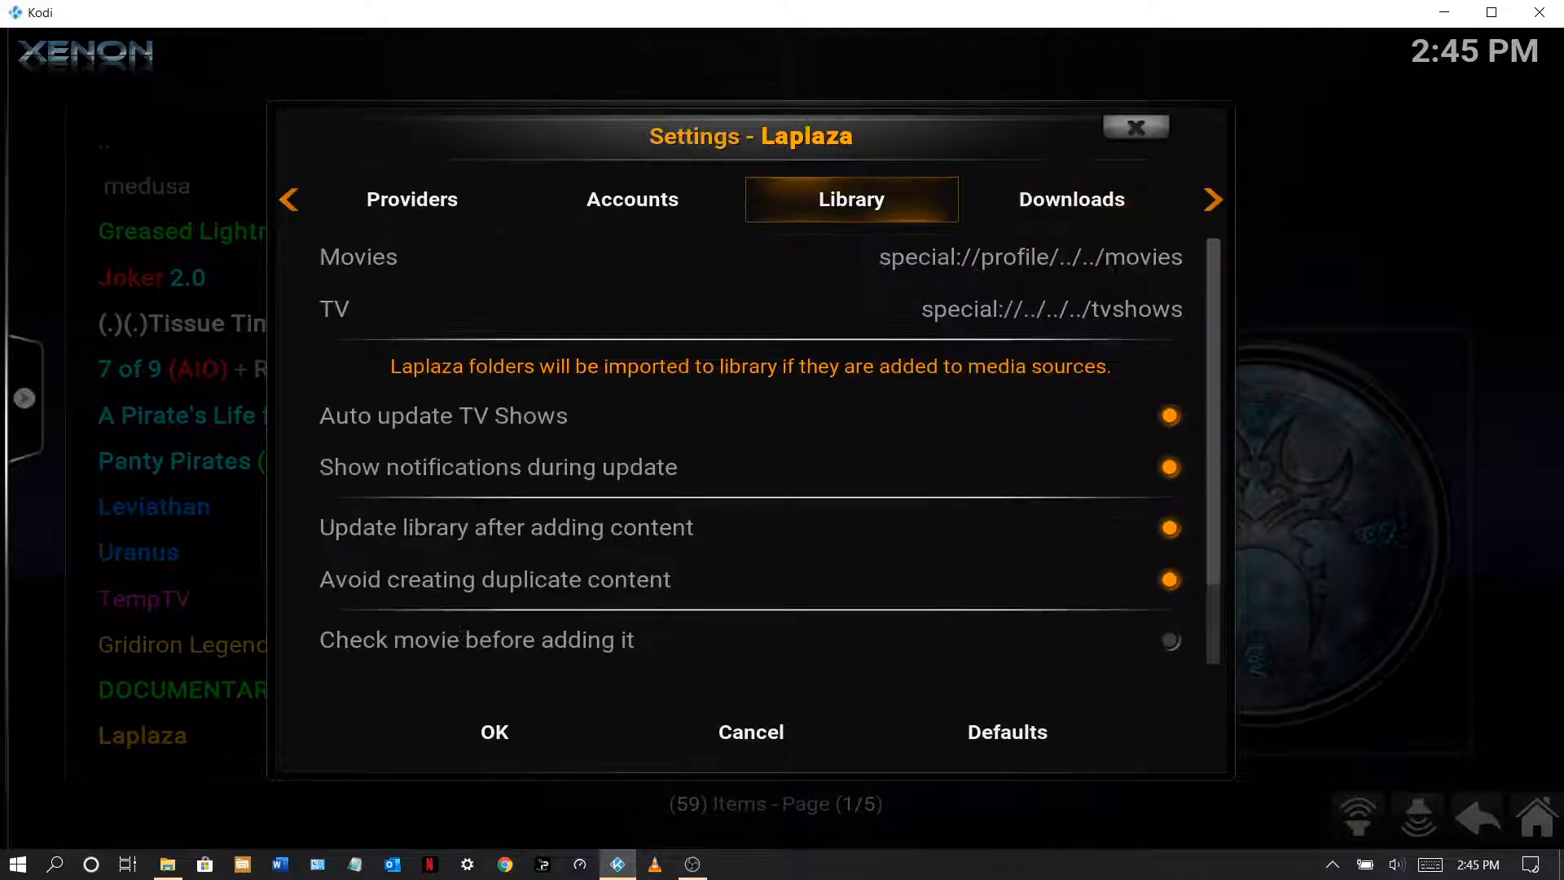
left_click(289, 199)
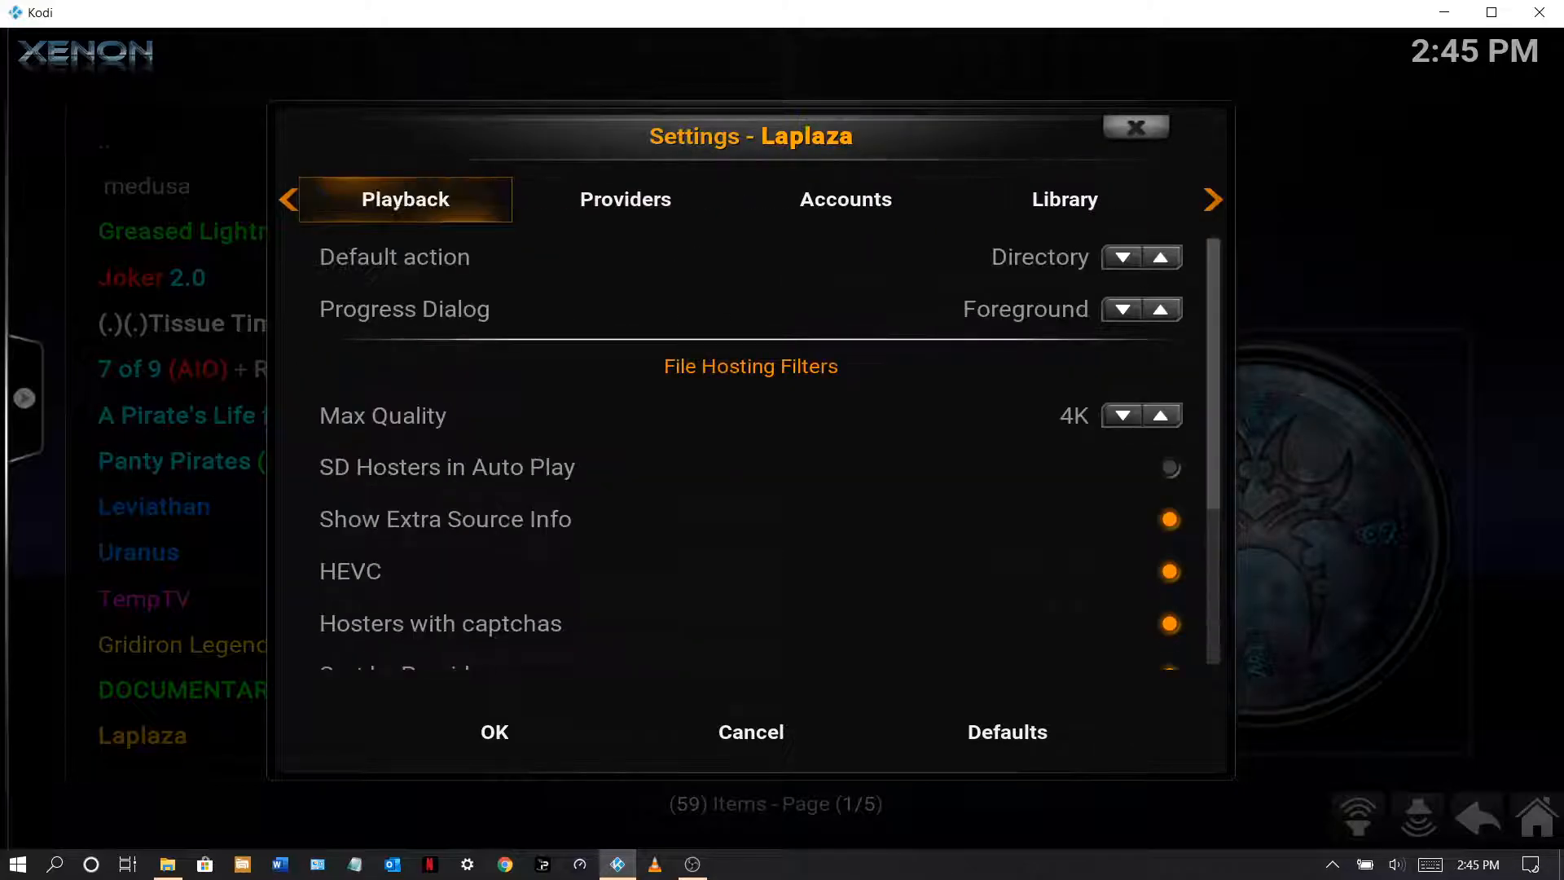
left_click(1063, 199)
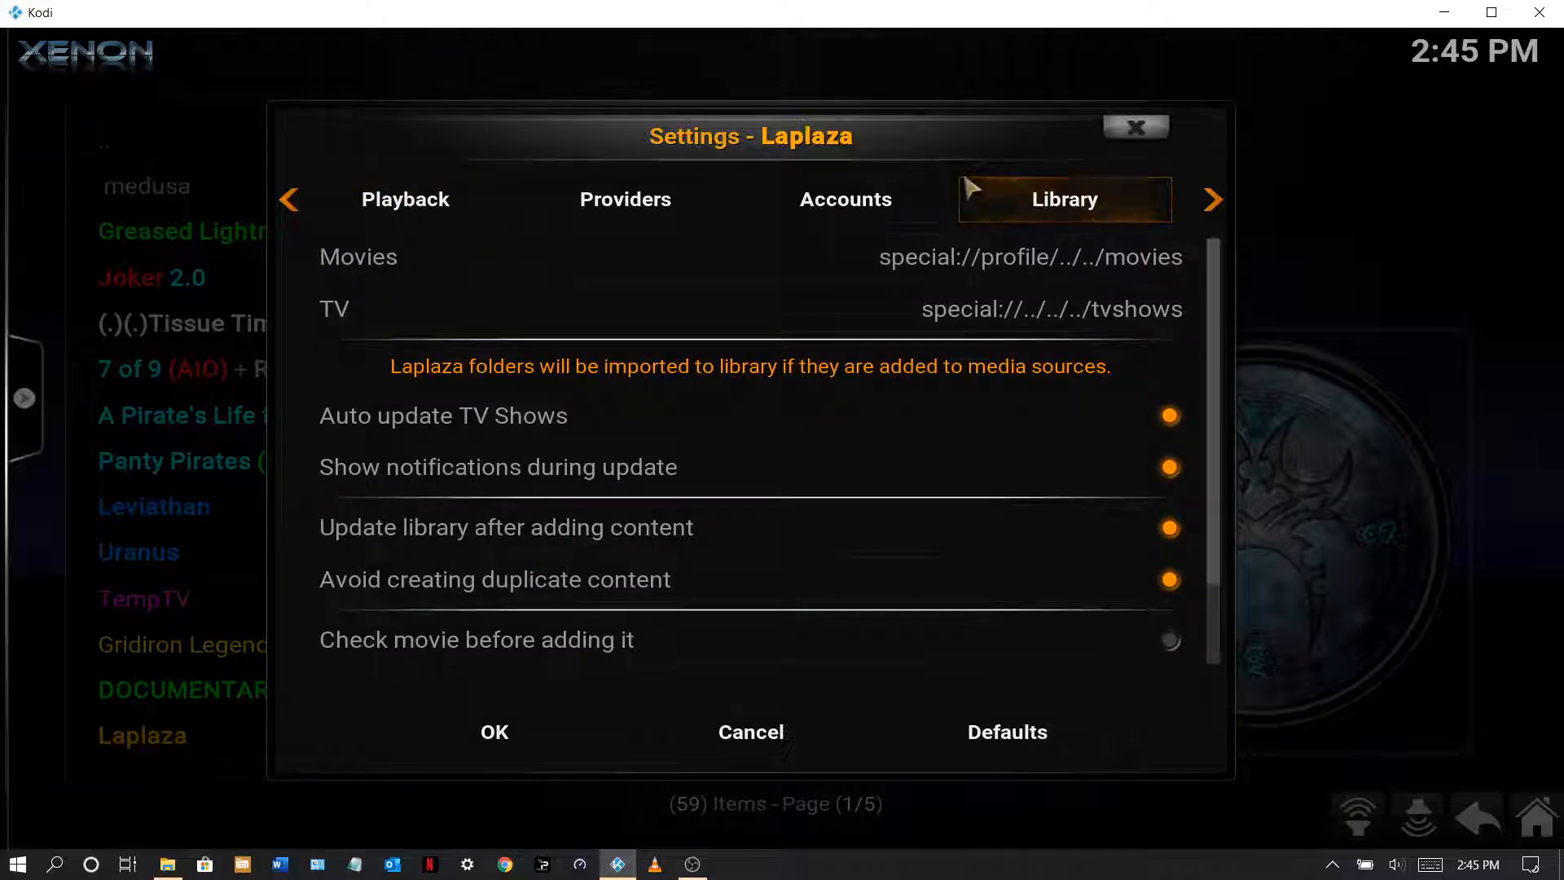
left_click(405, 199)
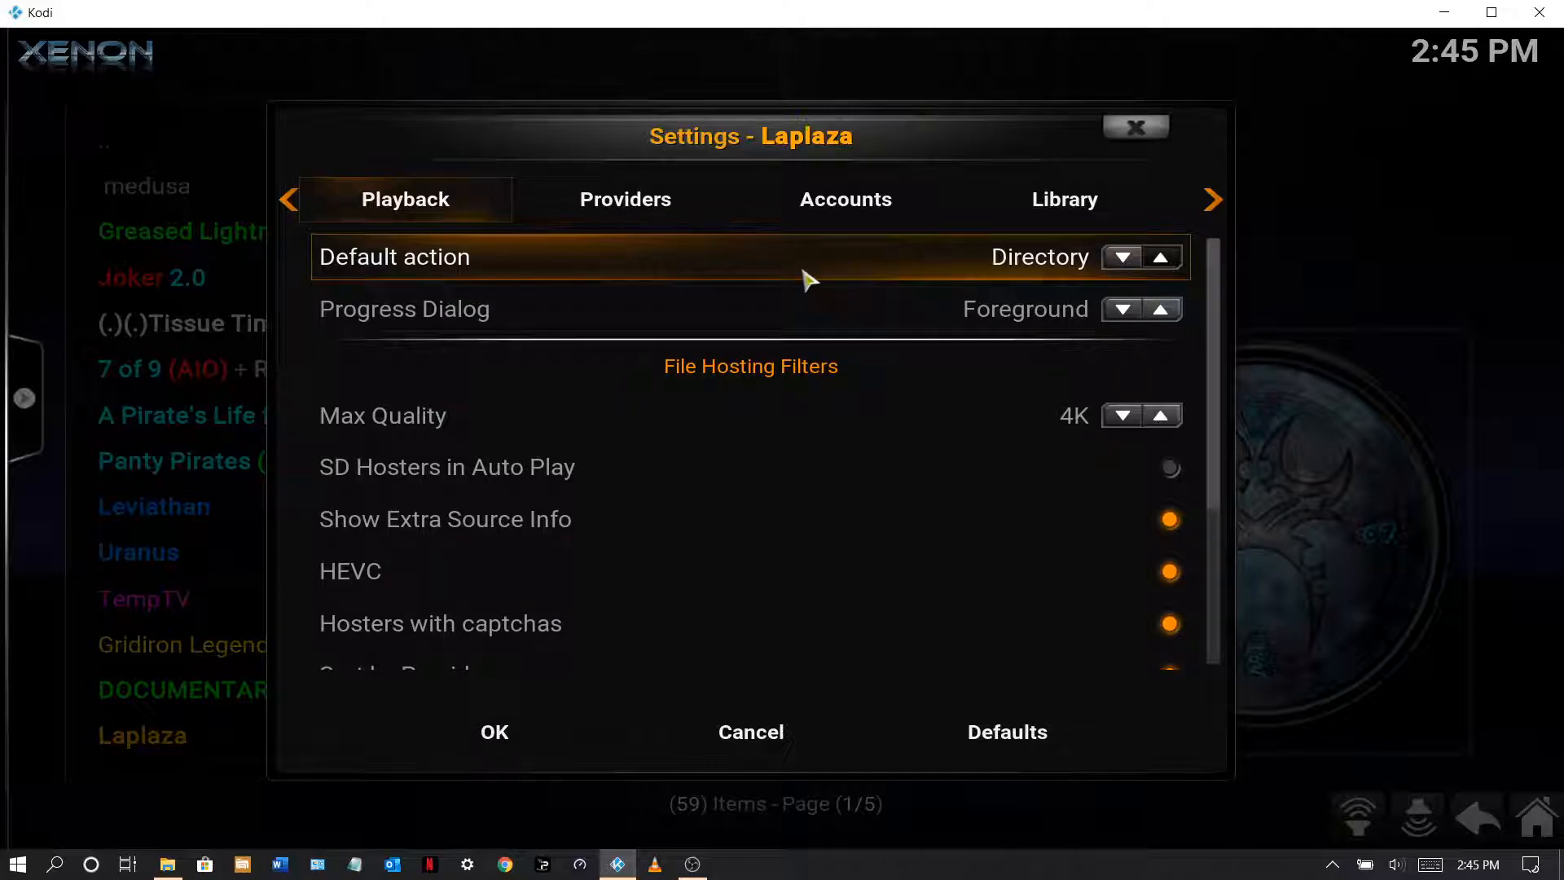
mouse_move(996, 261)
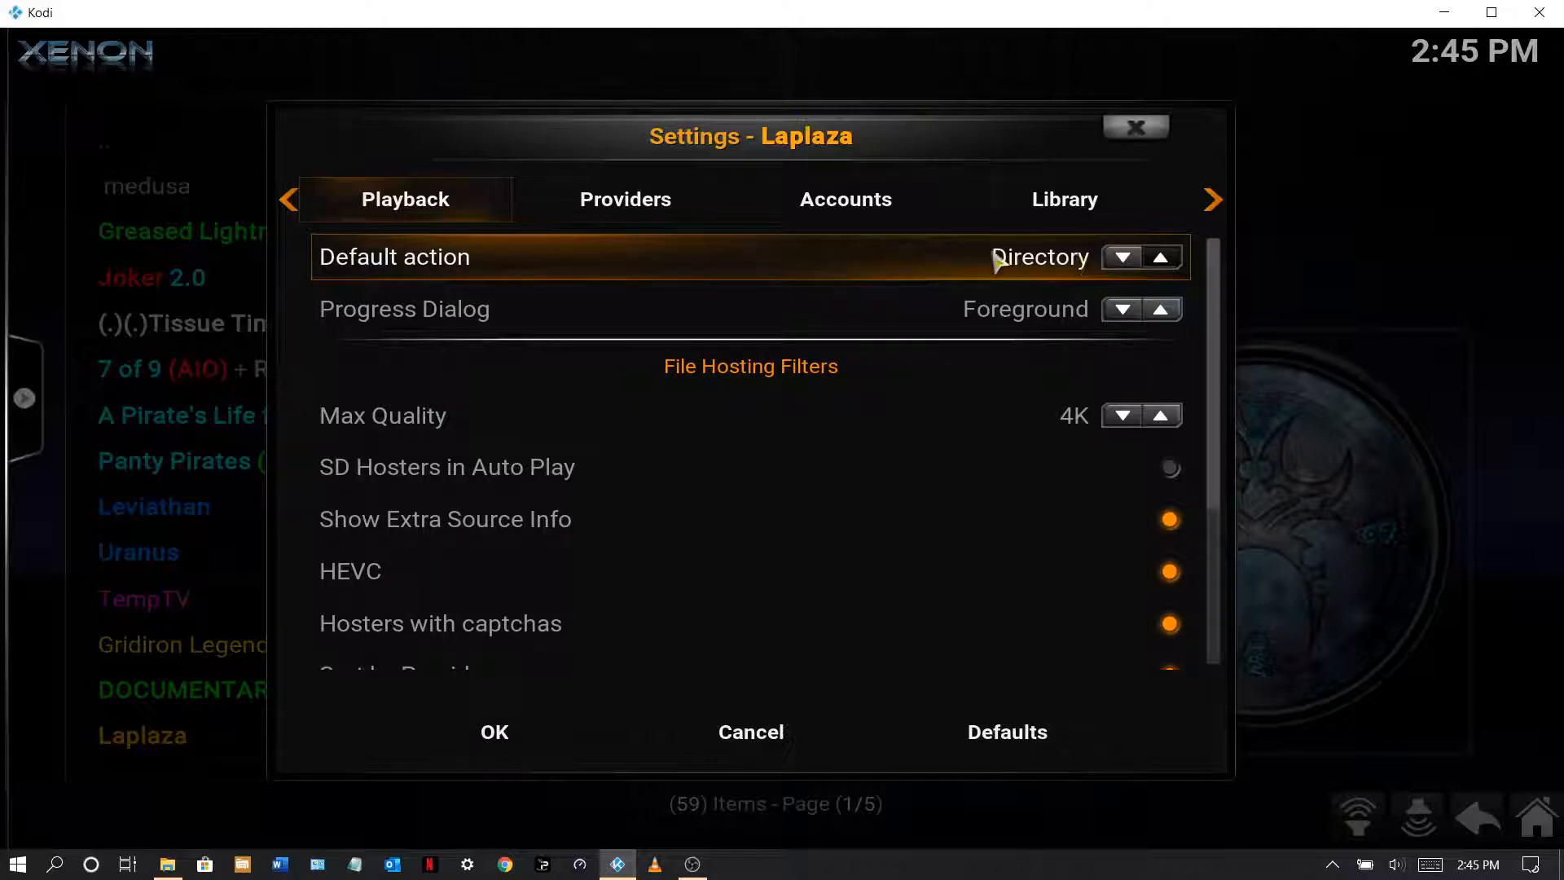
mouse_move(778, 308)
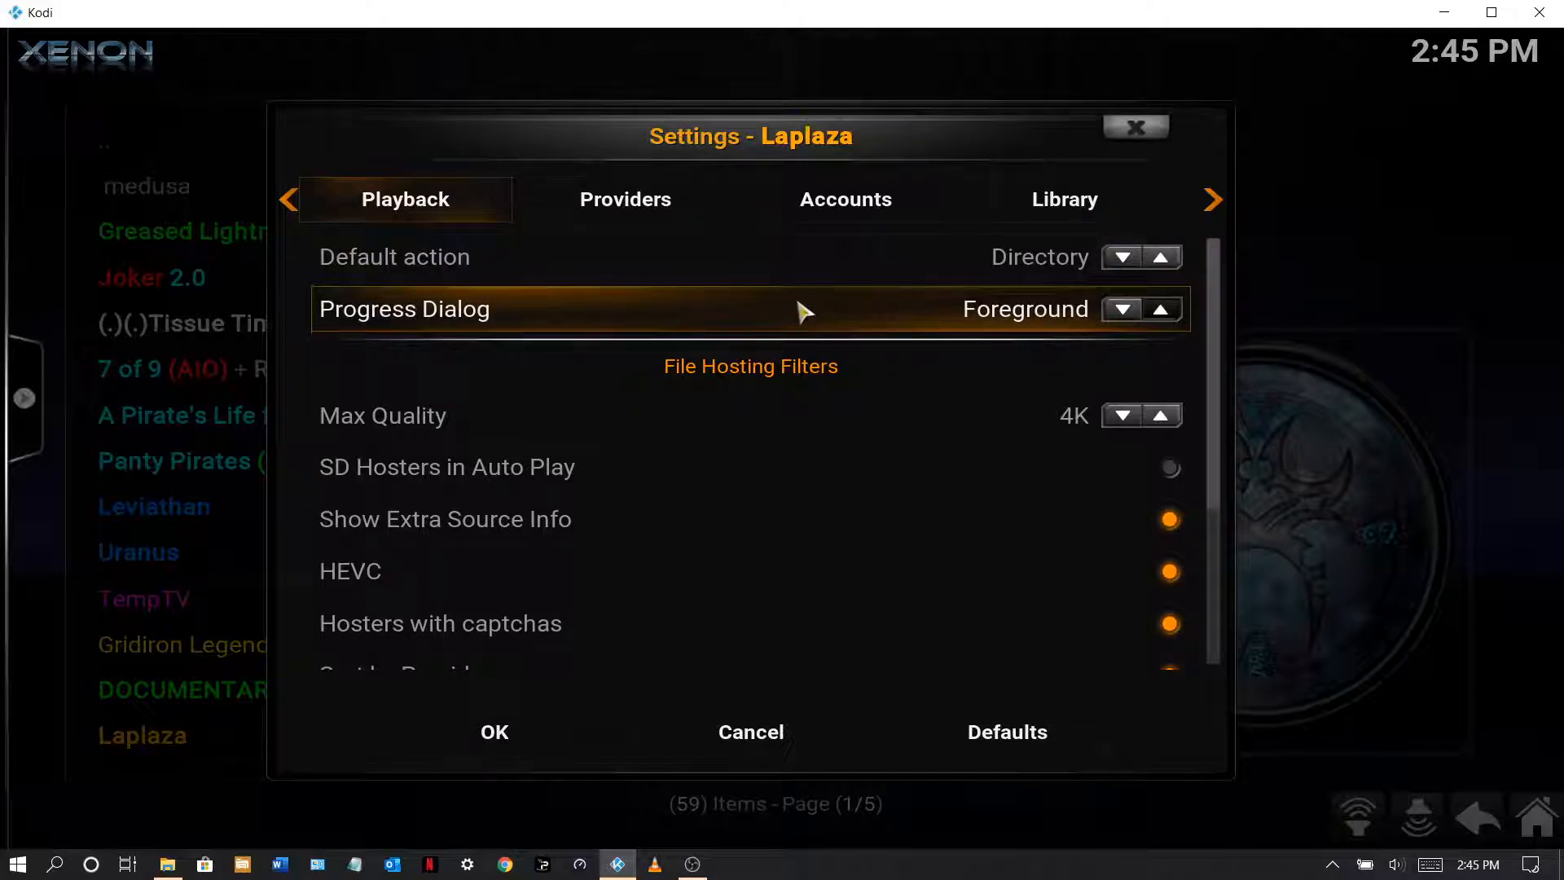
mouse_move(1032, 327)
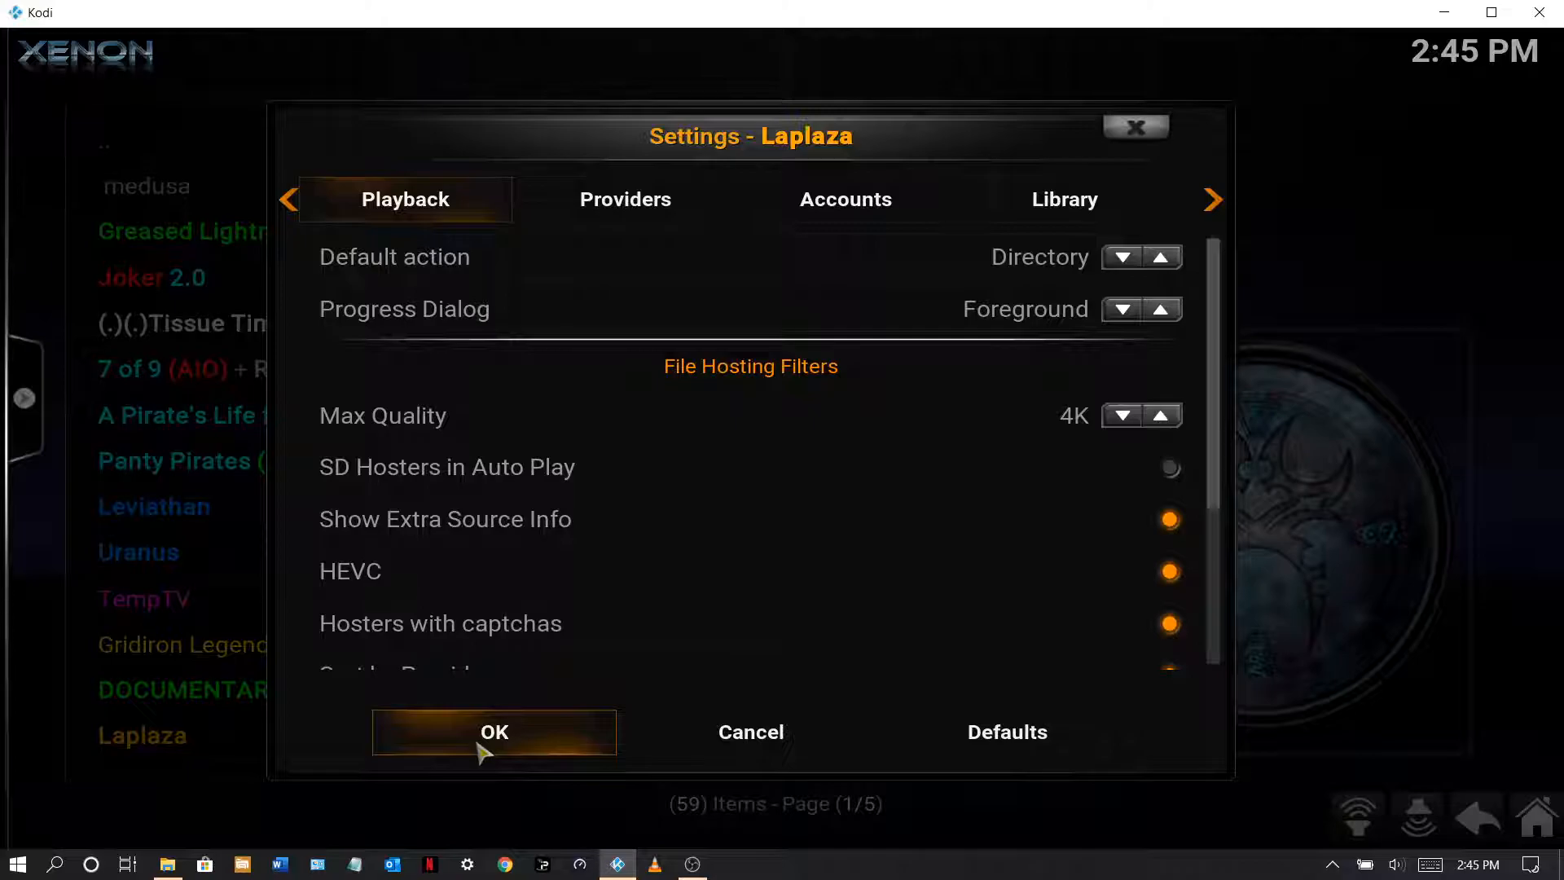
Step: Save Laplaza's settings and open the Venom add-on's settings
left_click(493, 732)
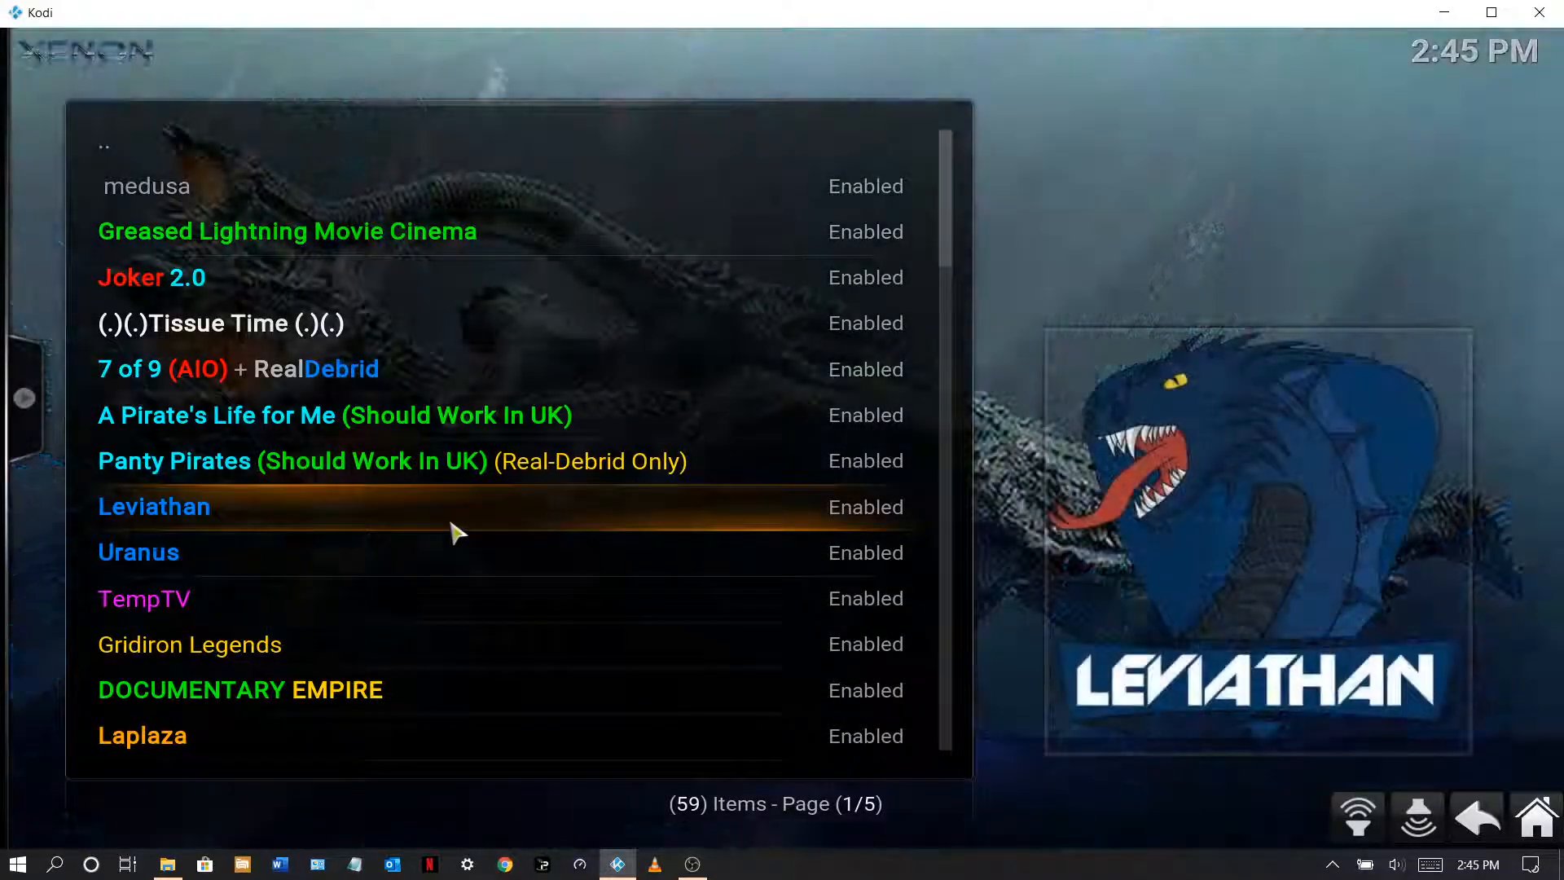
scroll("down", 3)
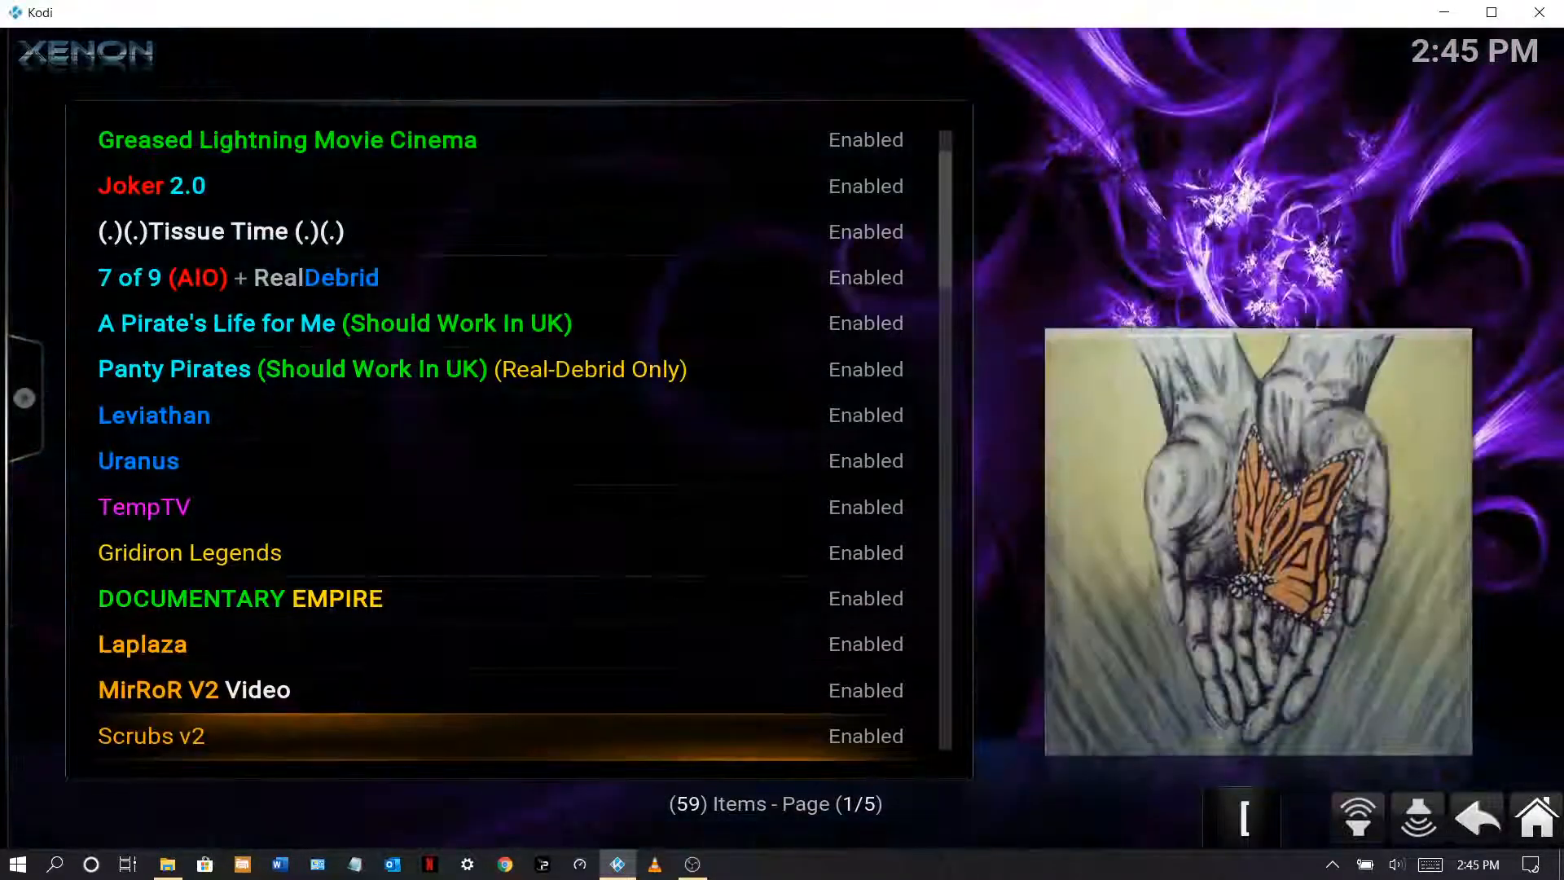
scroll("down", 3)
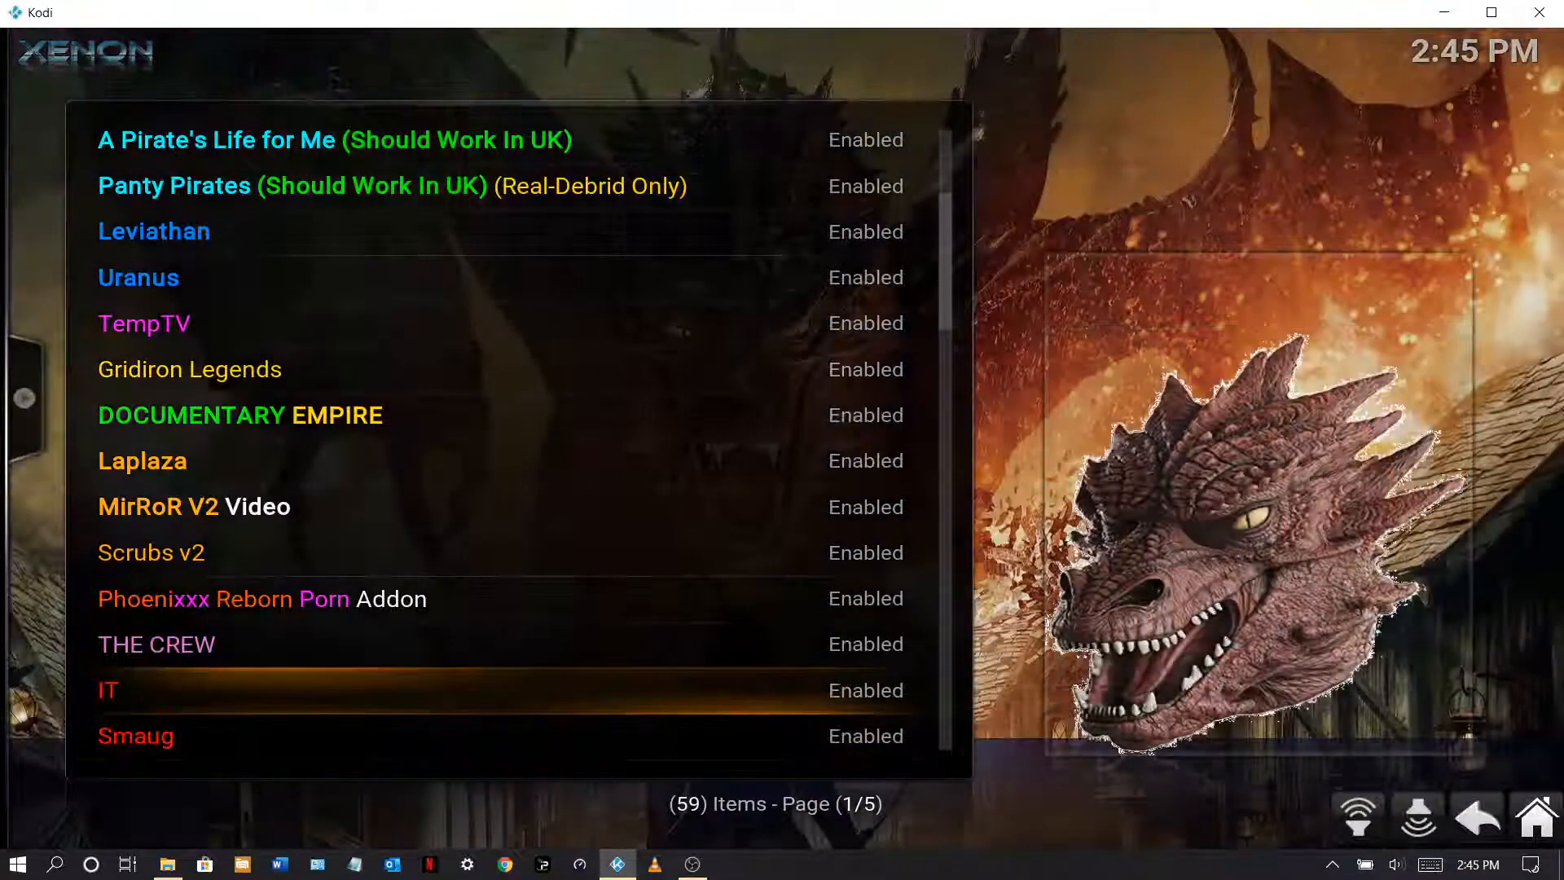
scroll("down", 3)
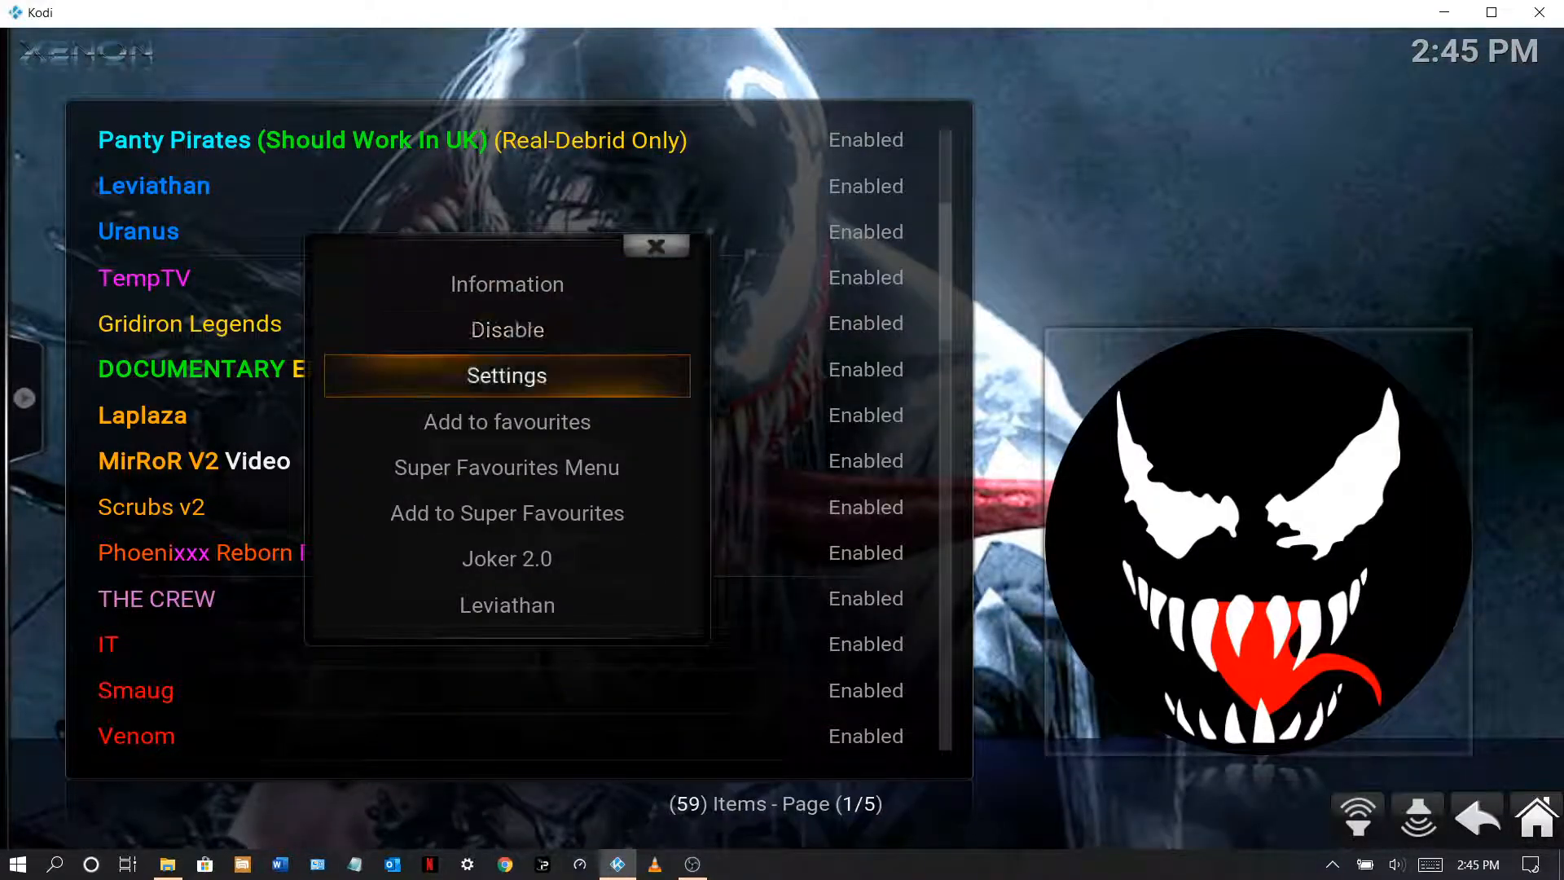
left_click(506, 375)
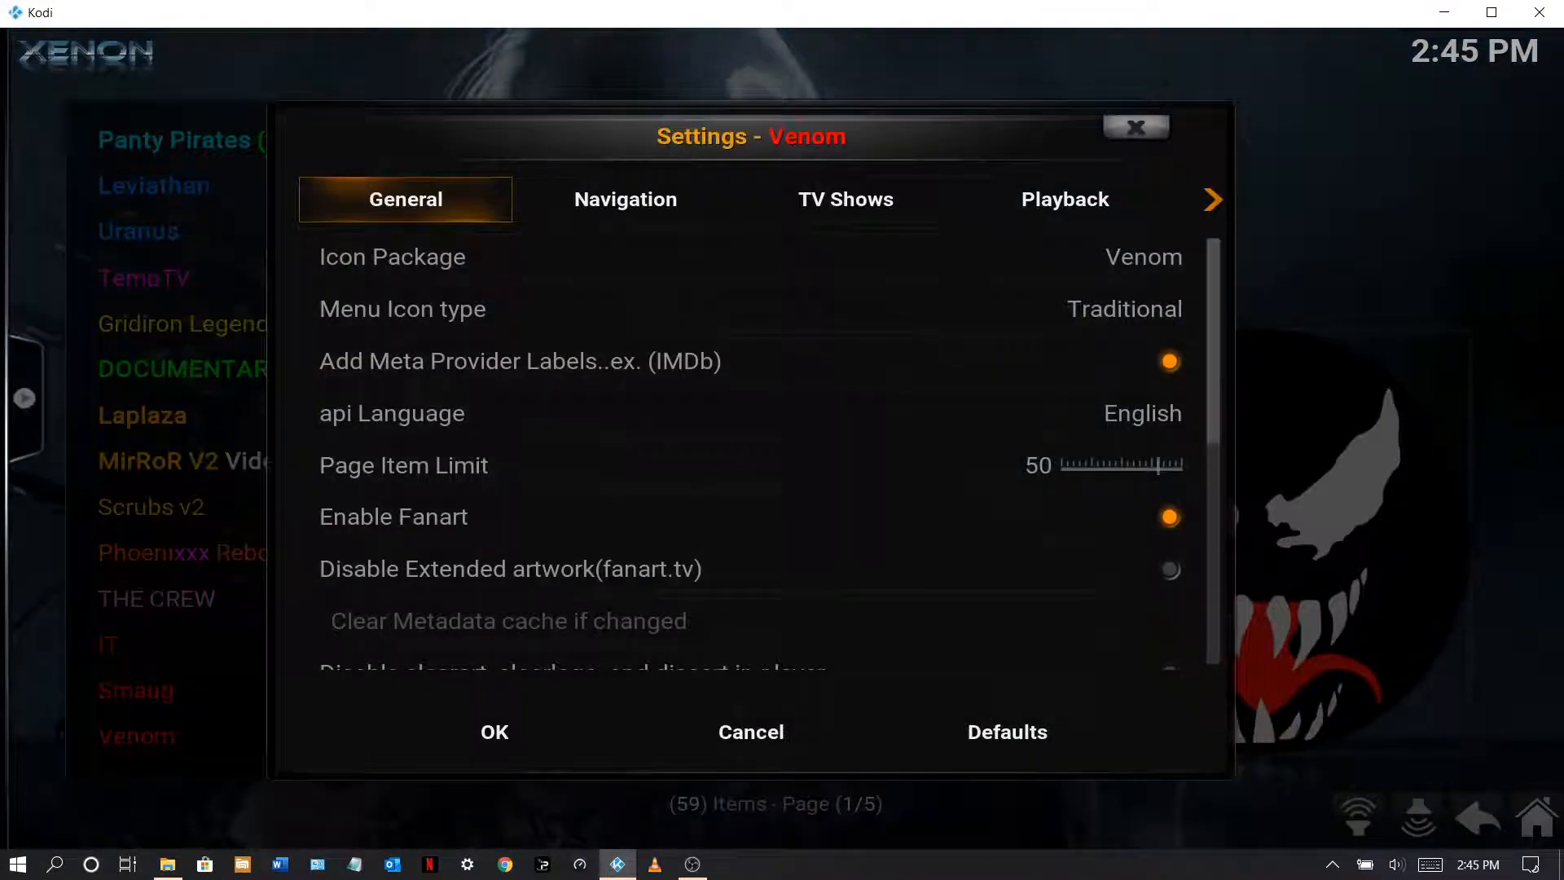
mouse_move(392, 413)
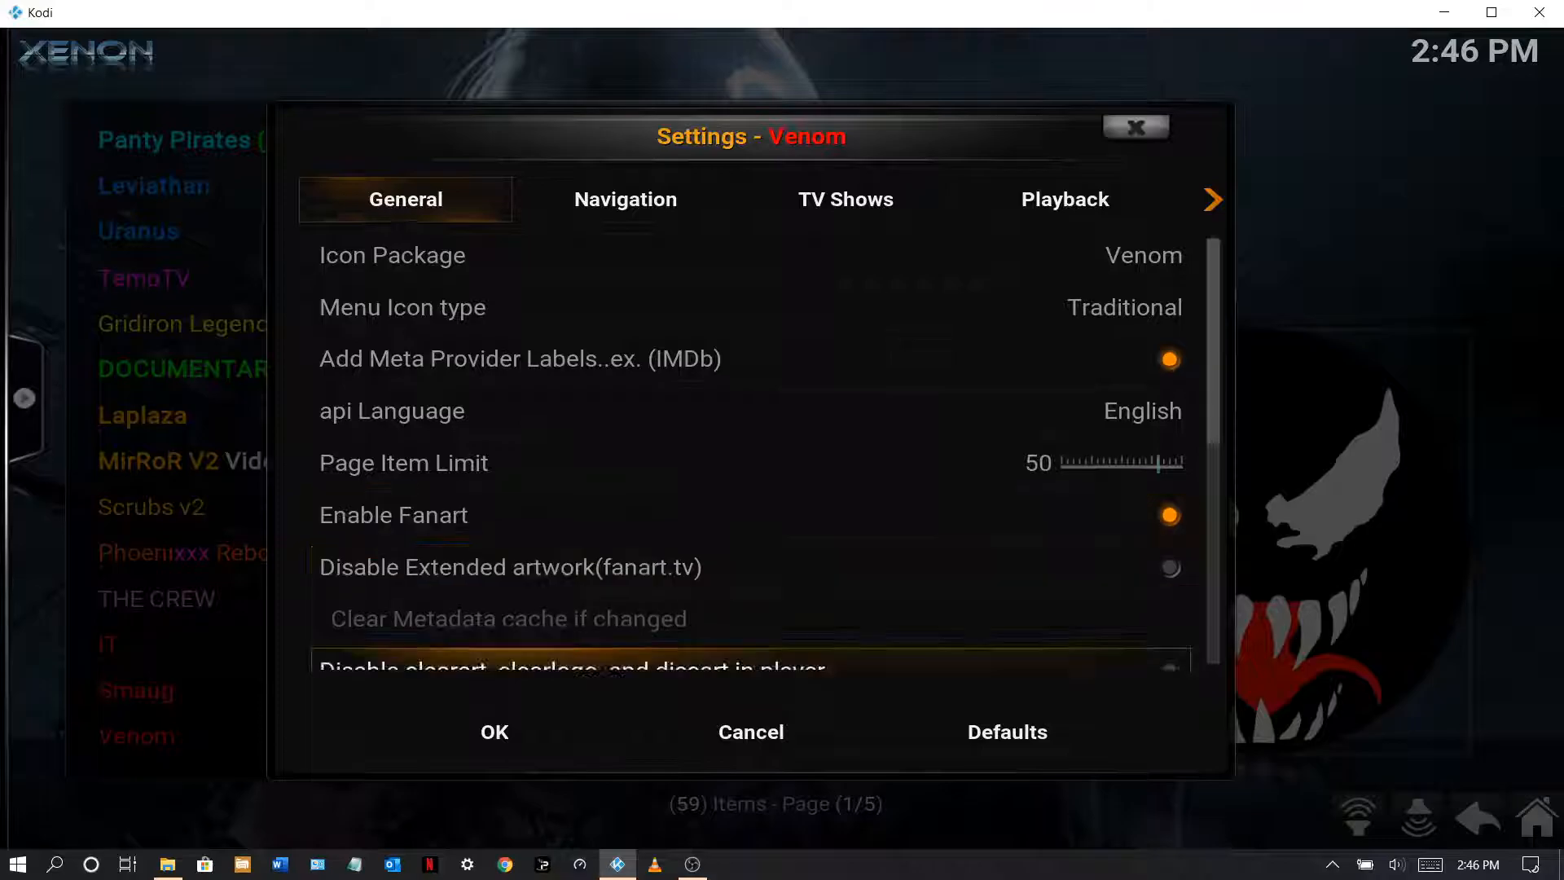
Step: Review Venom's general, navigation, TV show and playback settings
scroll("down", 3)
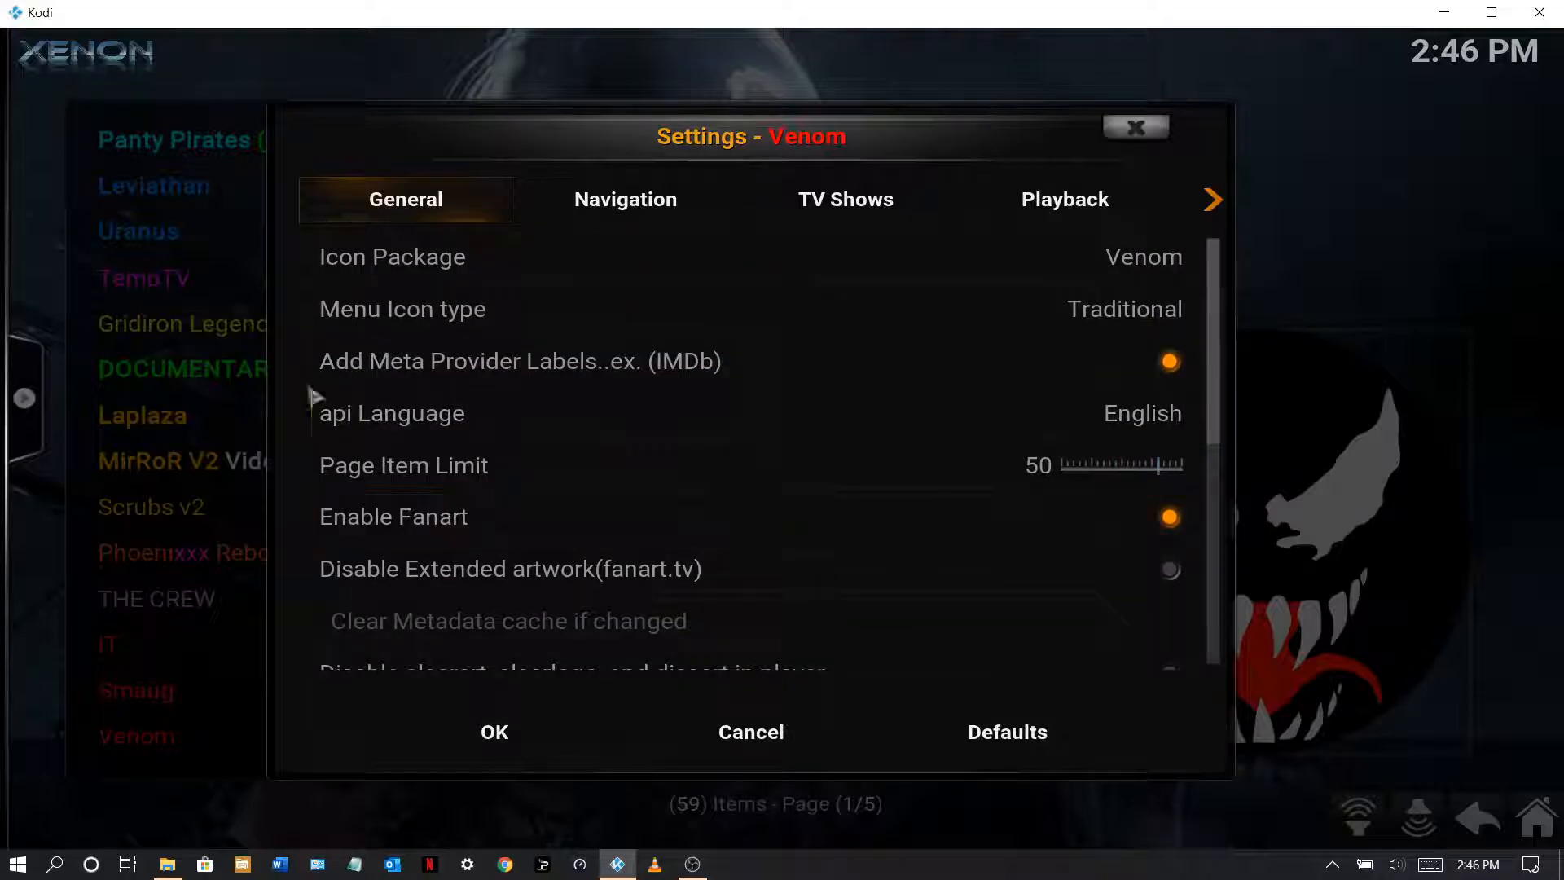
left_click(626, 198)
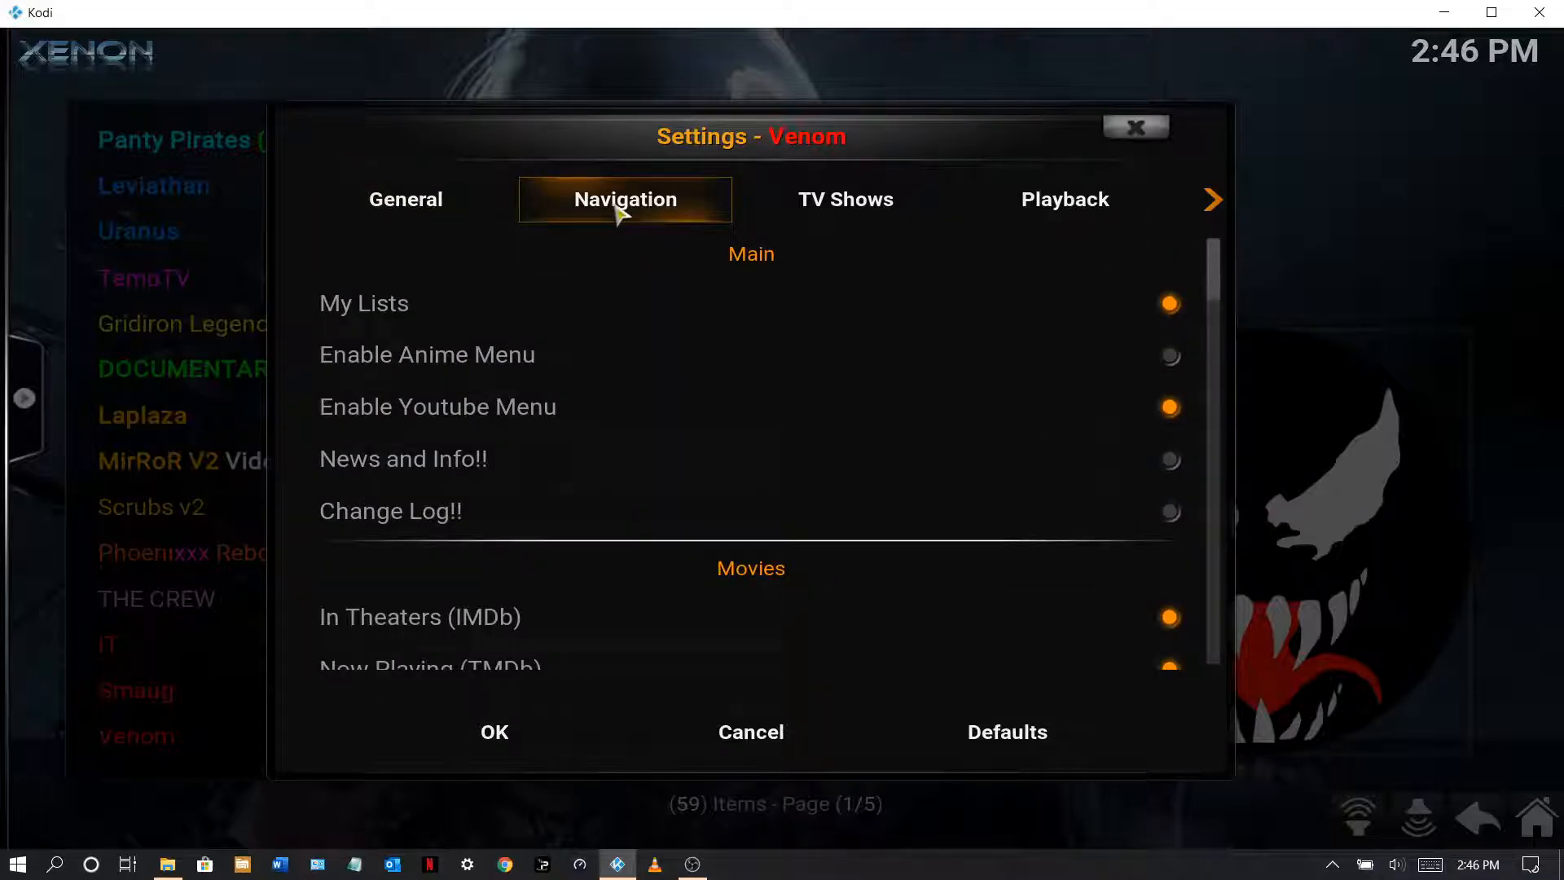
left_click(844, 199)
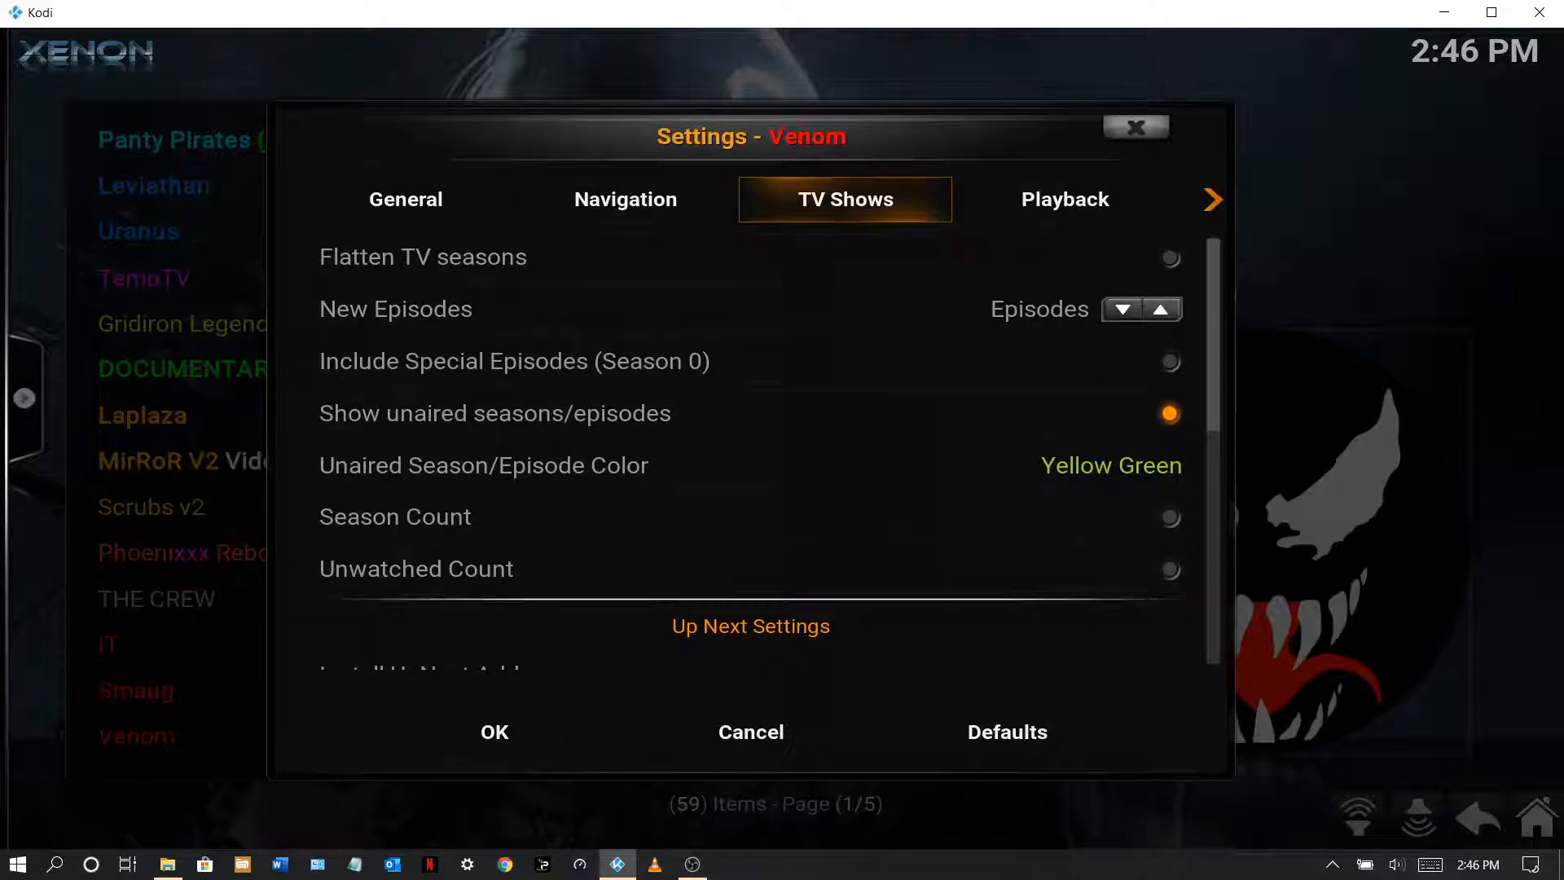
left_click(1076, 199)
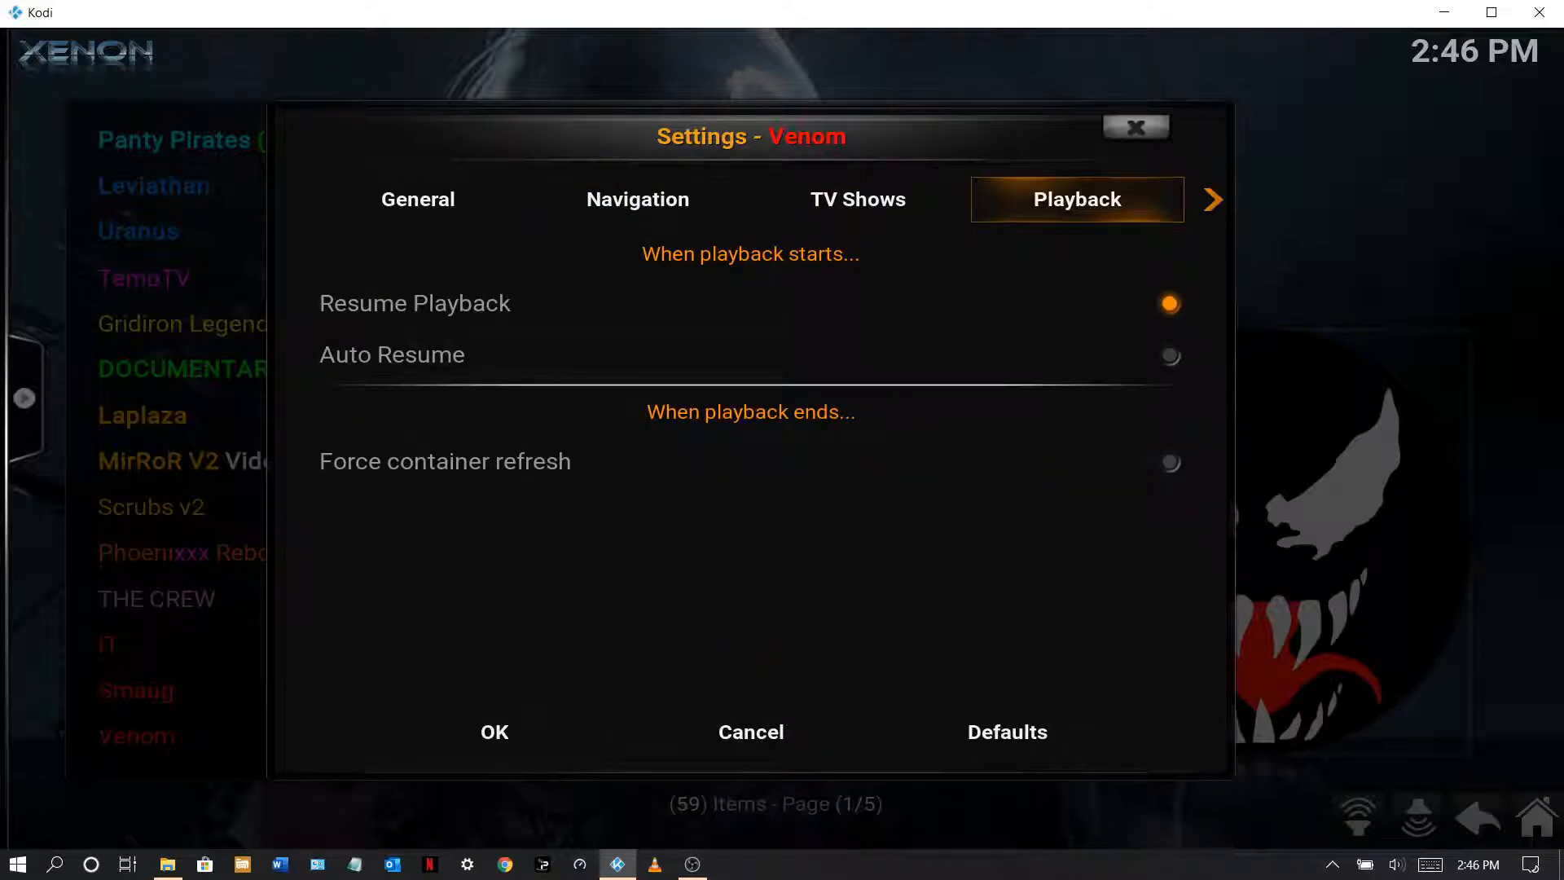
Step: Check Venom's debrid-only source option, torrent settings and movie and TV download folders
left_click(1213, 200)
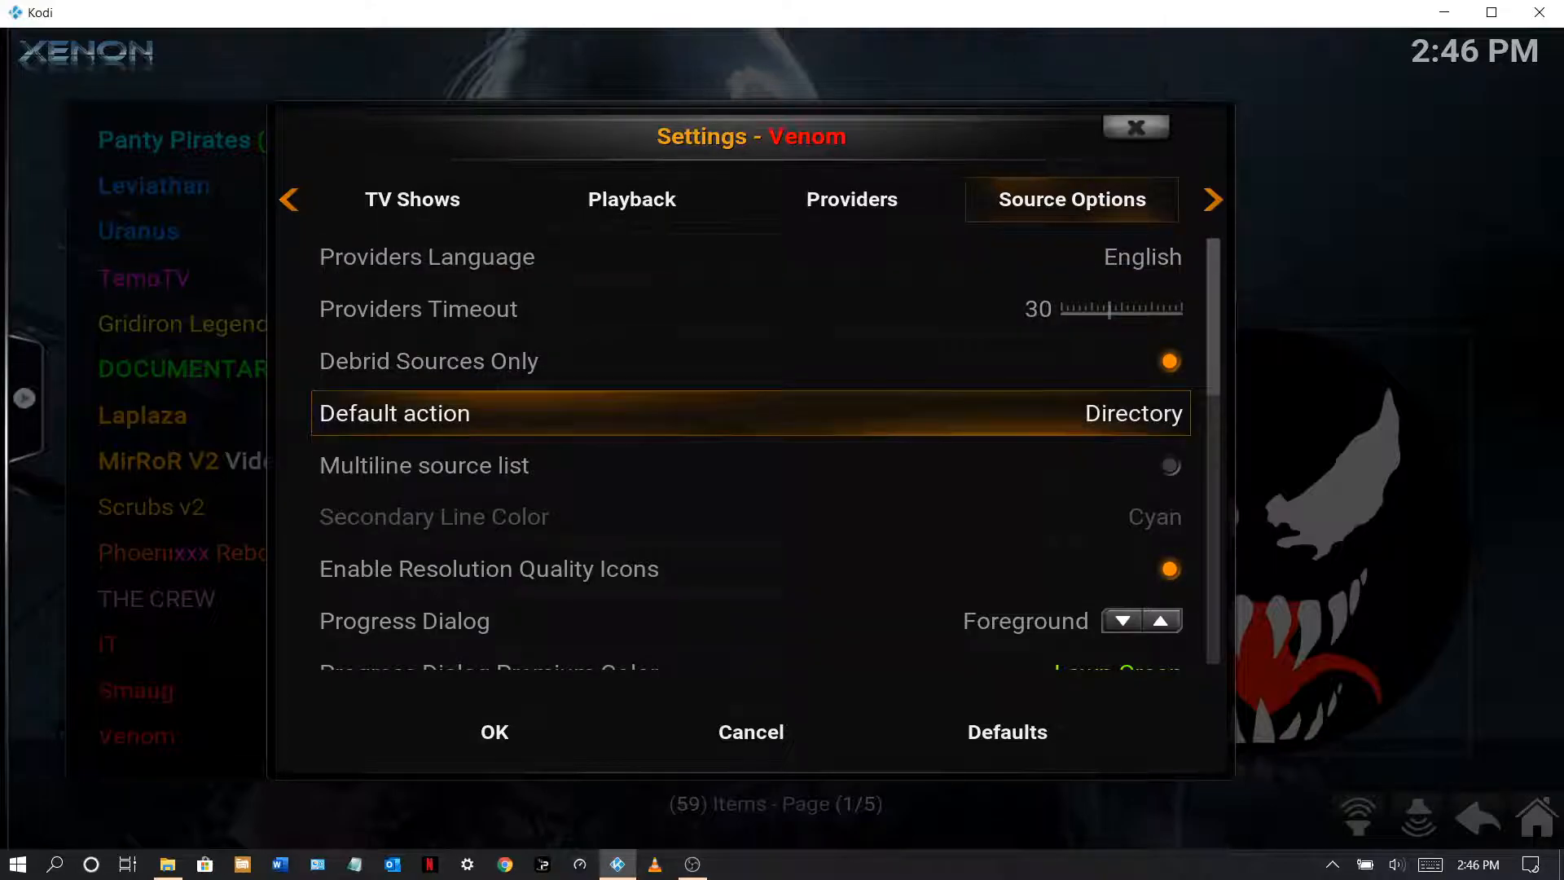
scroll("down", 3)
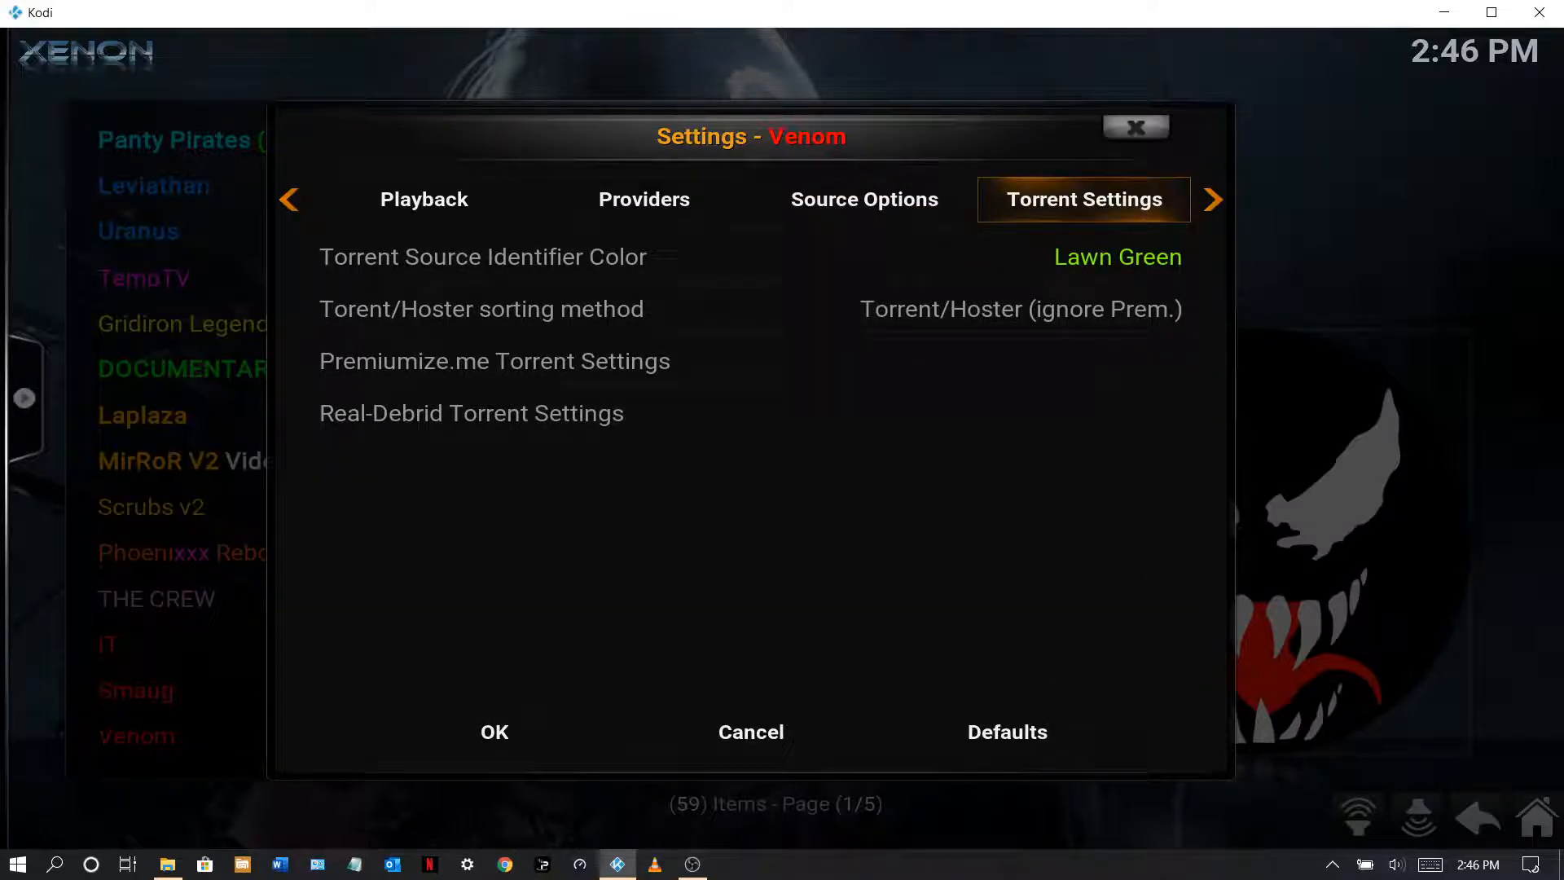
left_click(1213, 200)
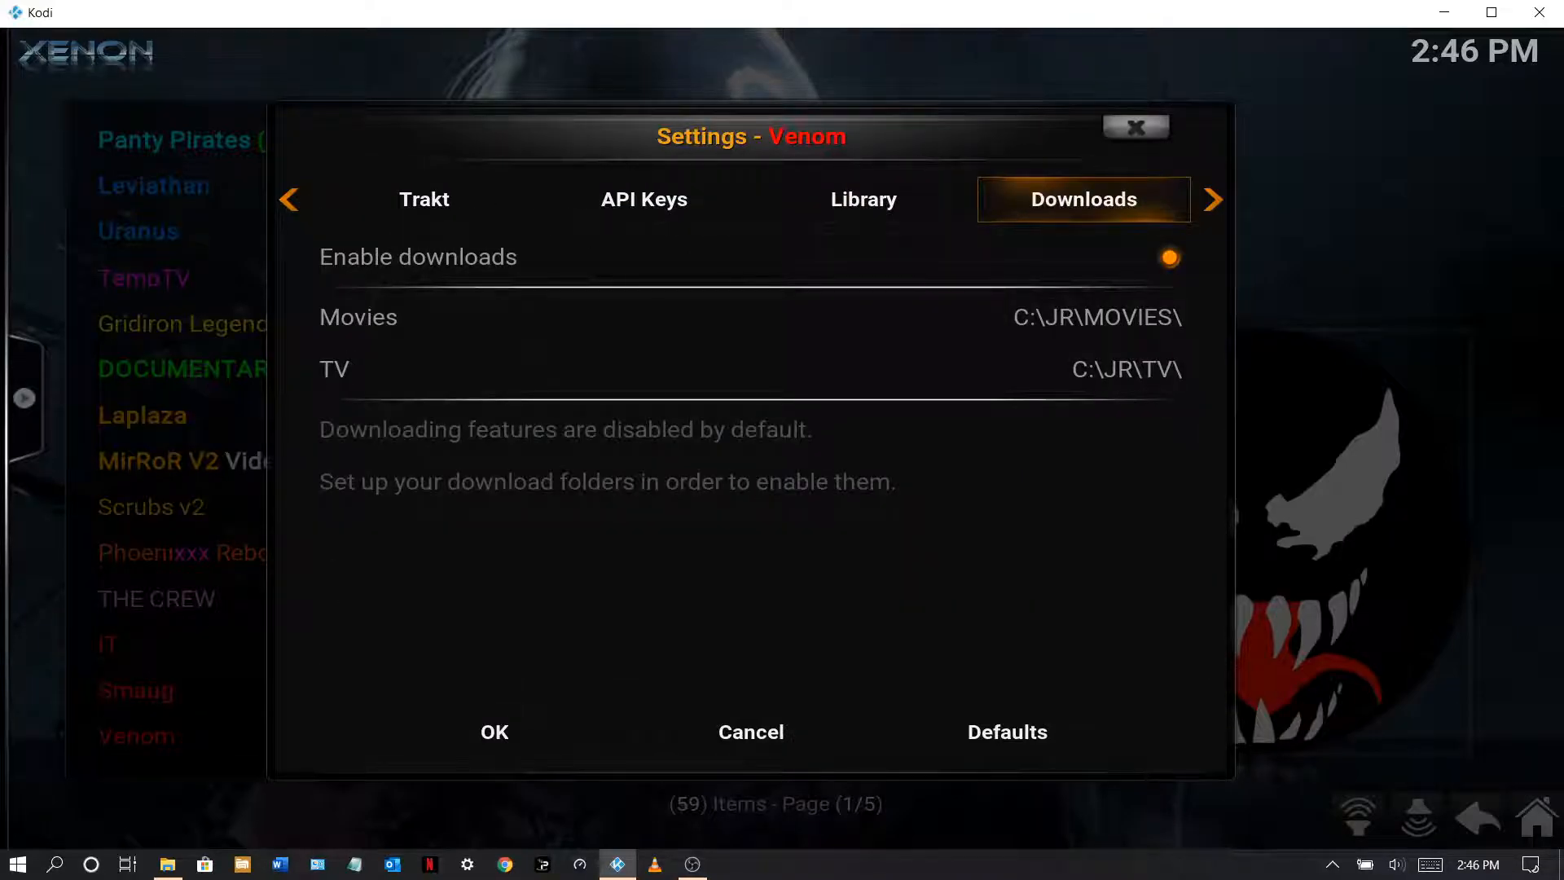
Step: Save Venom's settings and open Movie Portal from the home screen's Movies row
left_click(493, 731)
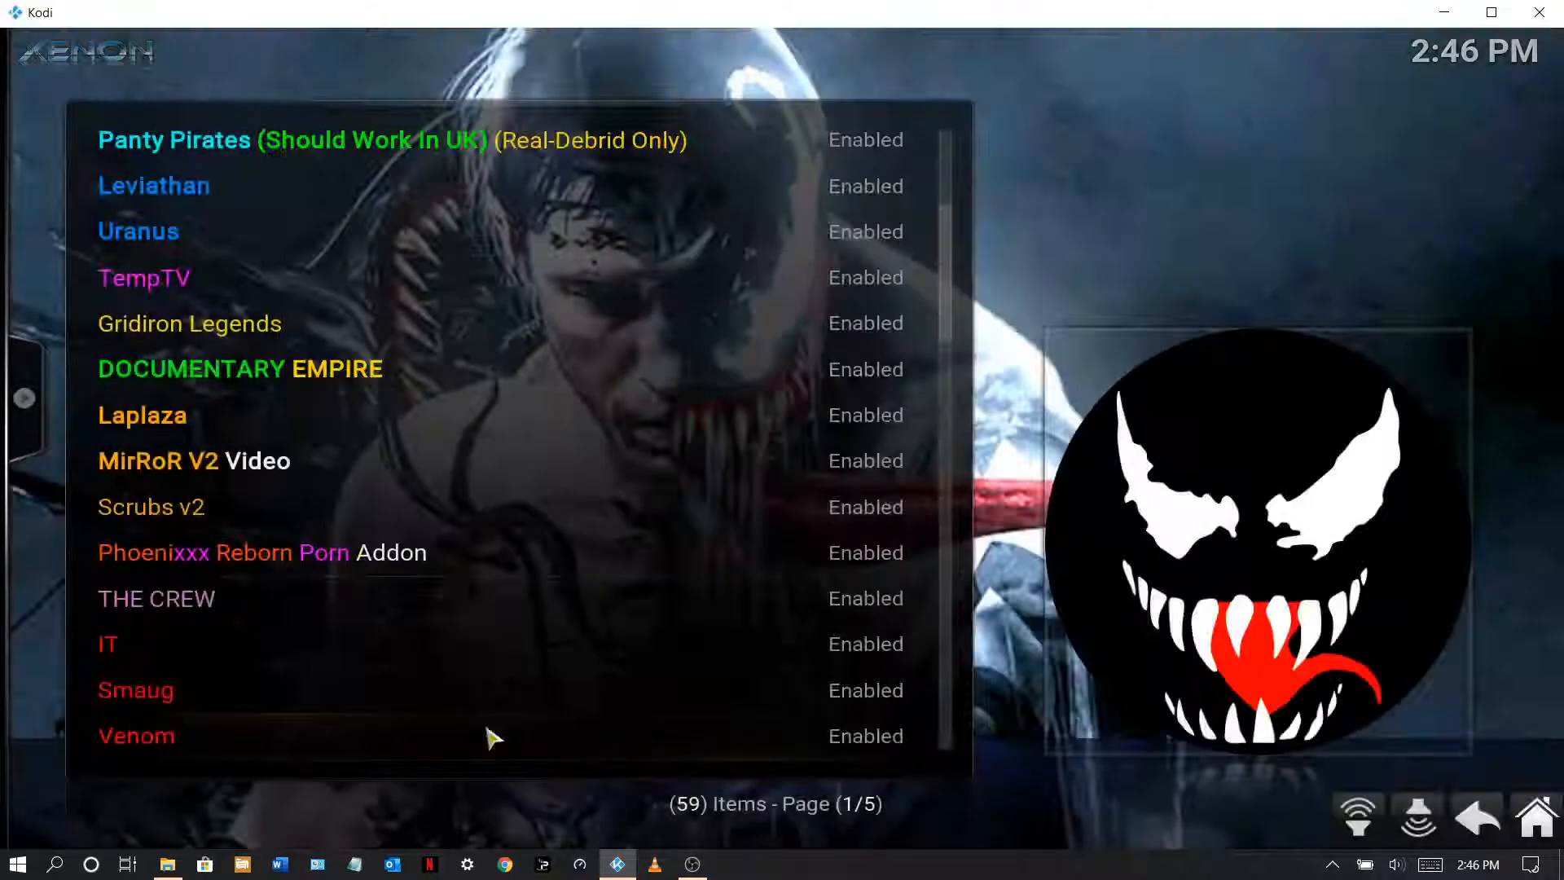
mouse_move(489, 668)
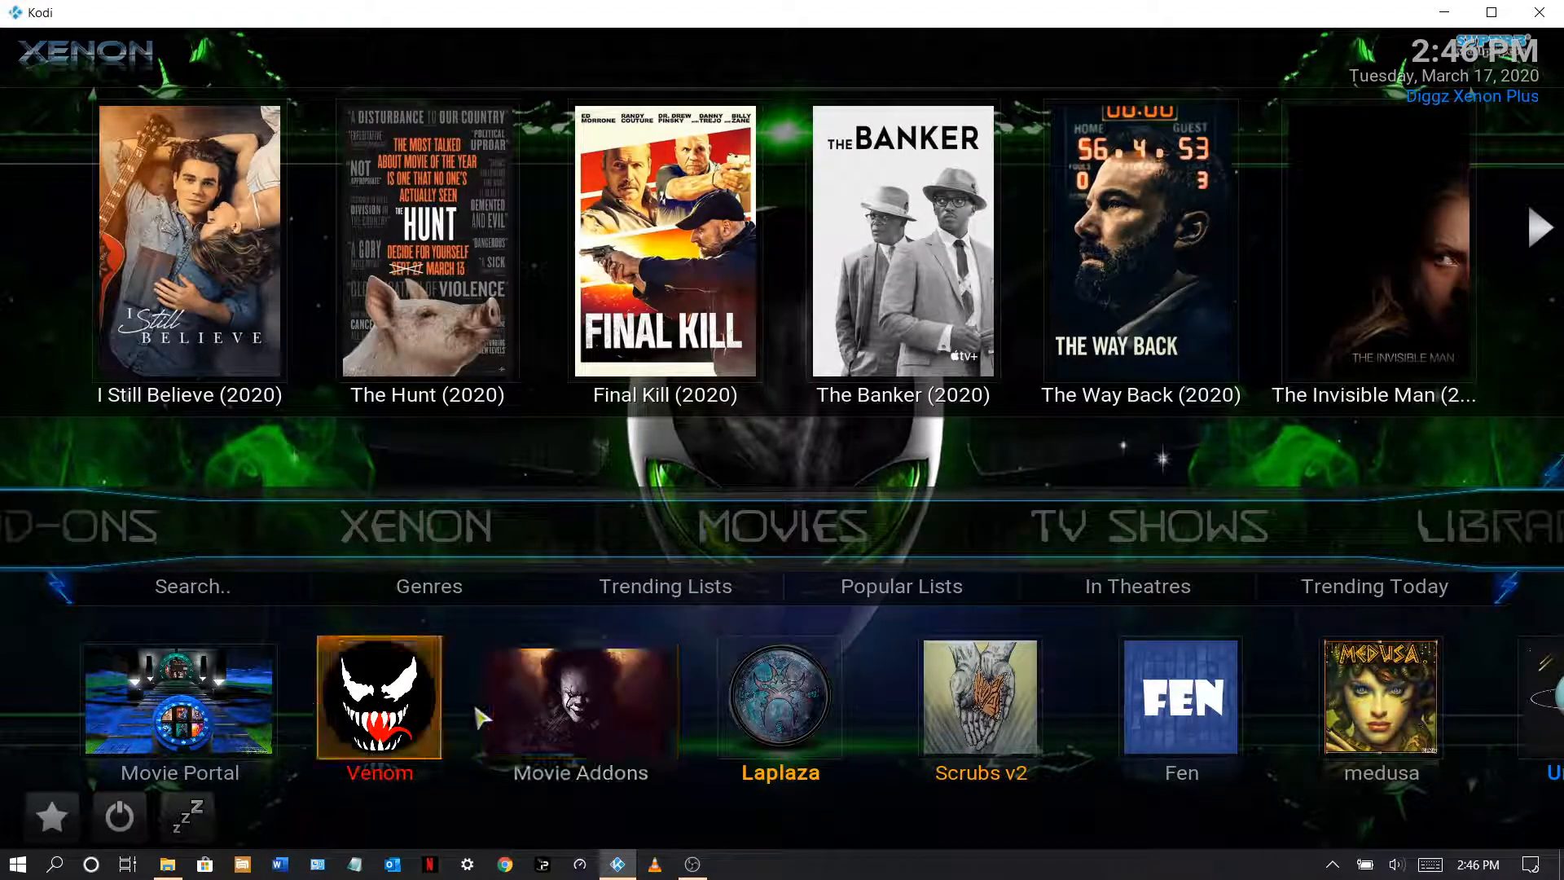
mouse_move(1382, 697)
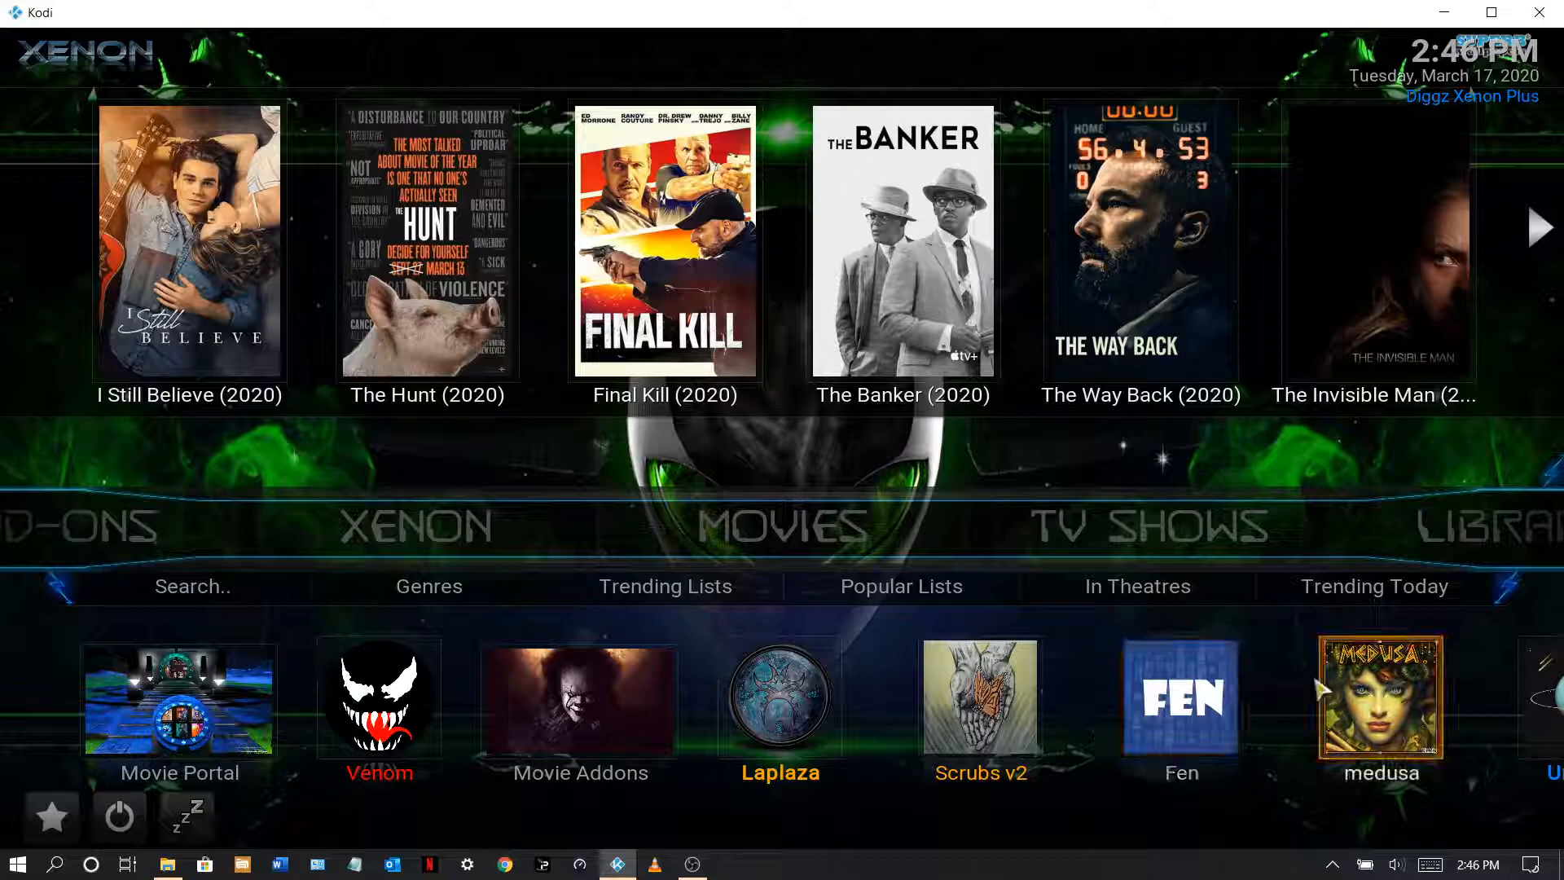
scroll("right", 3)
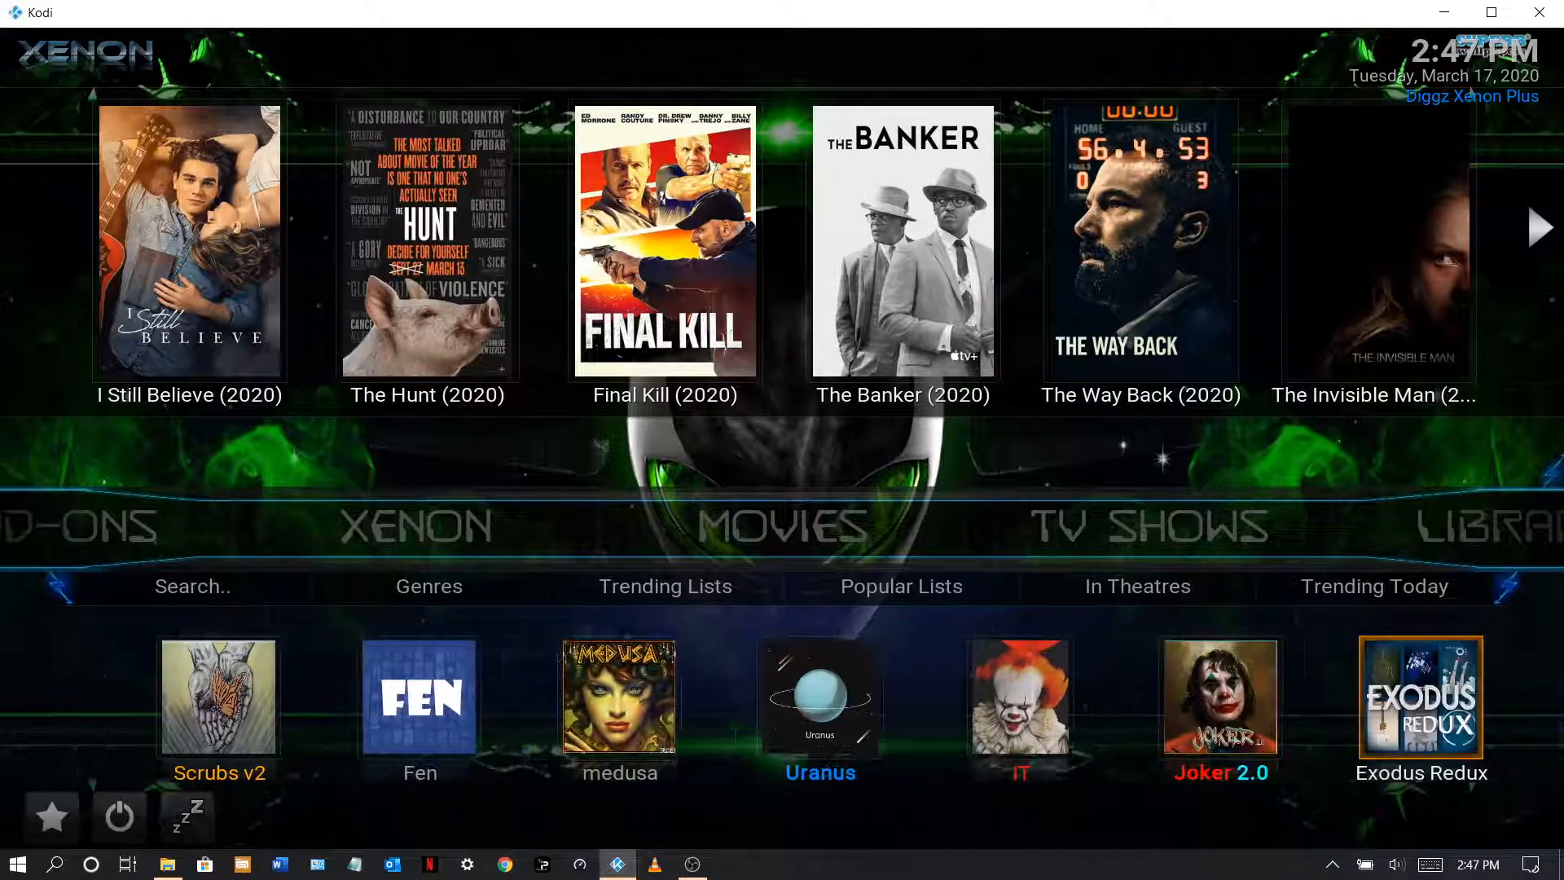
scroll("right", 3)
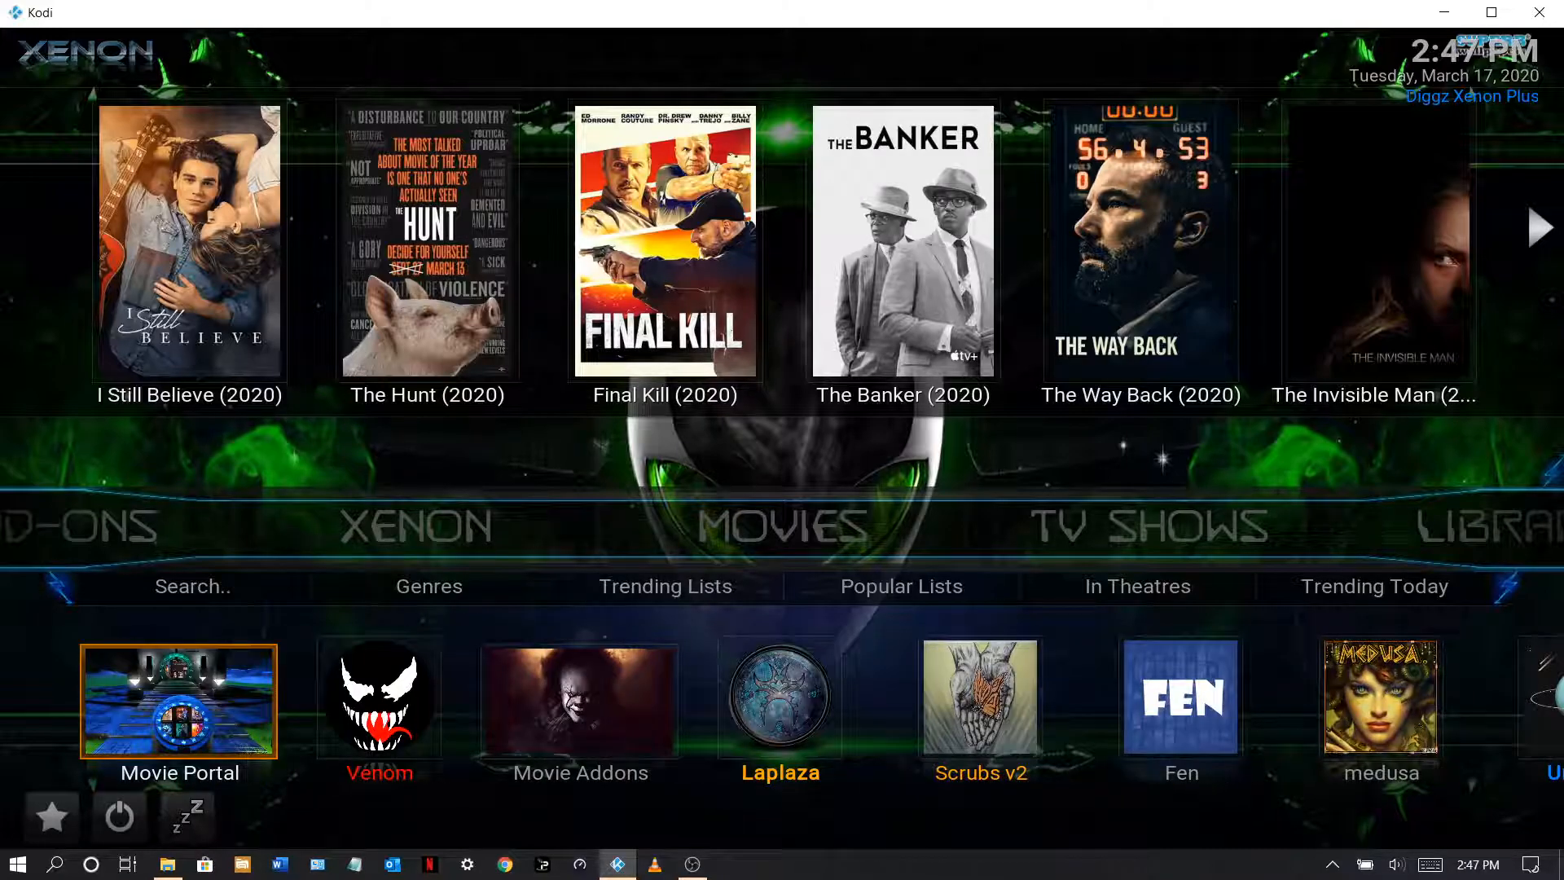
left_click(179, 702)
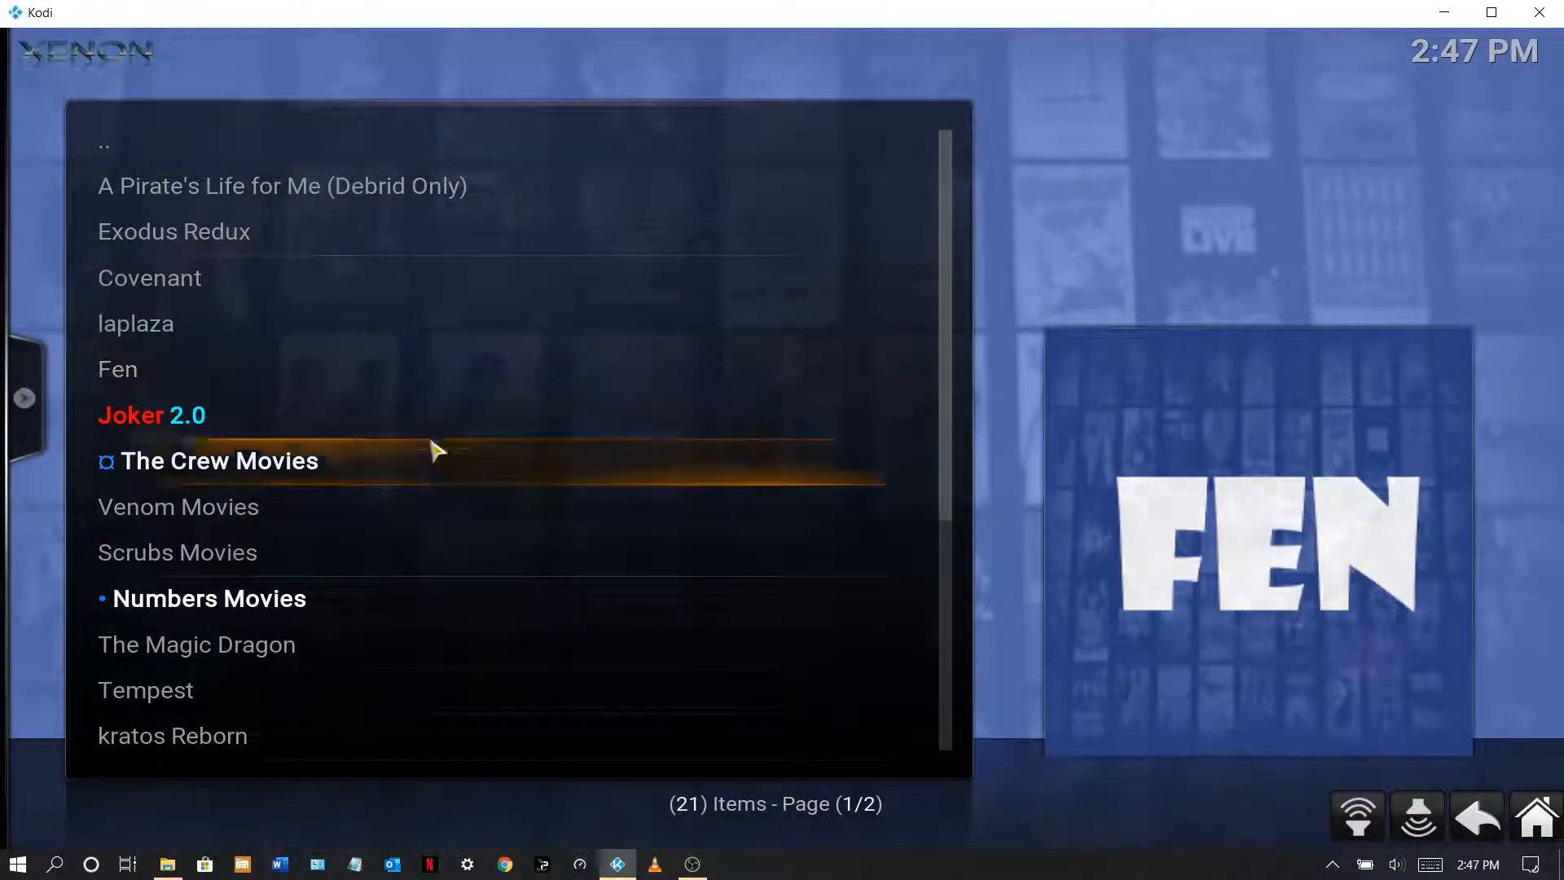
mouse_move(449, 416)
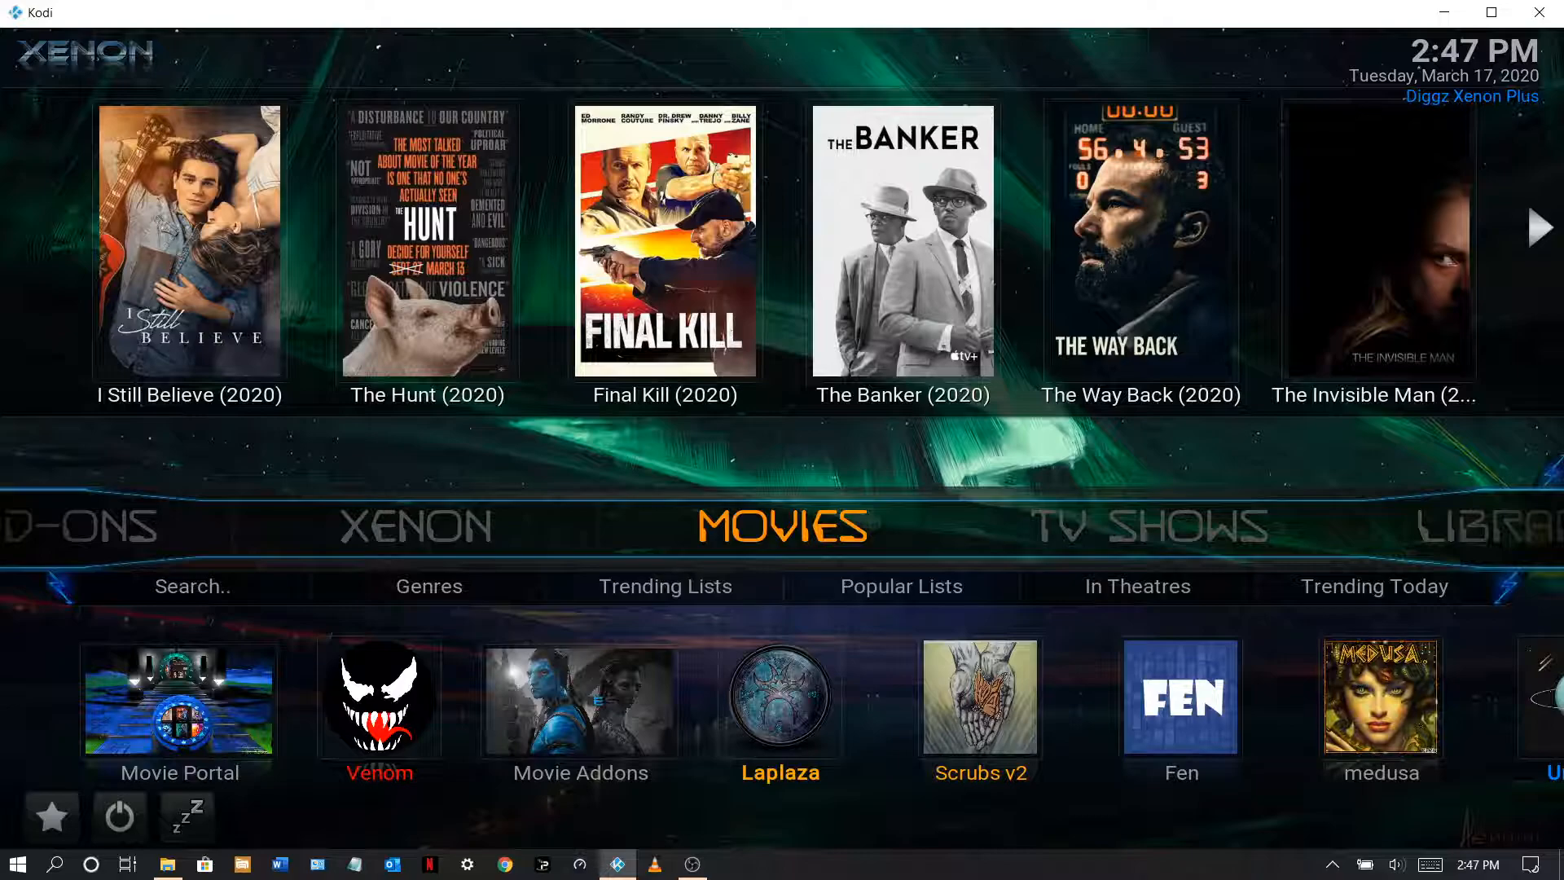
mouse_move(427, 239)
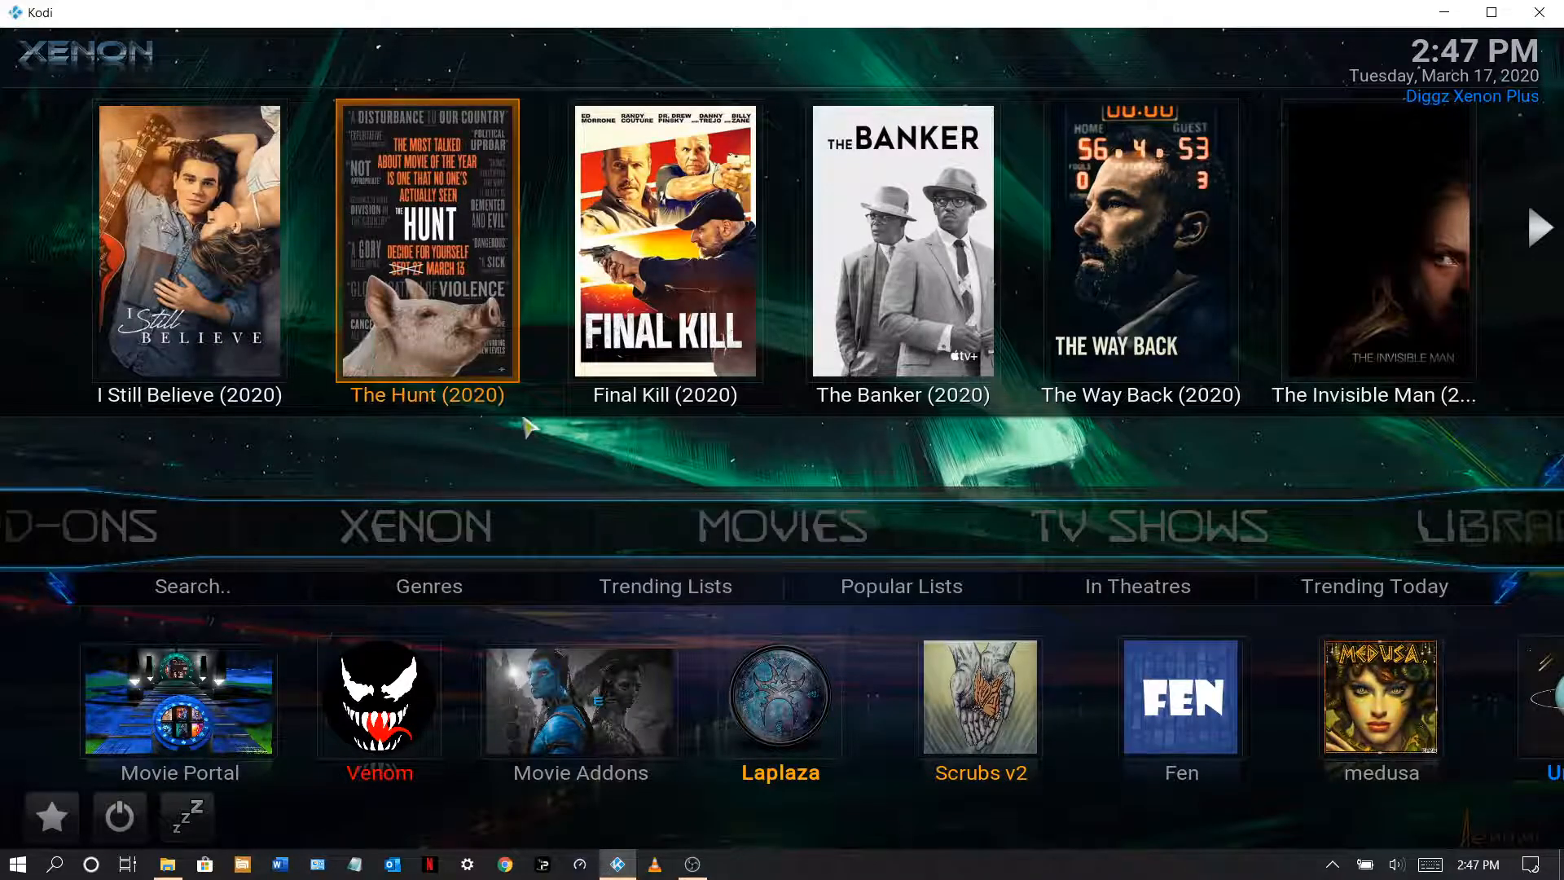